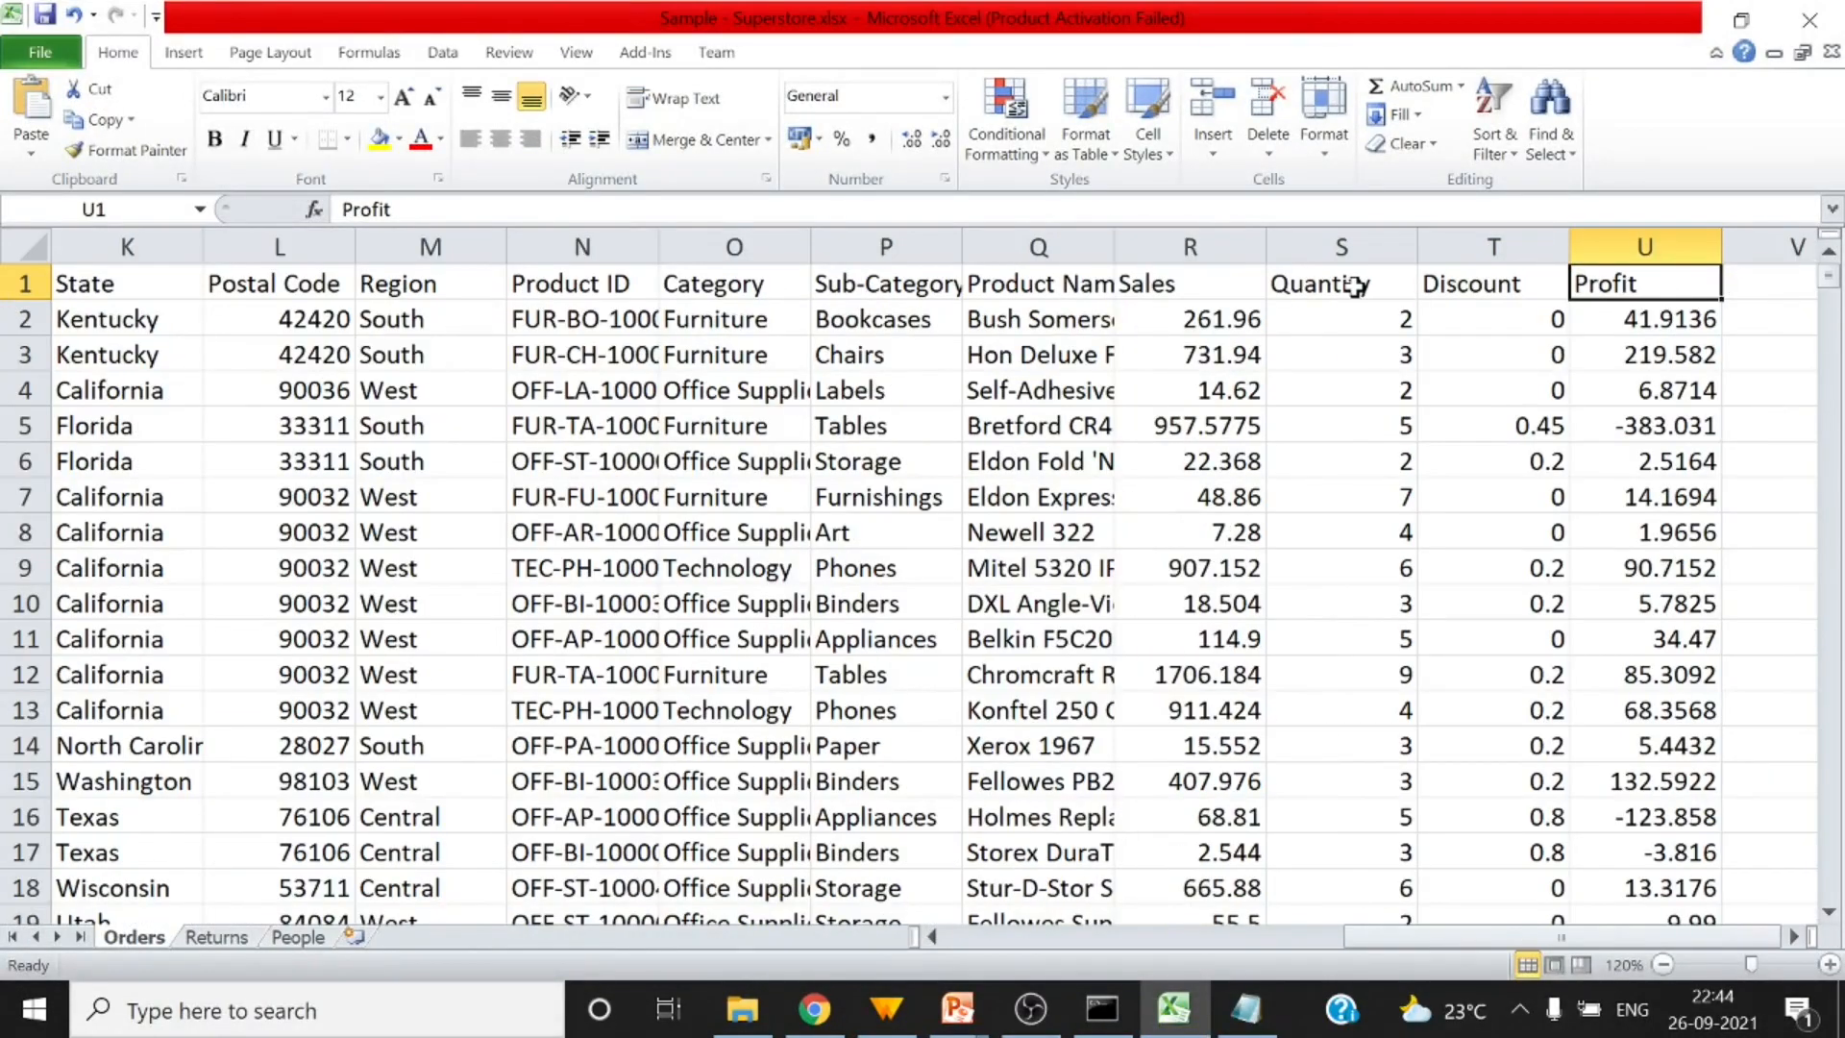
- Create a new Python 3 (ipykernel) notebook from the Jupyter file browser
left_click(1340, 282)
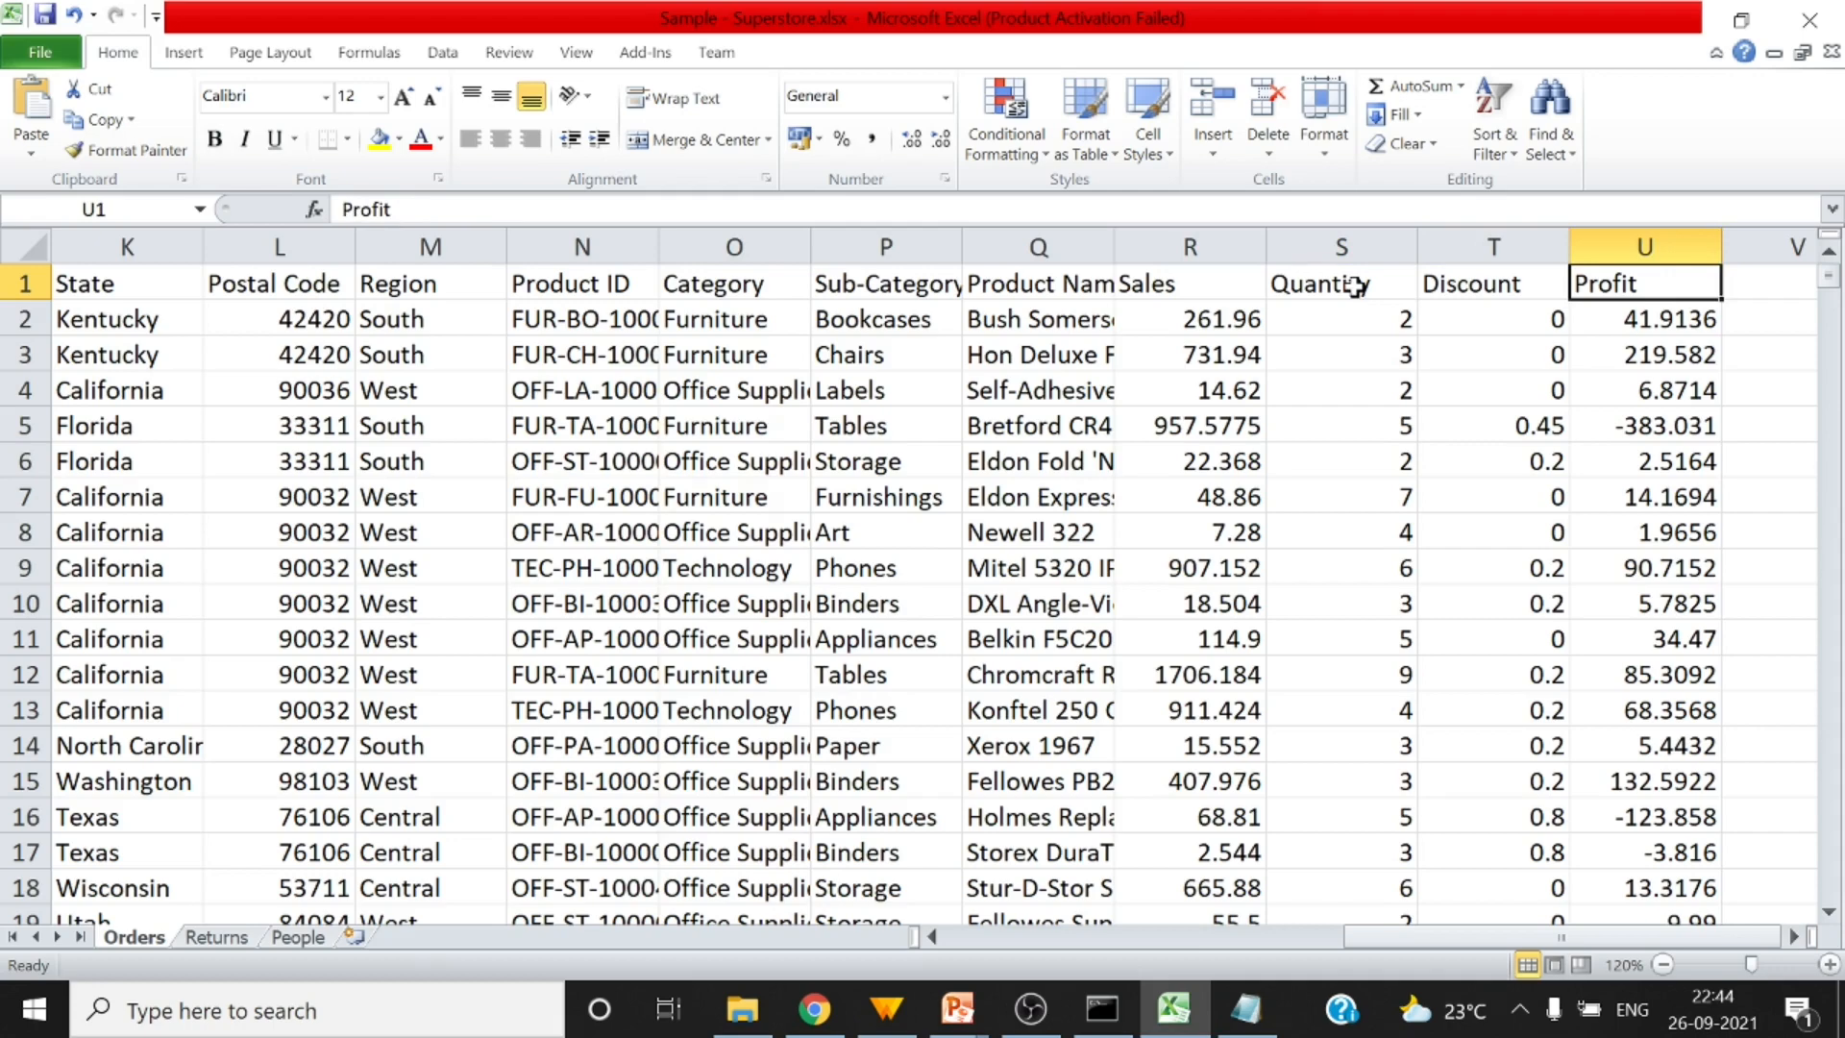
left_click(813, 1009)
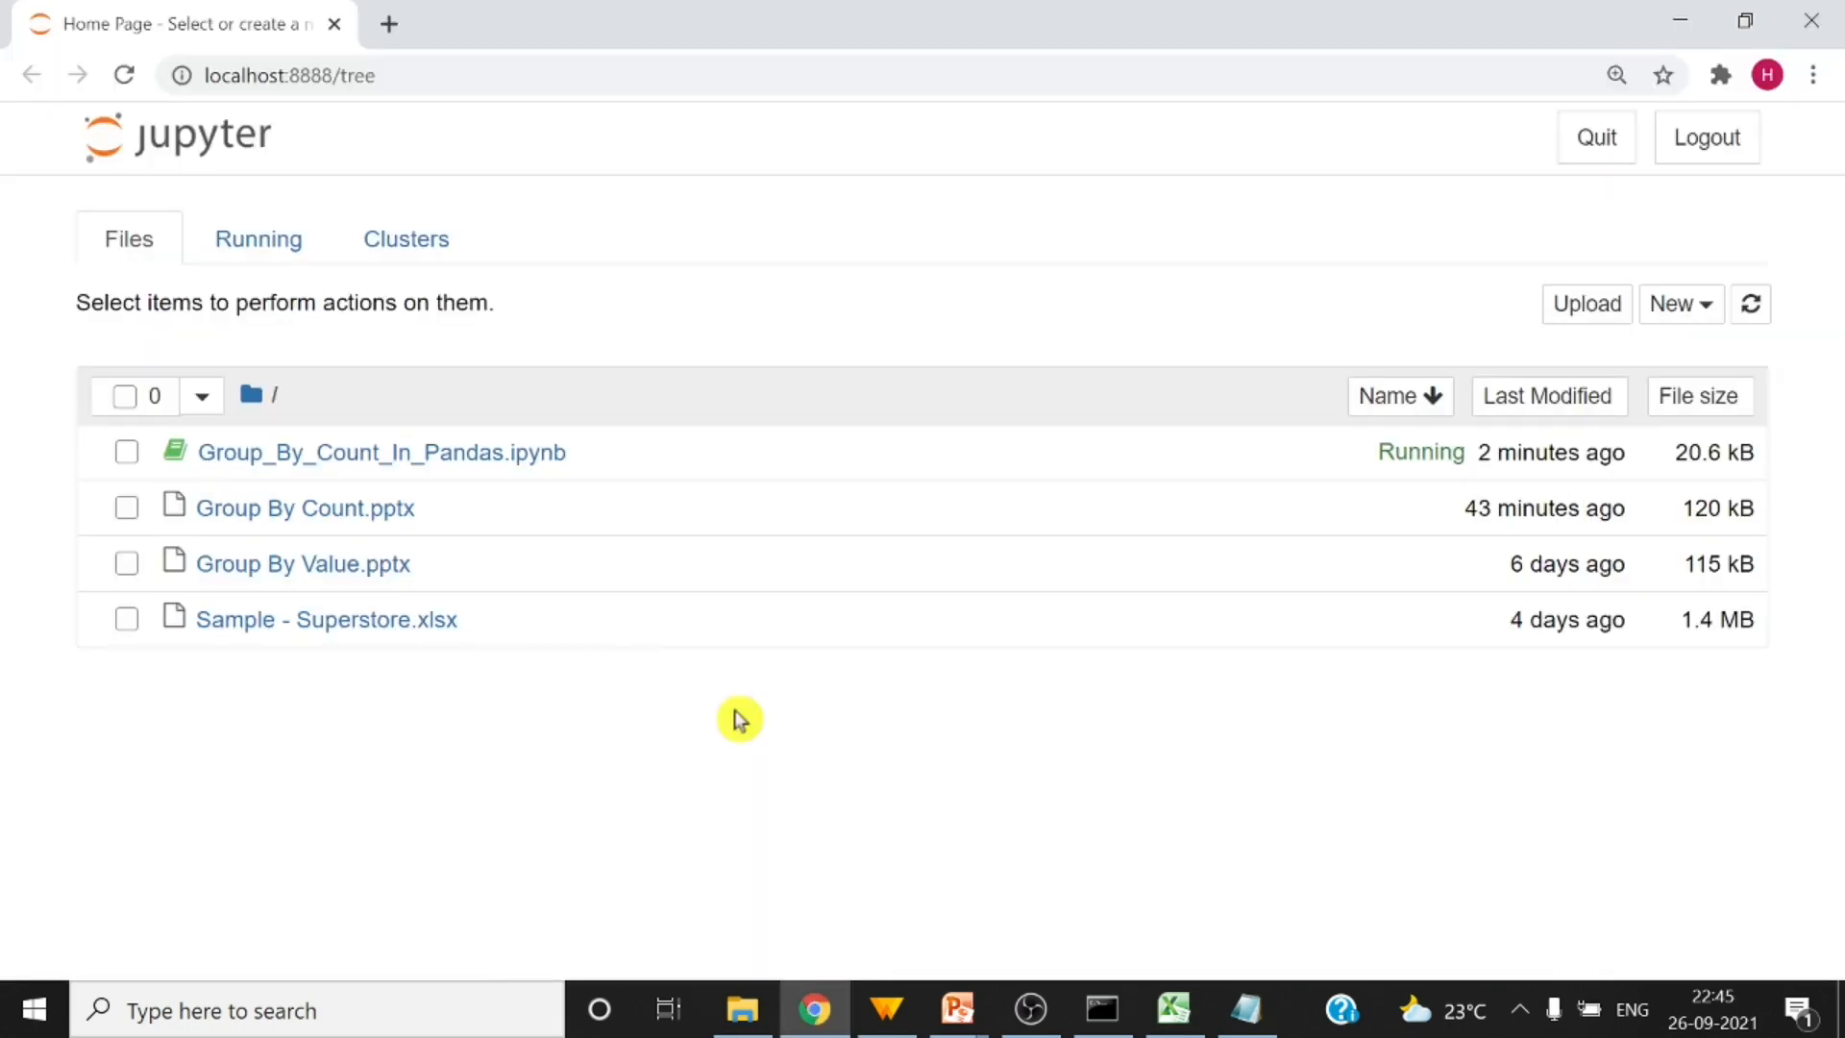
mouse_move(1497, 187)
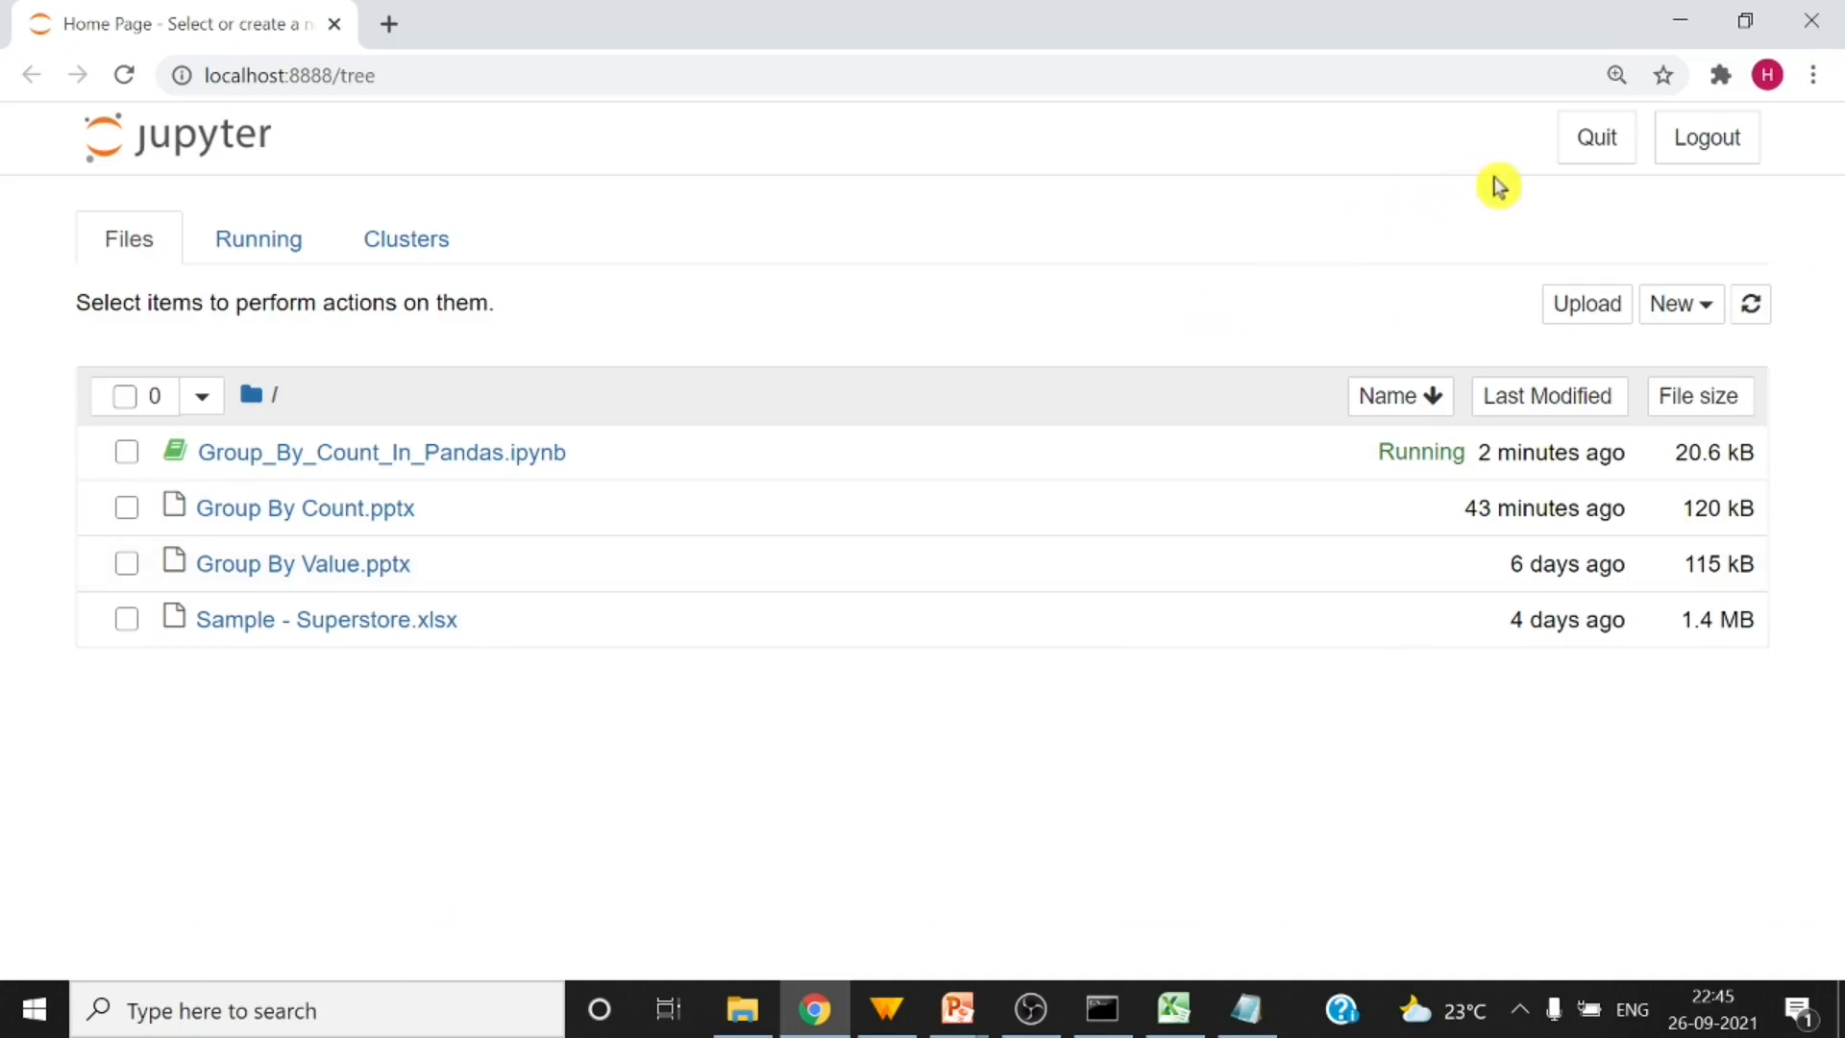
left_click(1679, 304)
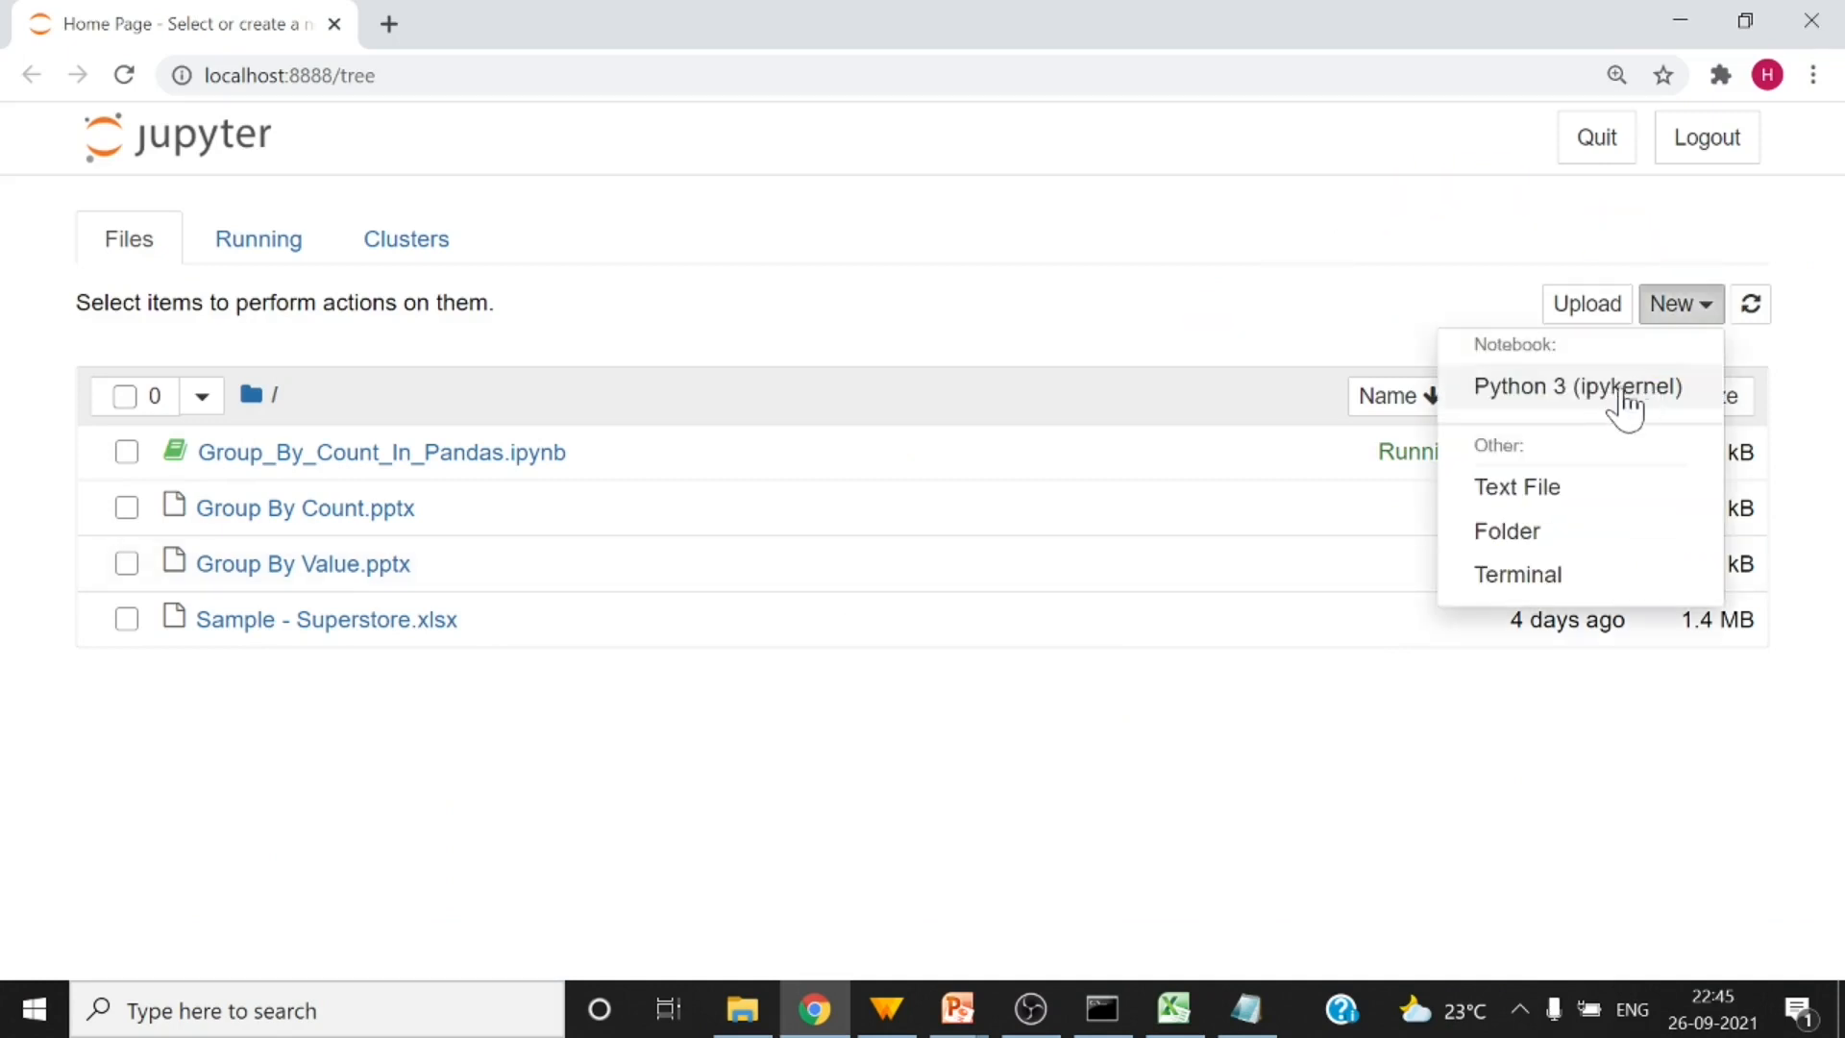
left_click(1576, 386)
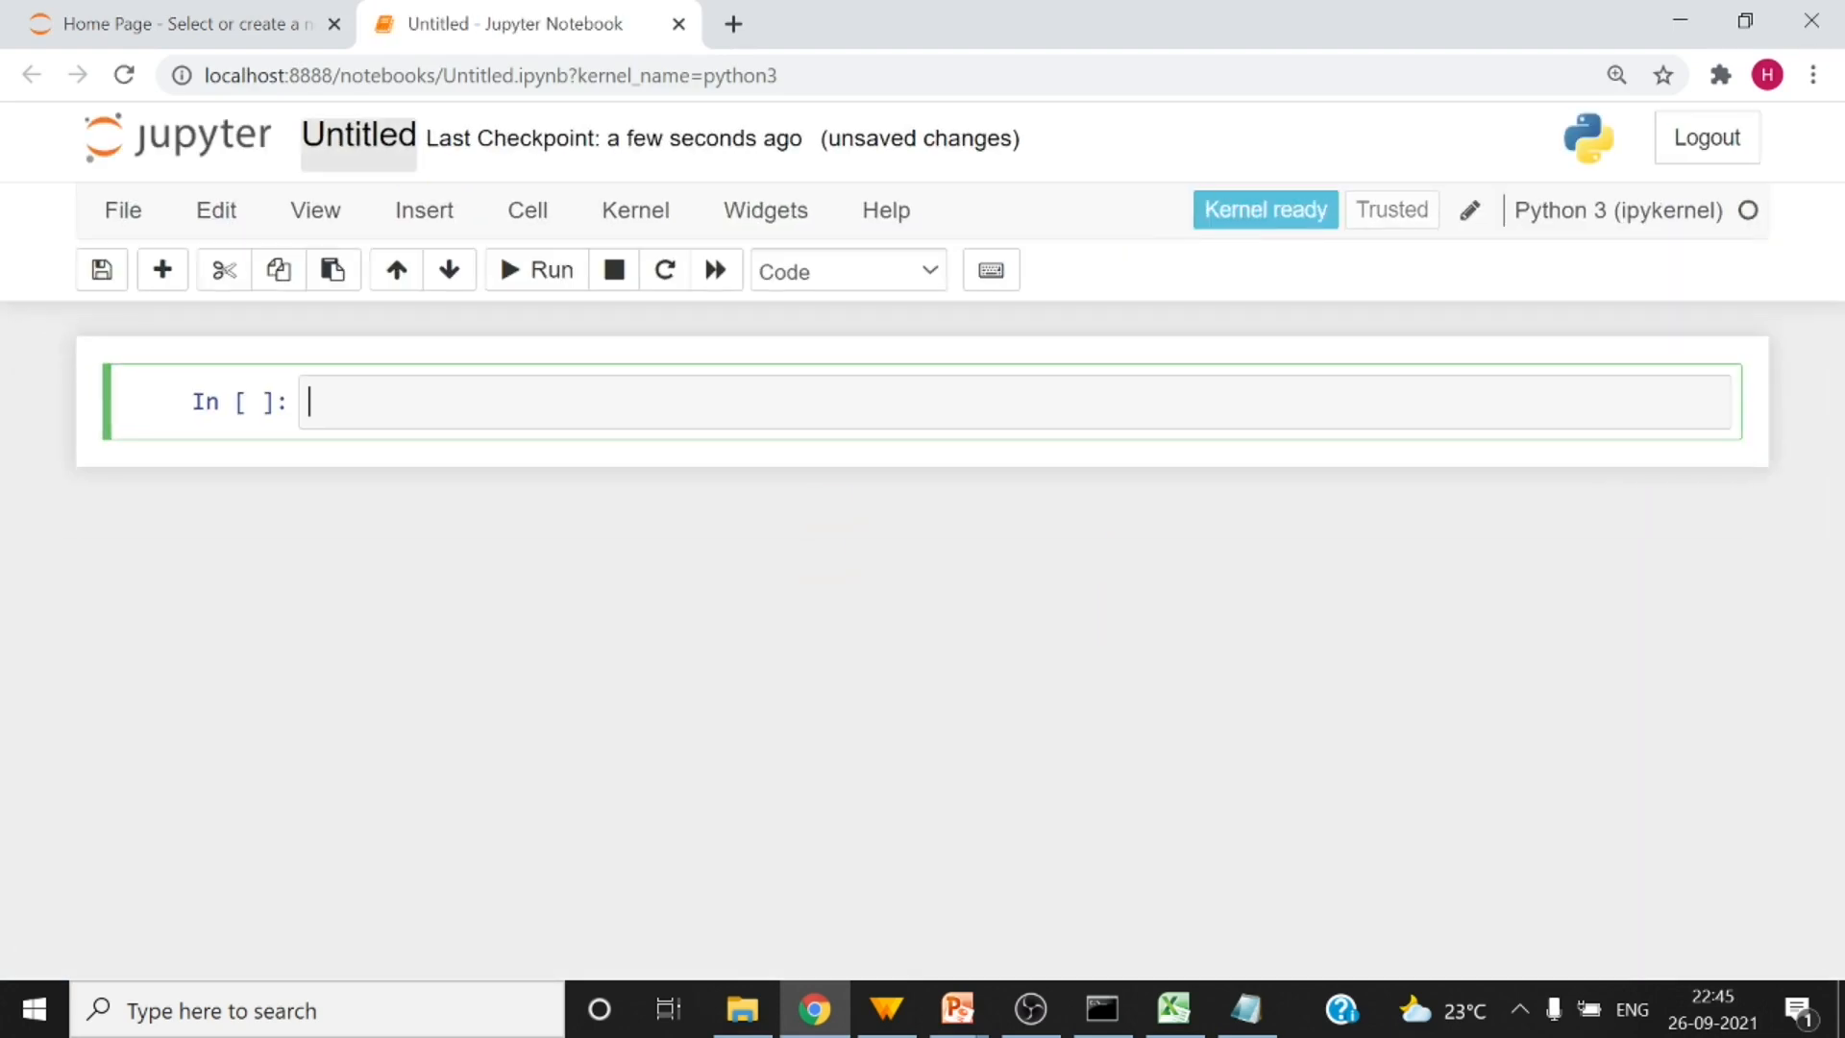
- Rename the untitled notebook to pandas_group_by_sum
left_click(359, 139)
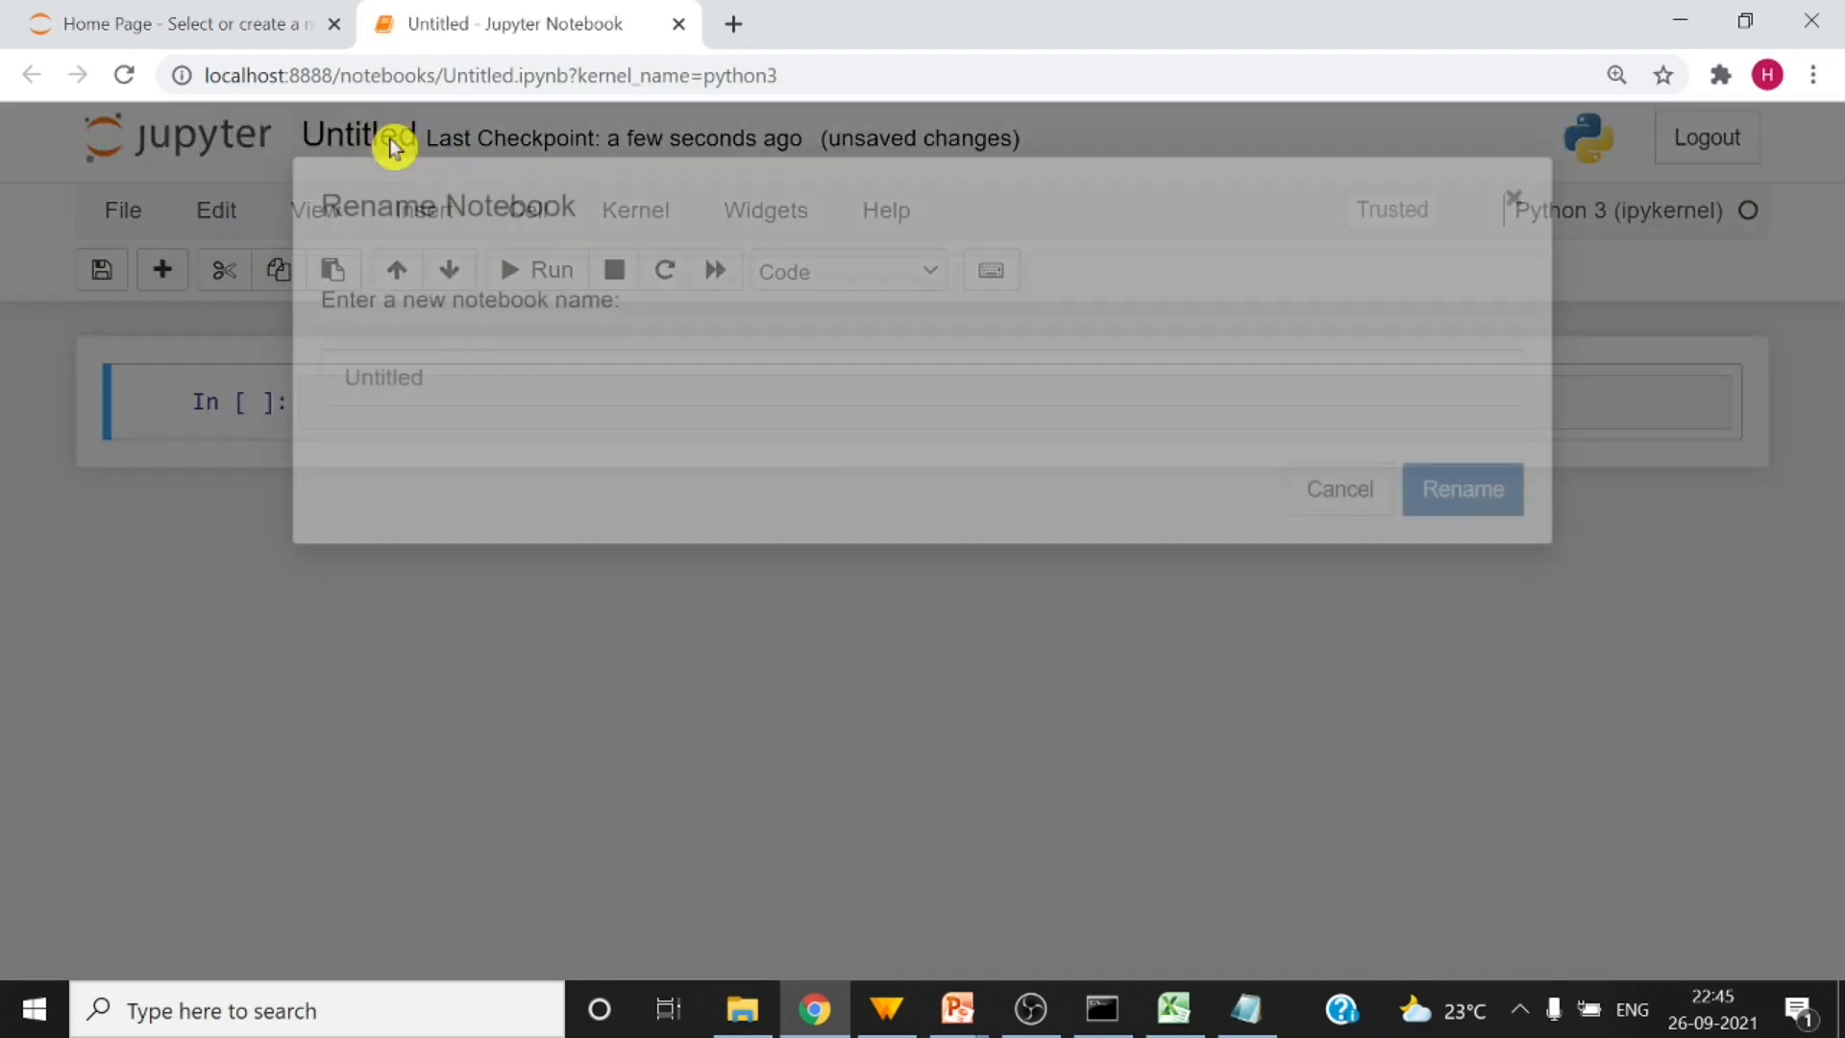
type("pandas_group_by_s")
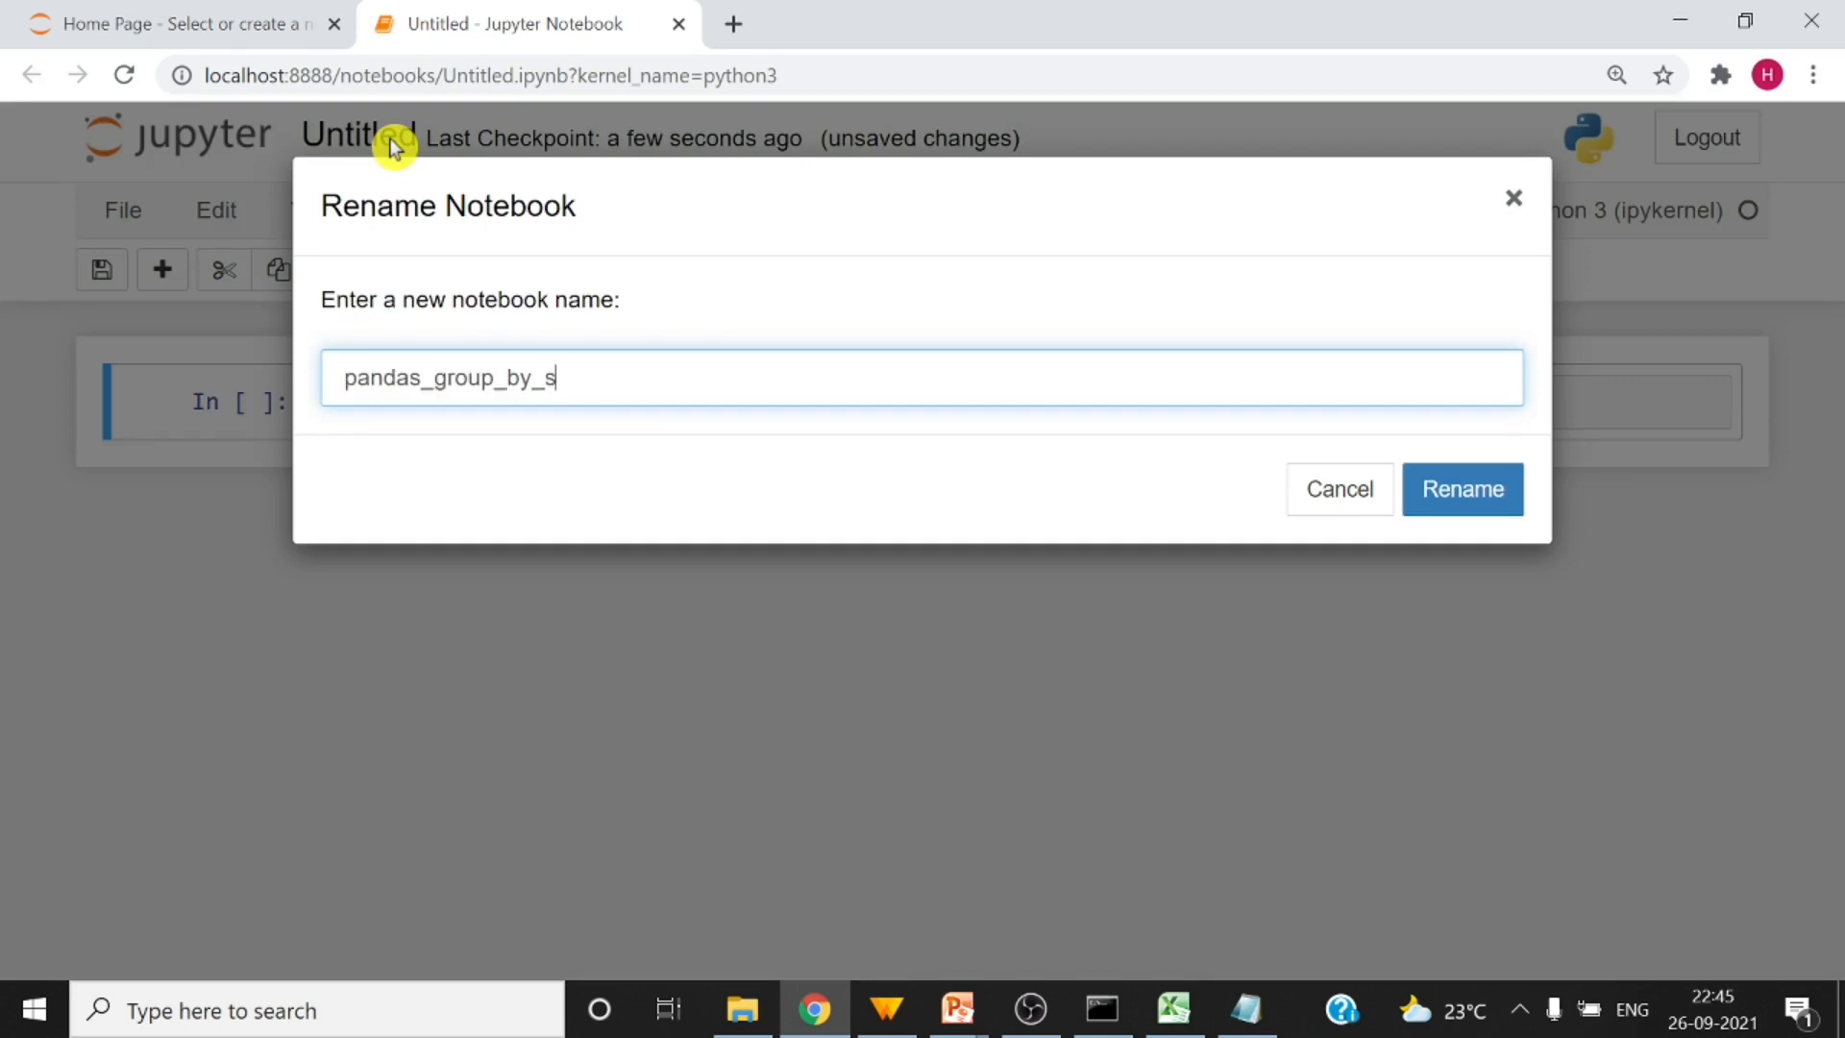
type("um")
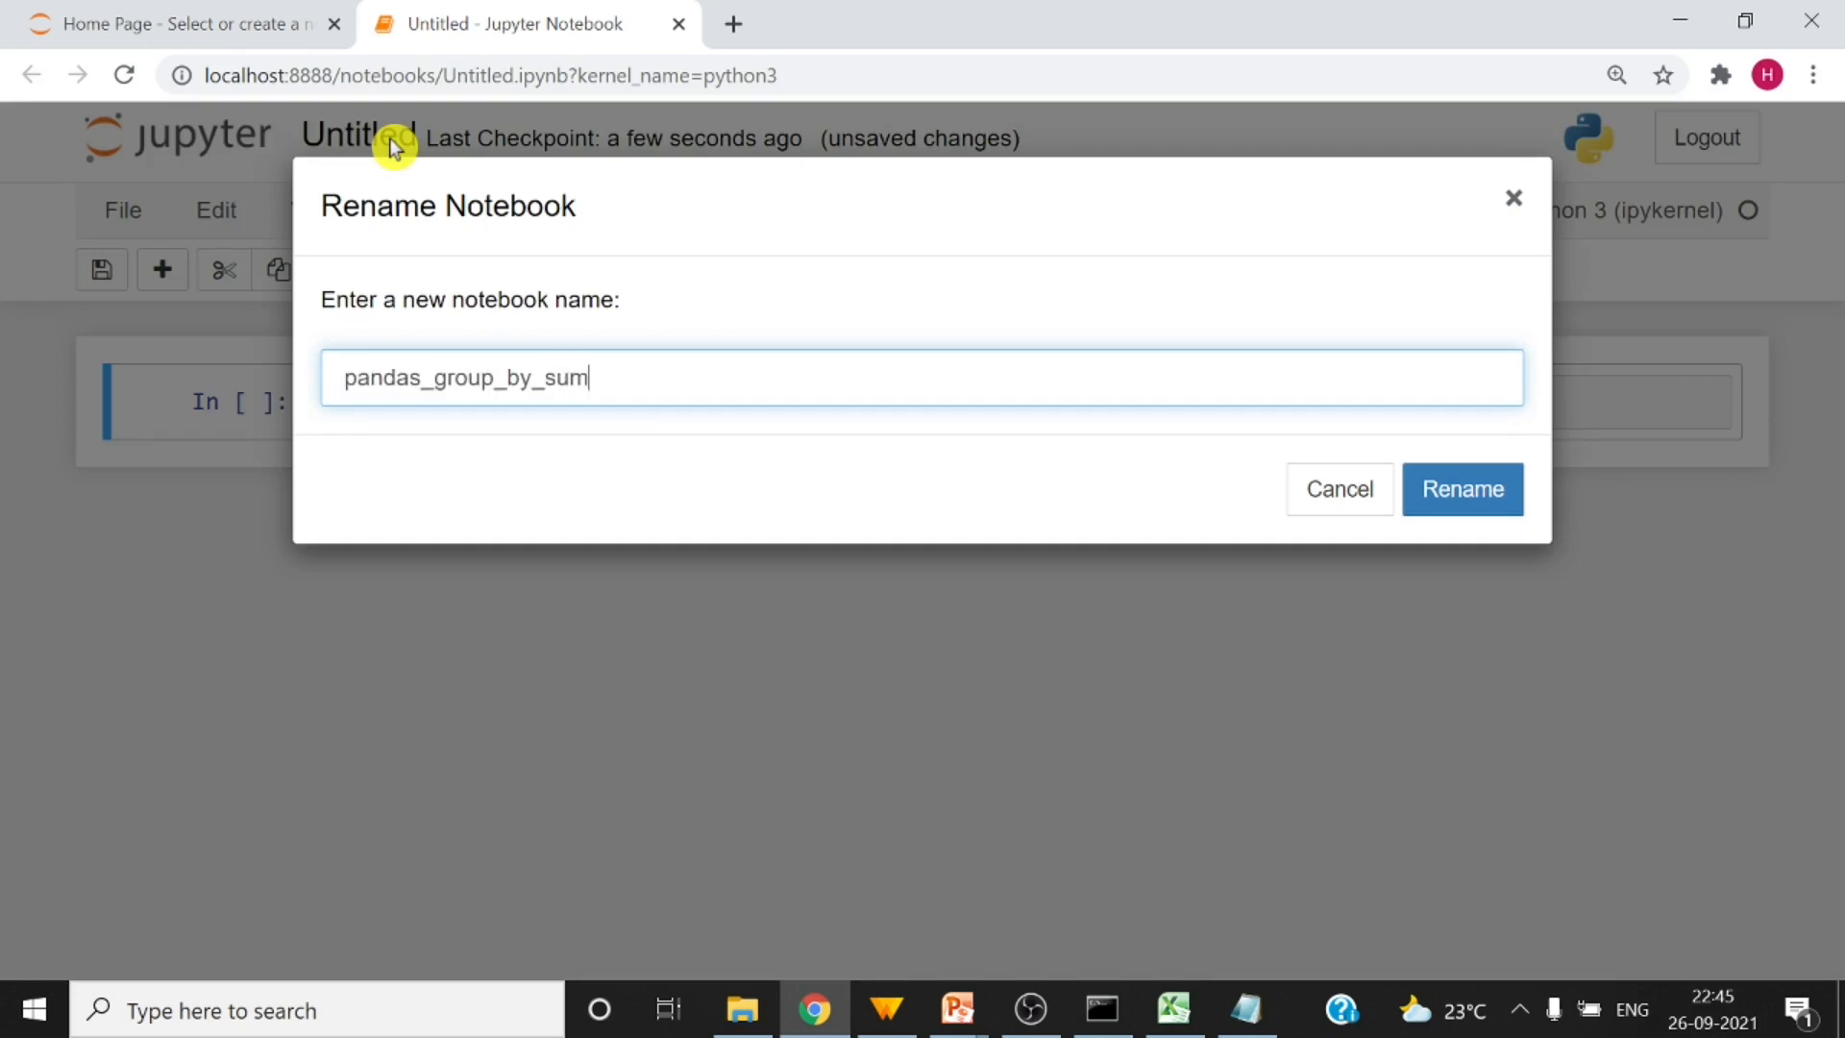
left_click(1461, 488)
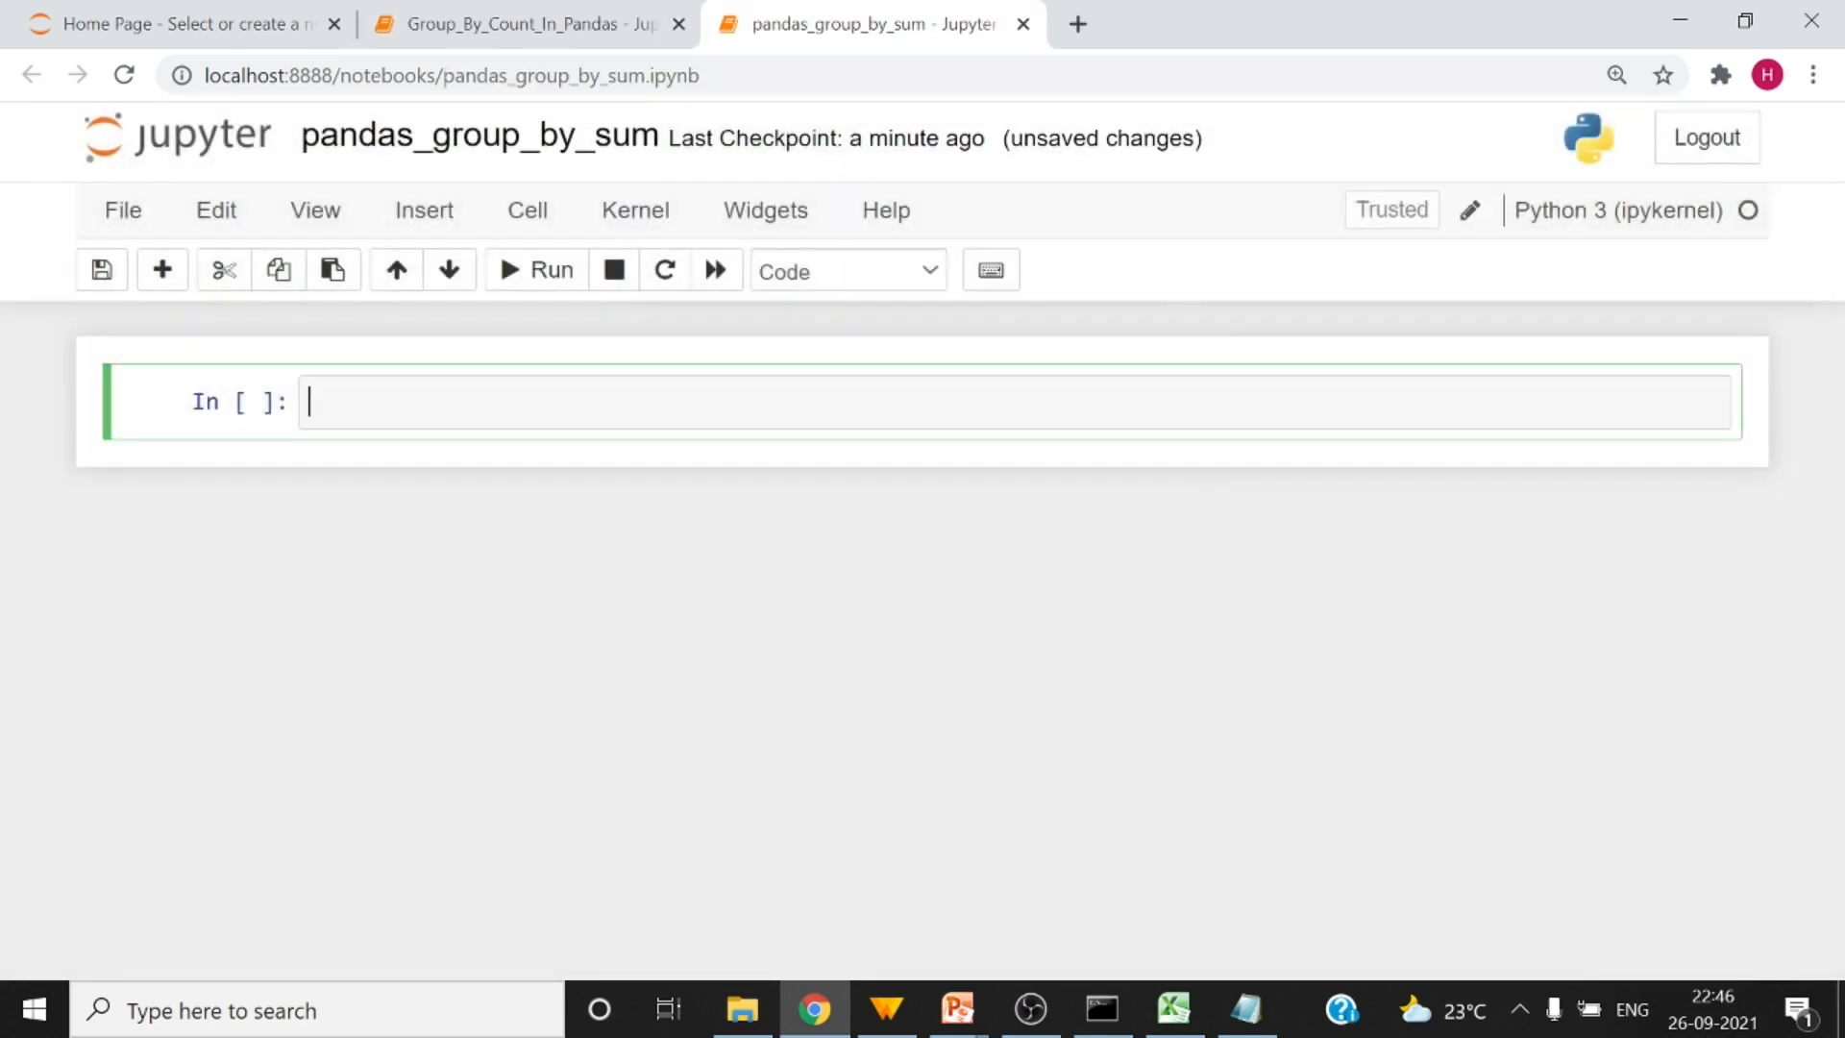
- Import pandas as pd and load 'Sample - Superstore.xlsx' into my_df
type("import")
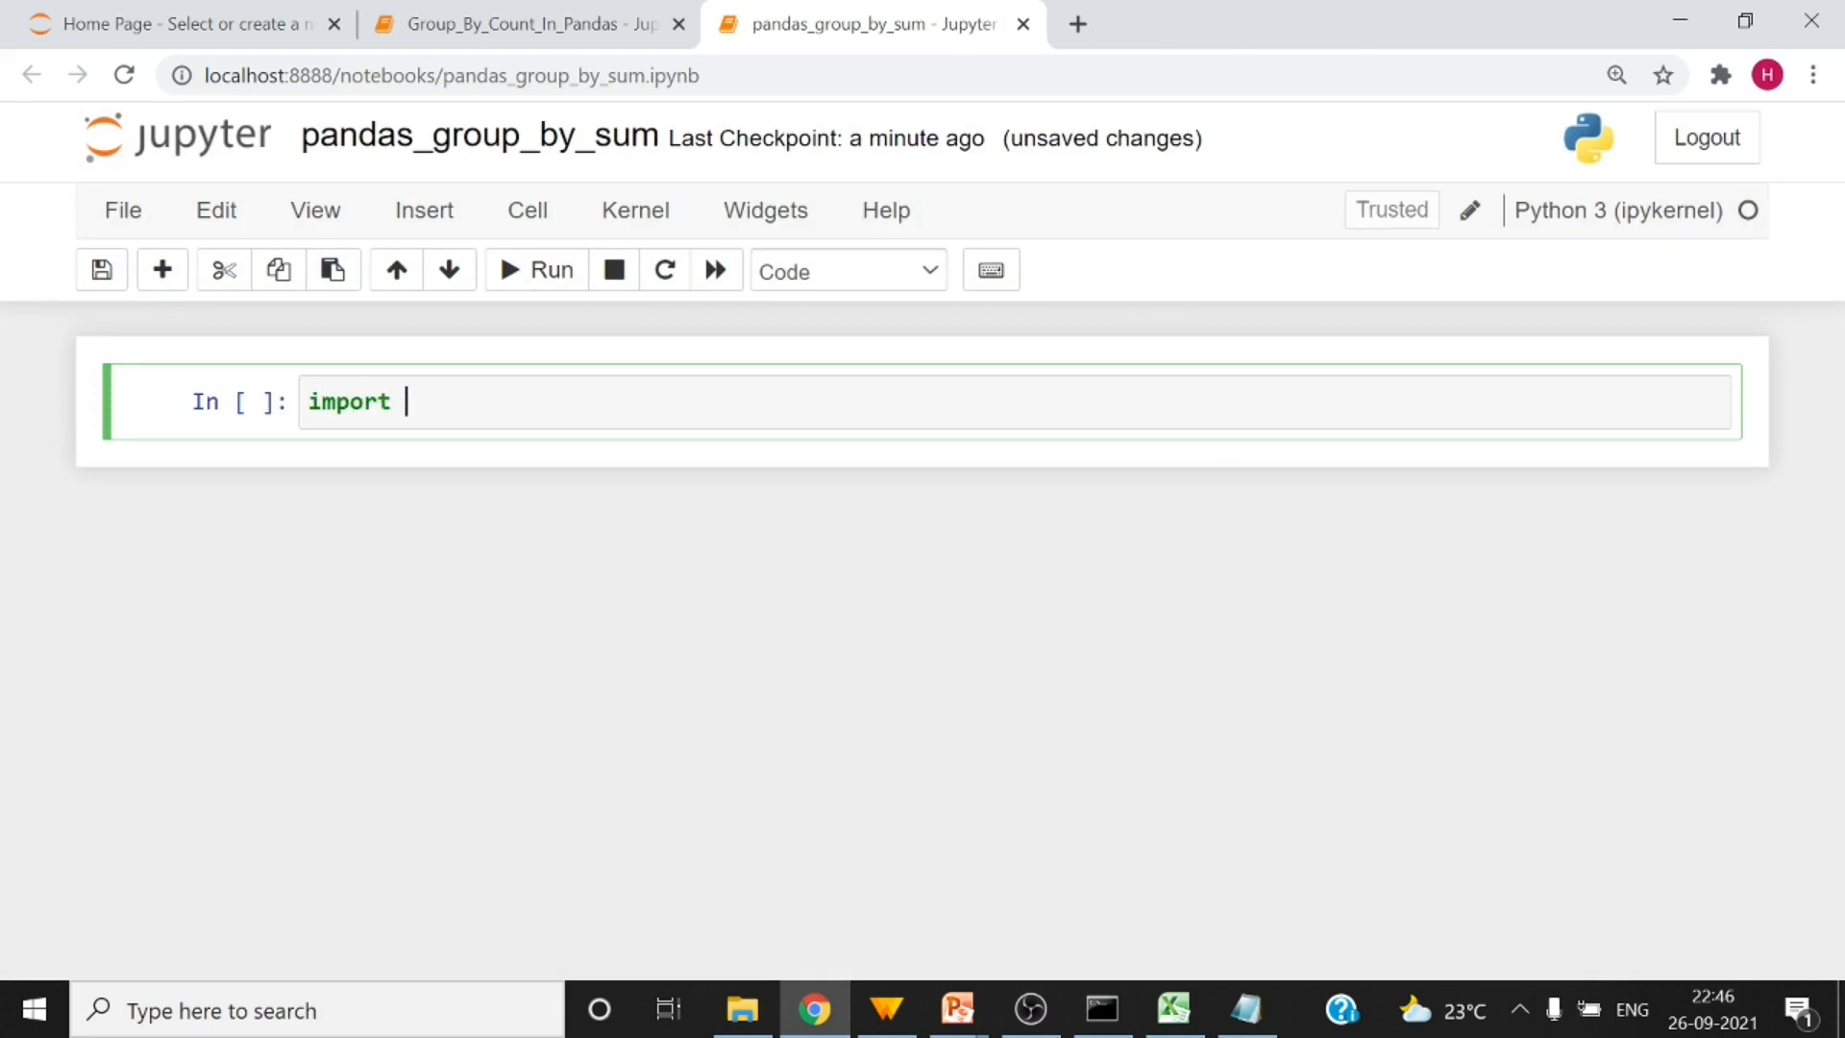
type("pandas as")
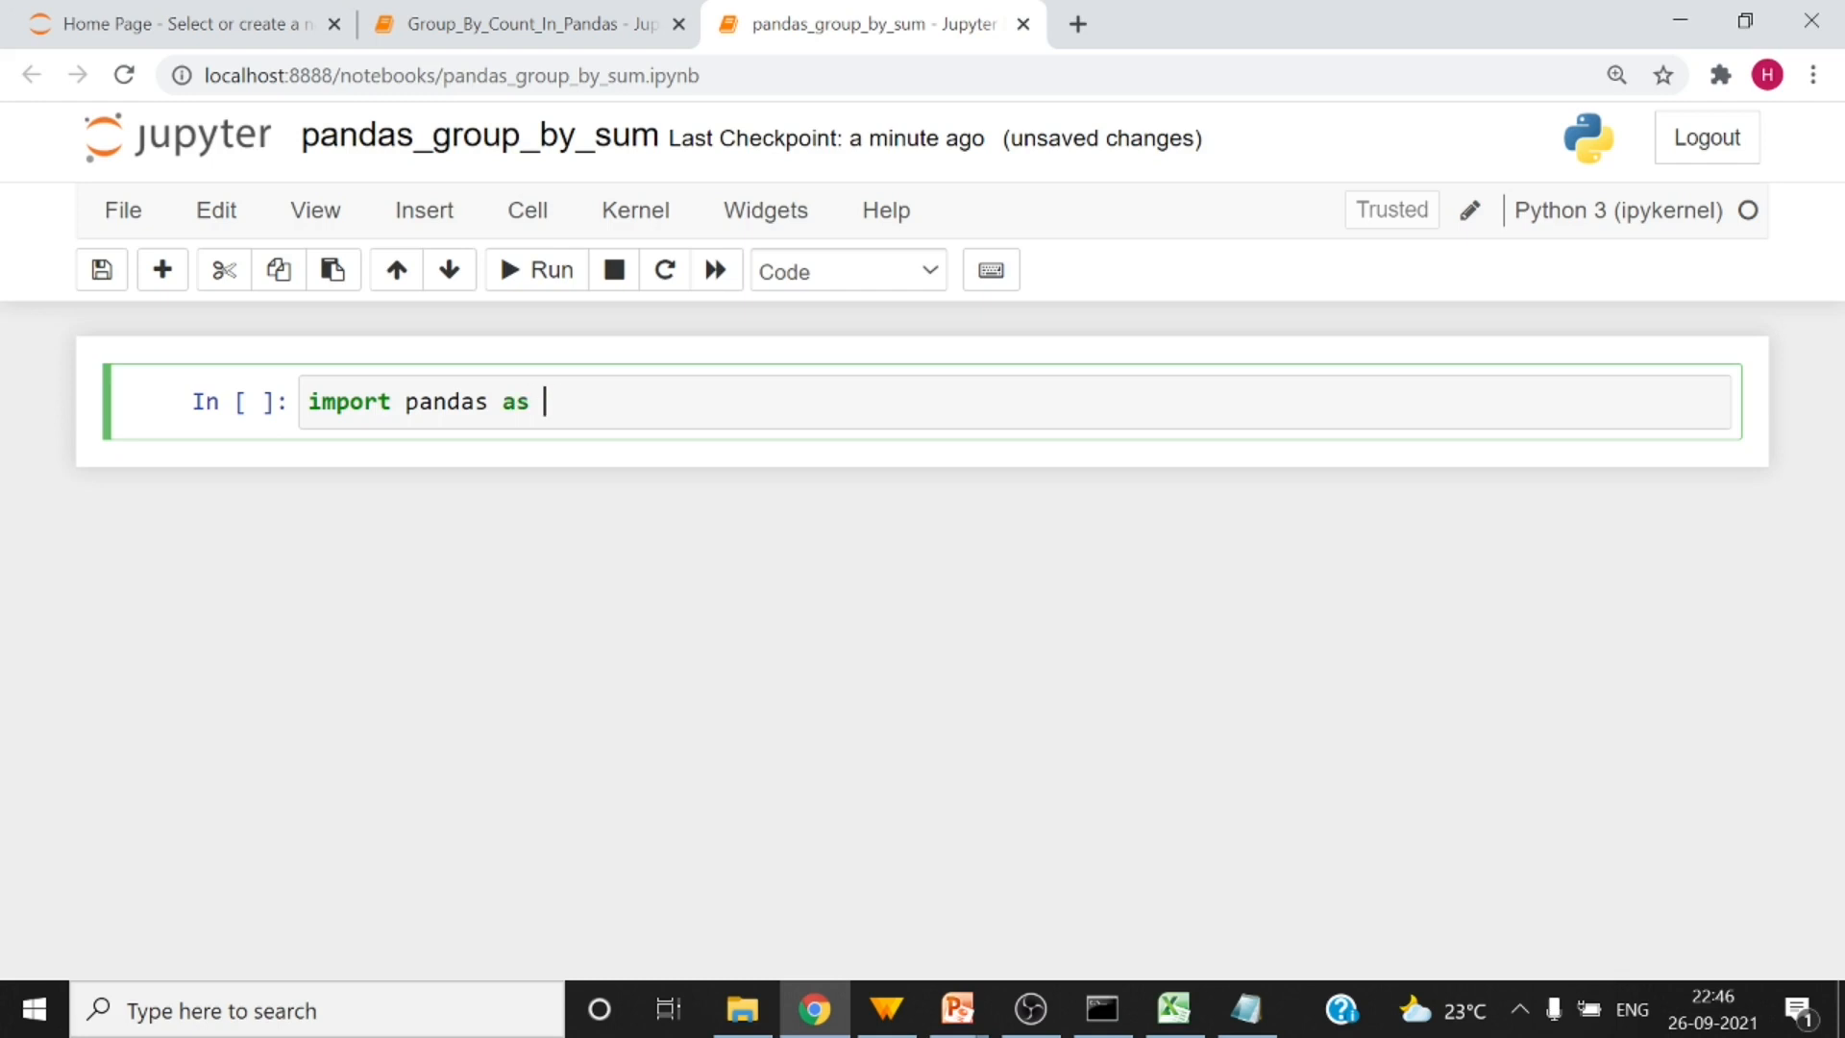
type("pd")
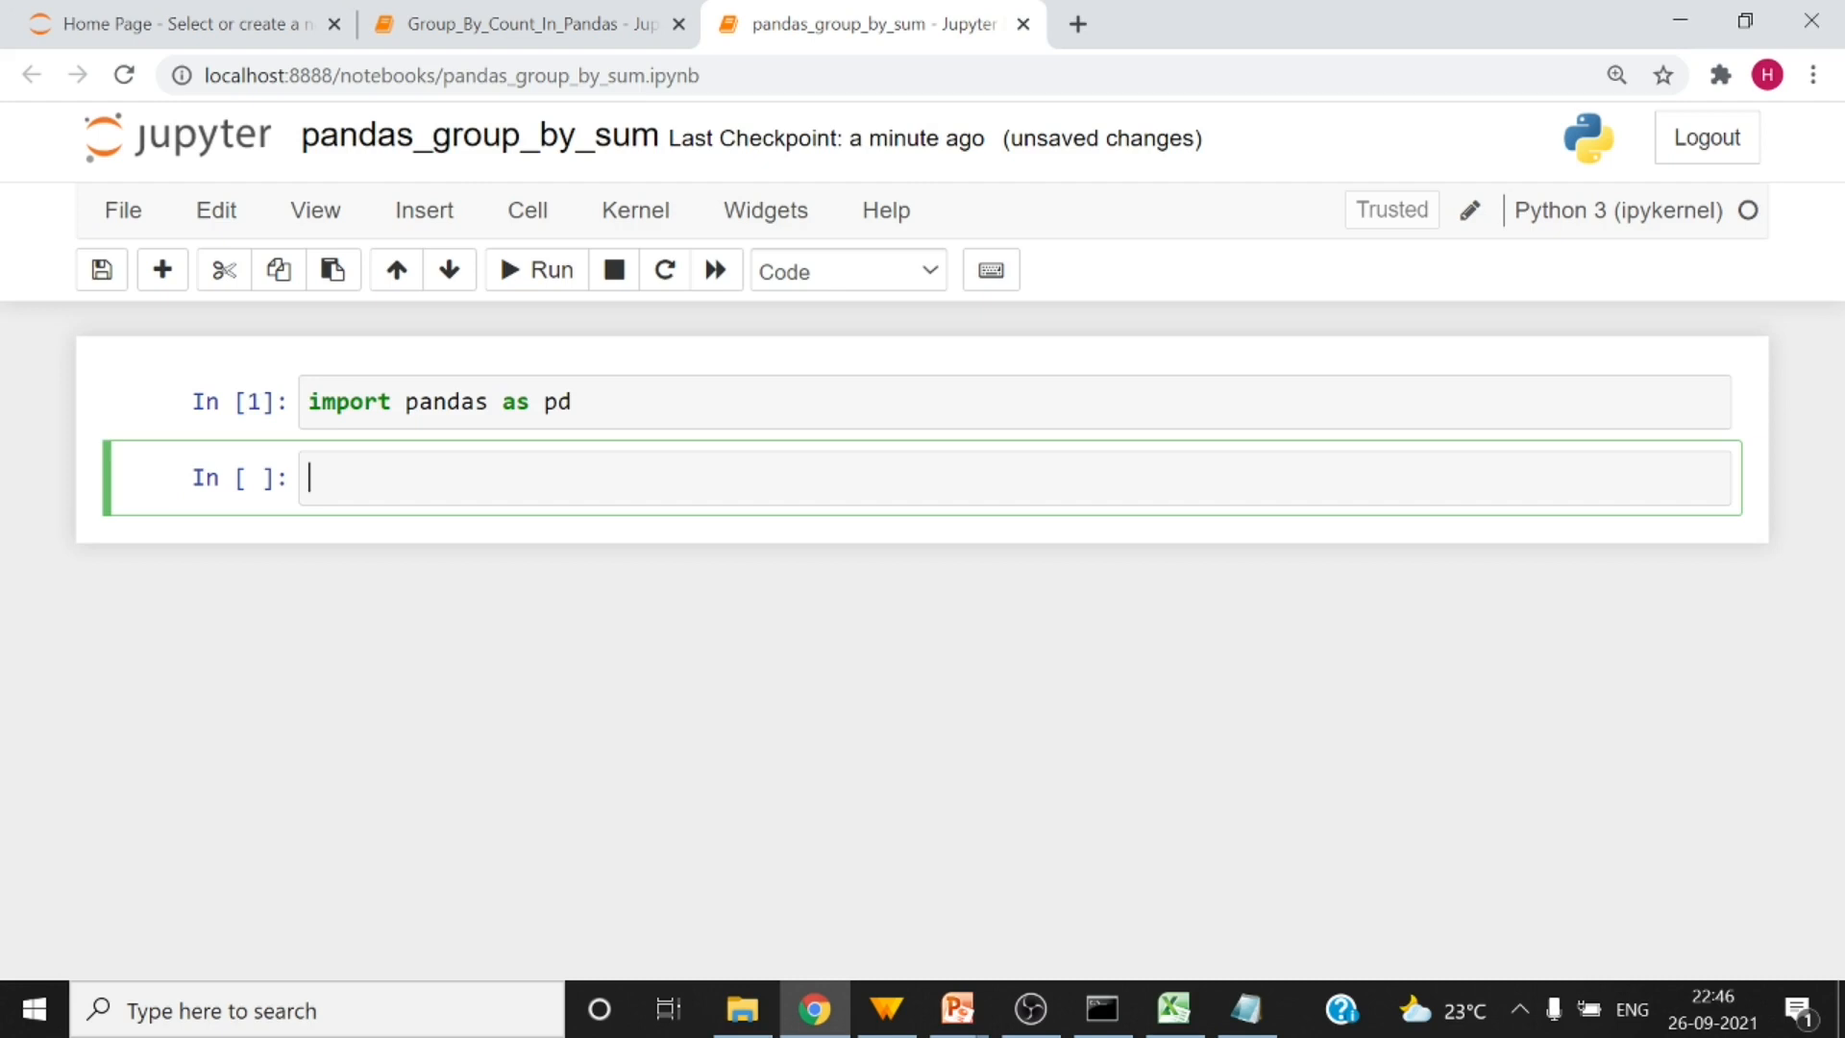
type("my_df = pd.read_excel('Sample - Superstore.xlsx')")
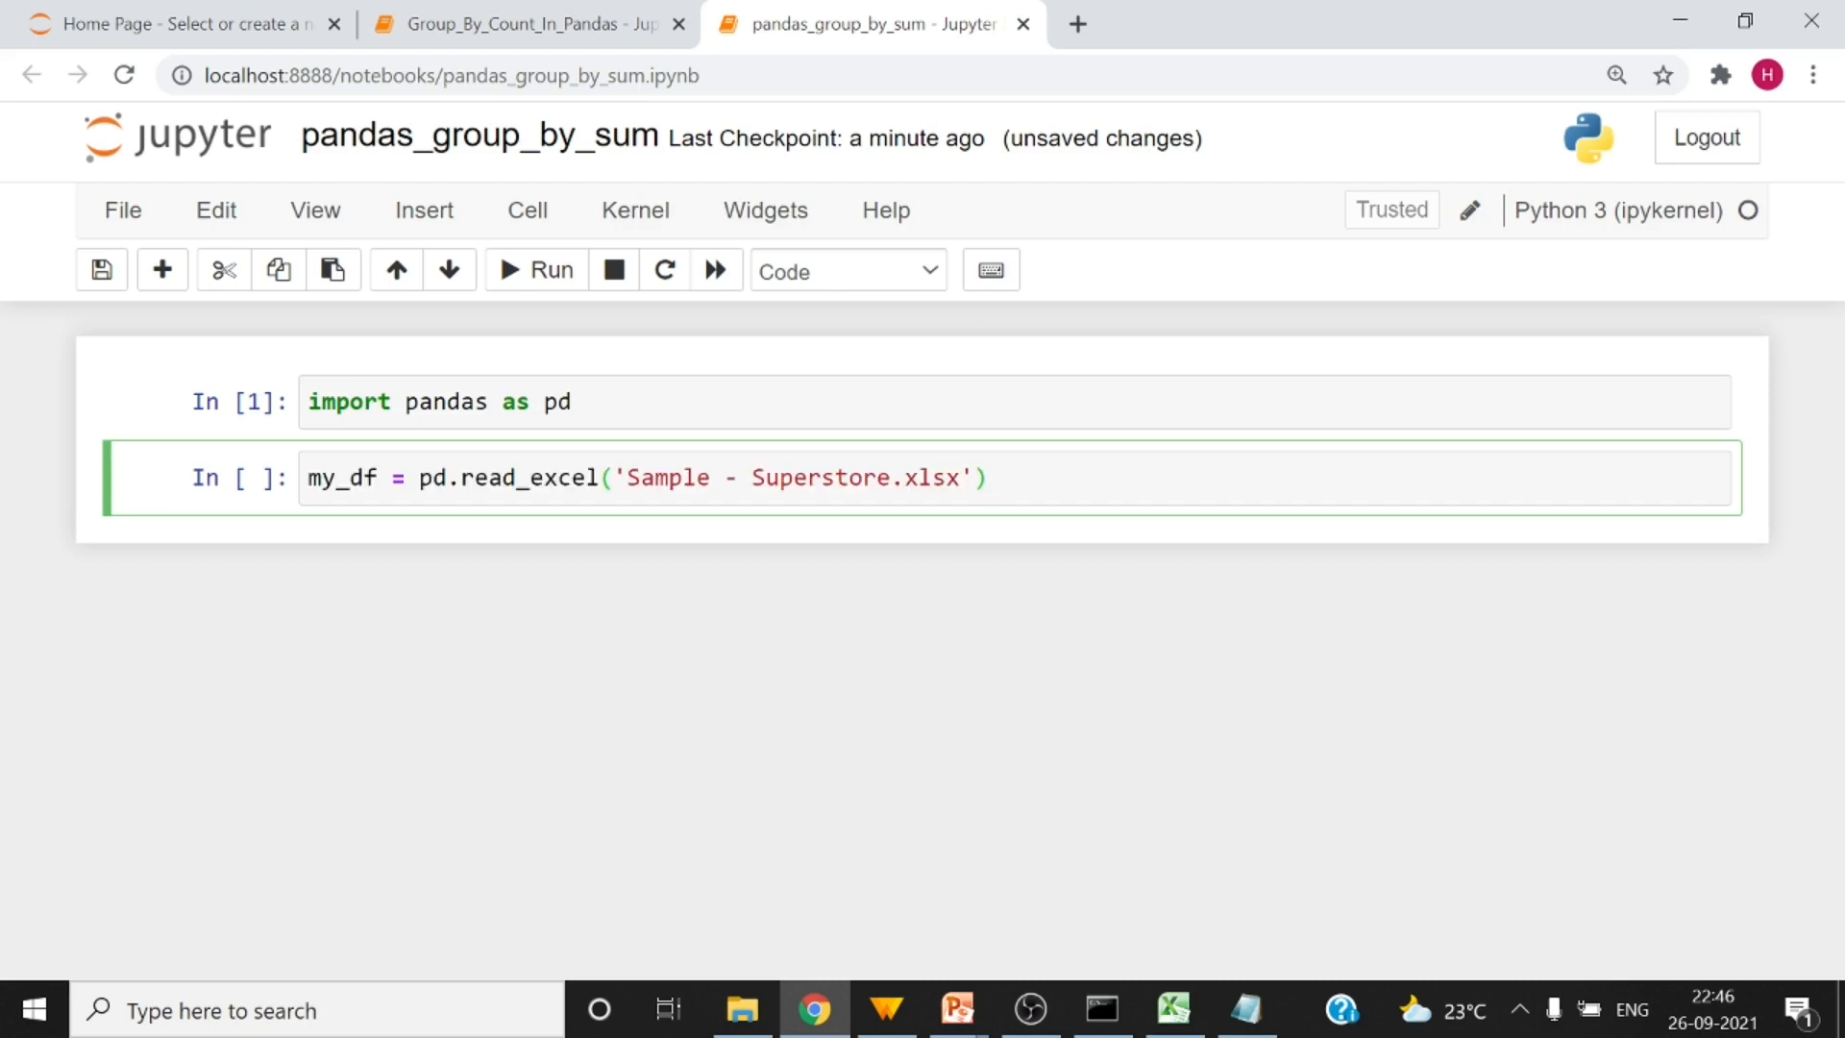
left_click(533, 269)
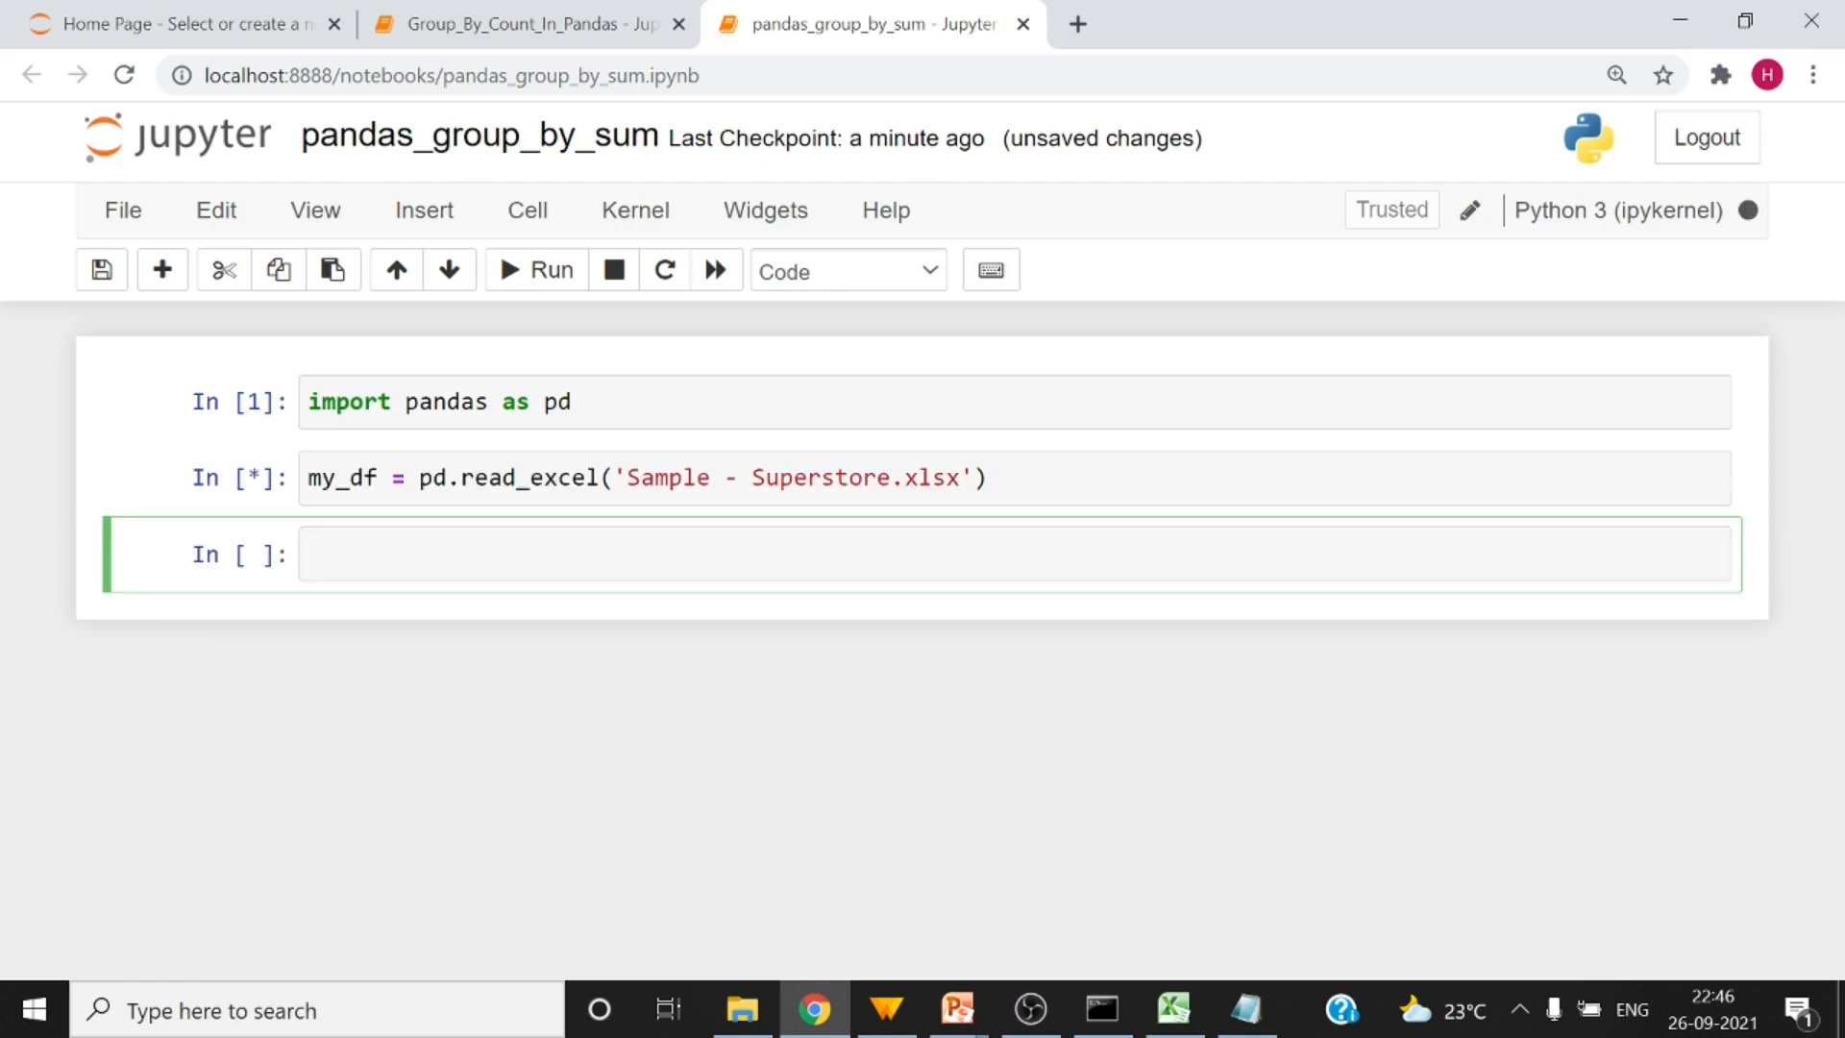
- Display the first two rows of my_df with head(2)
type("my")
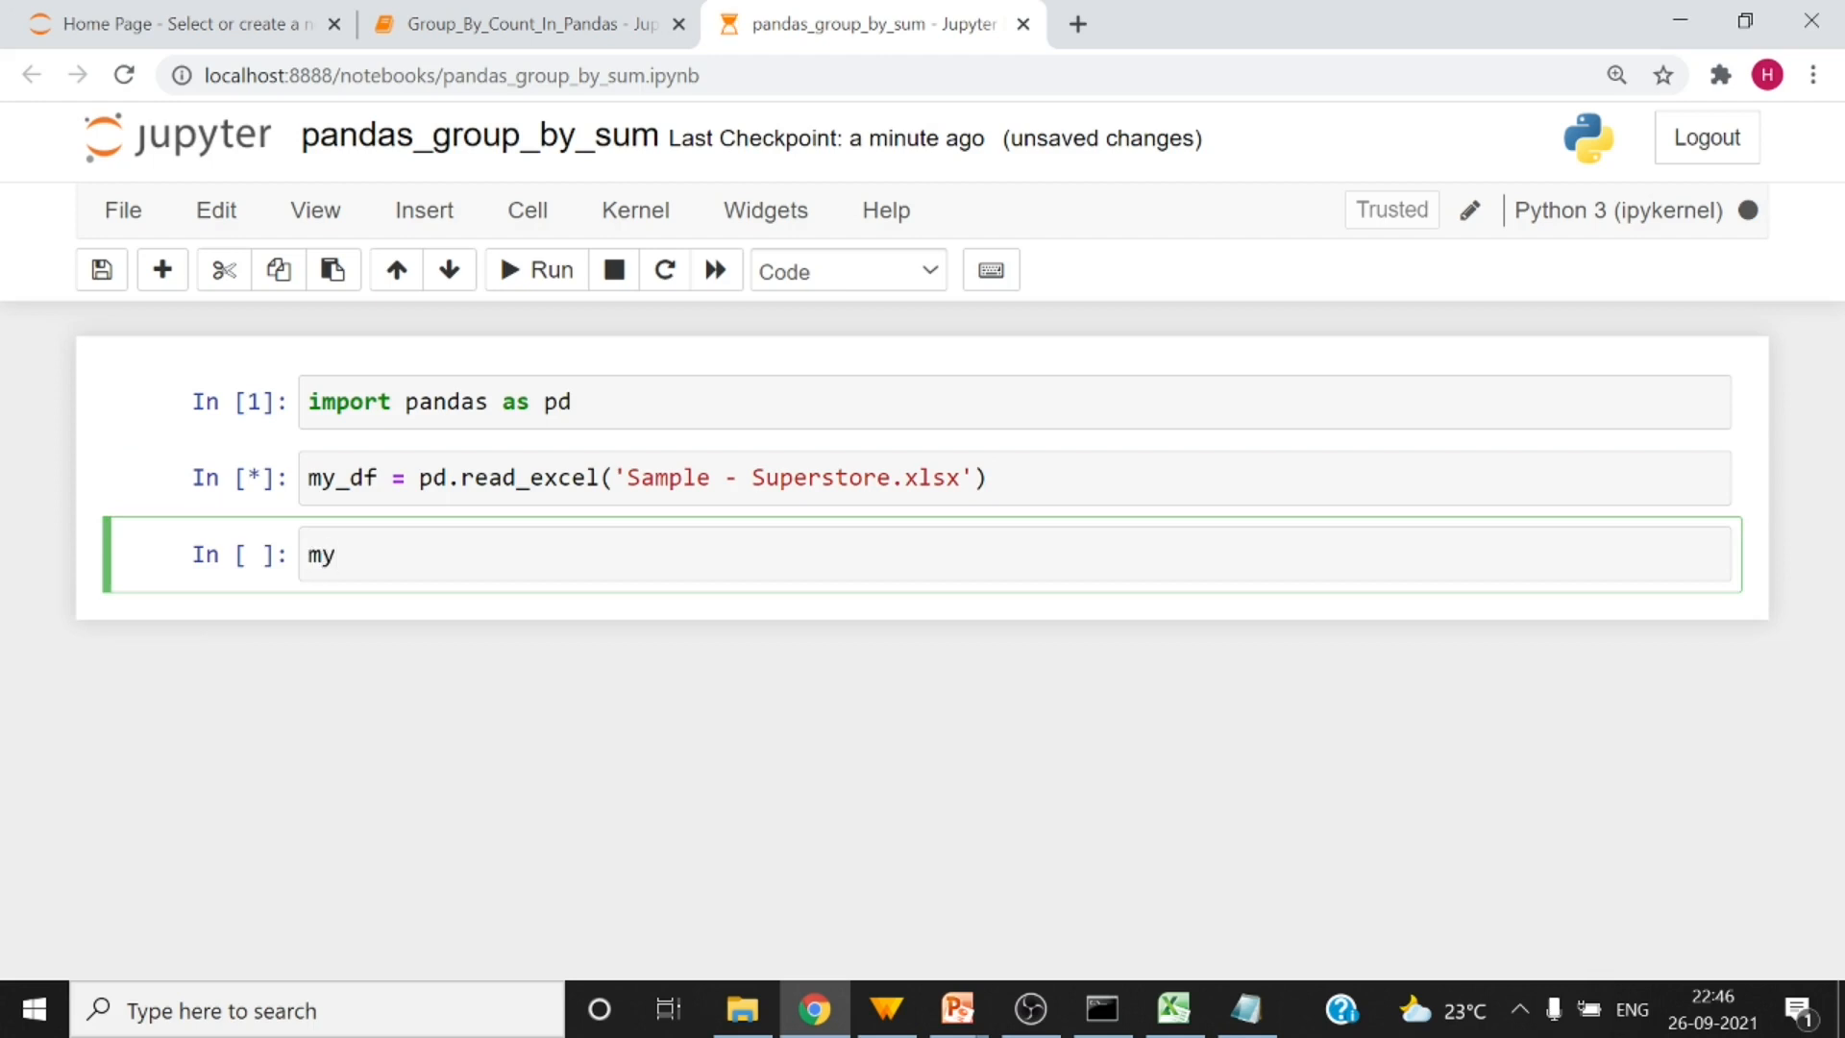
type("_da")
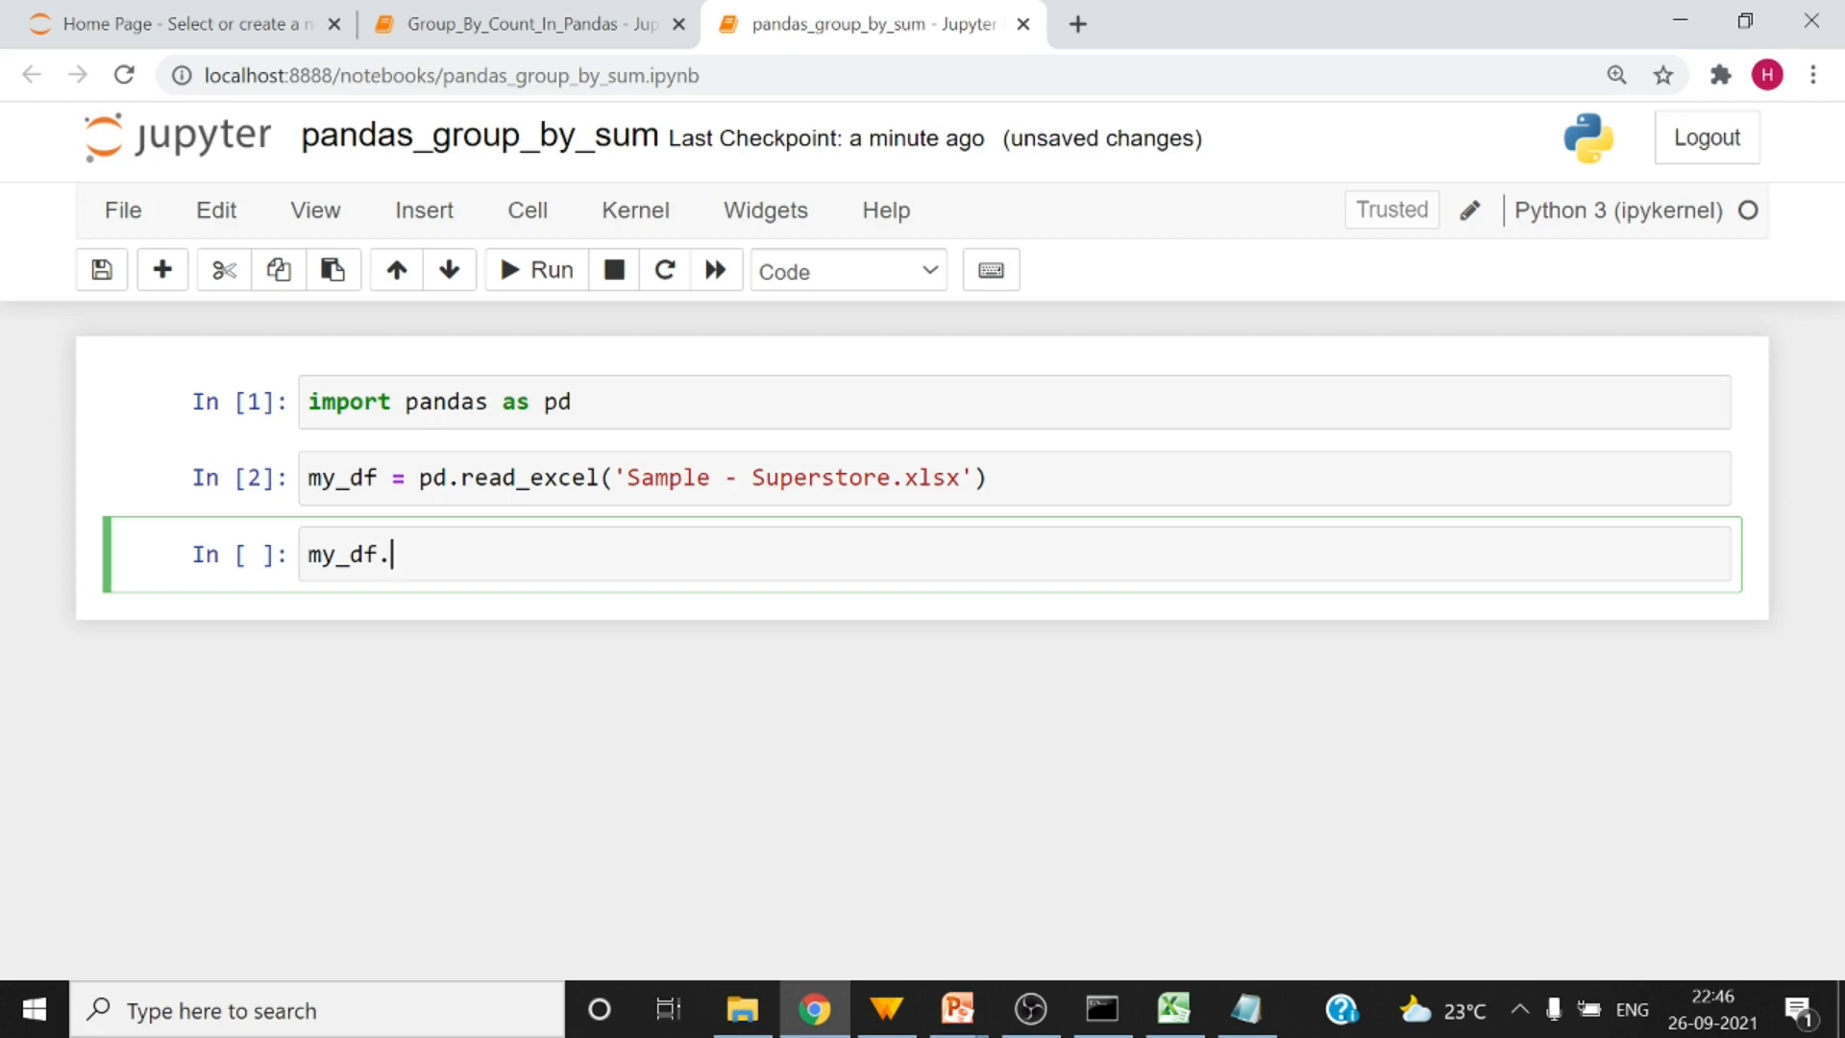
type("head(2)")
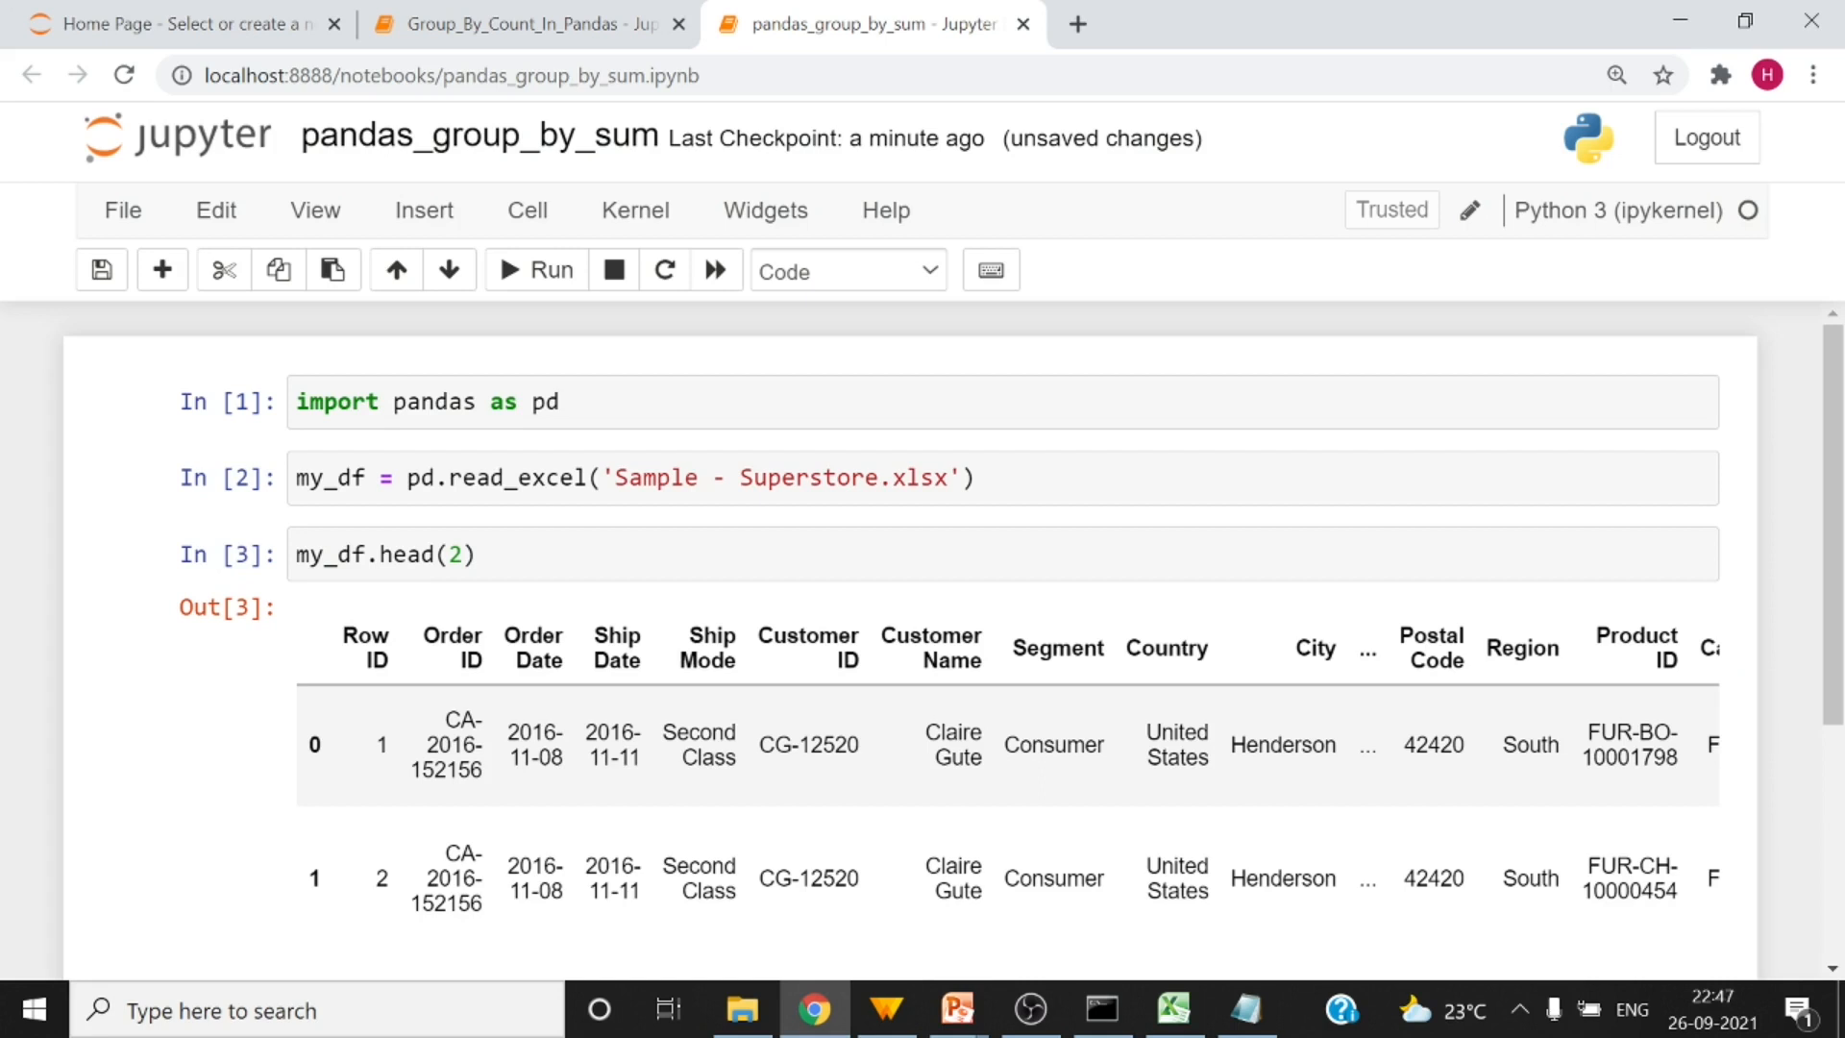
scroll("down", 3)
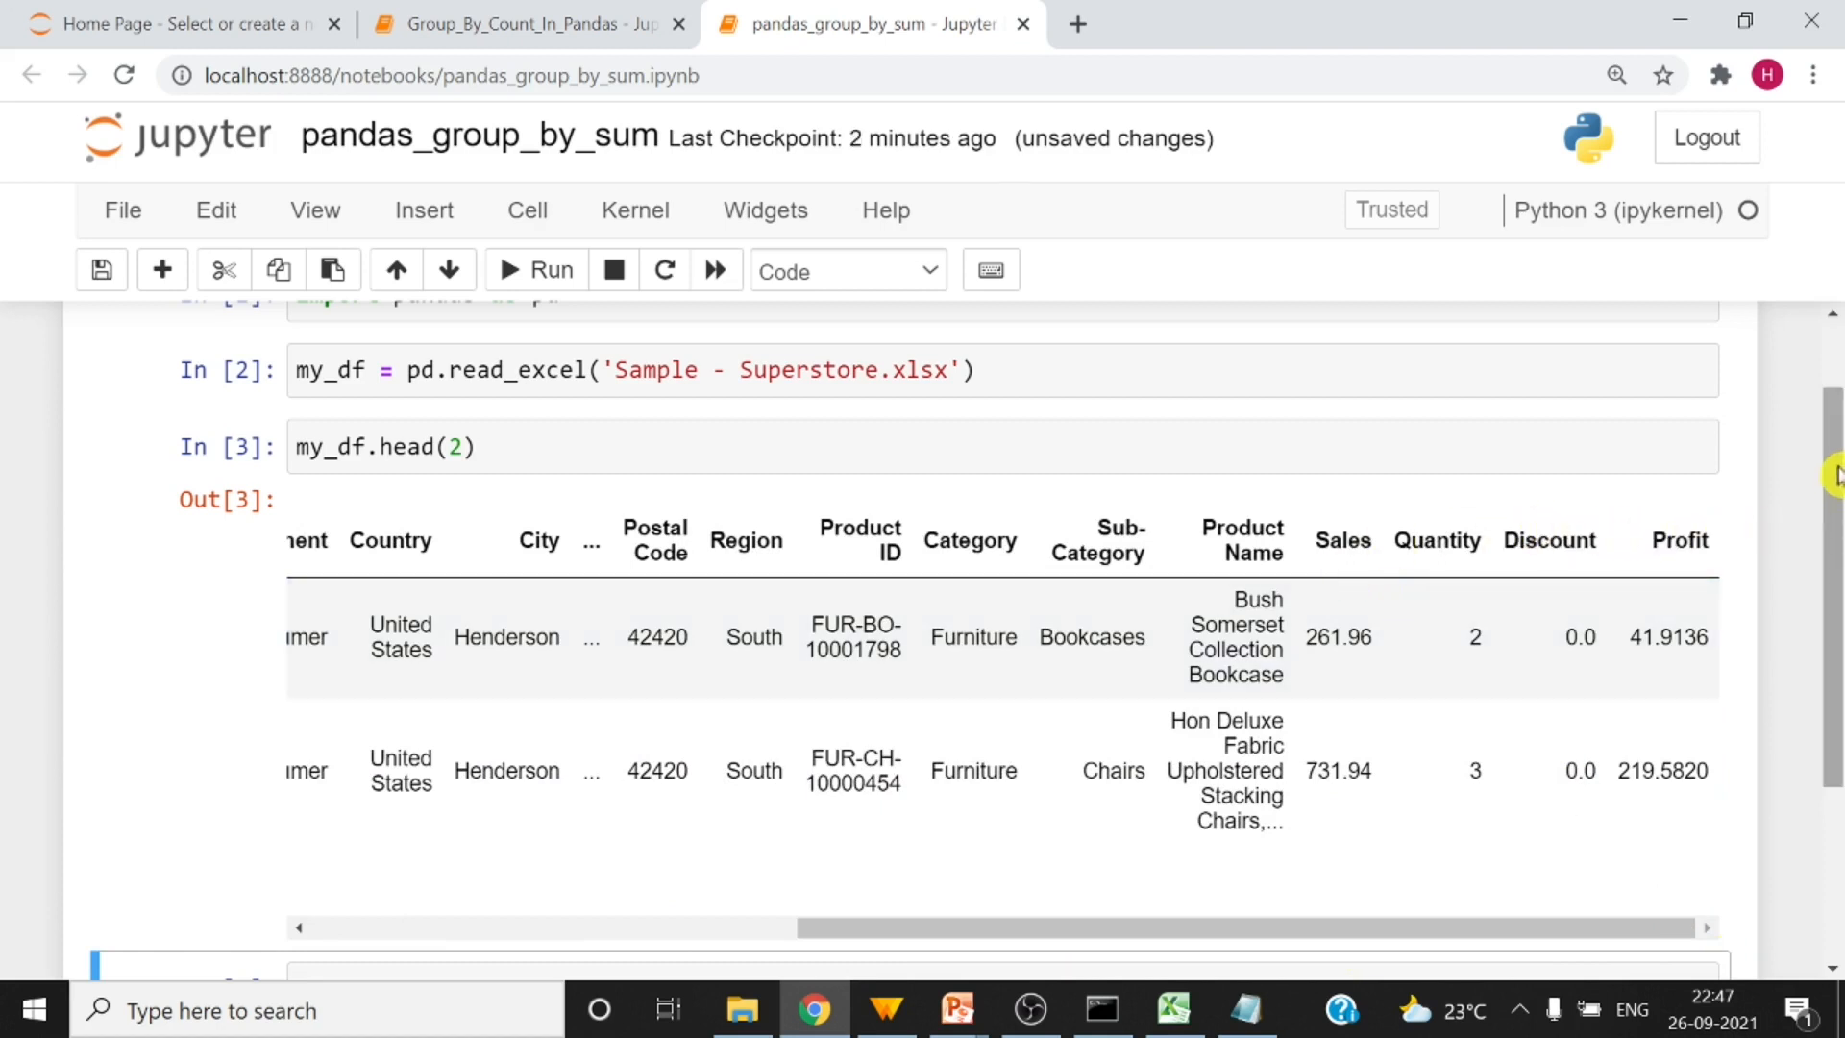
scroll("down", 3)
type("my_df.groupby(['State'])['Sales'].sum(")
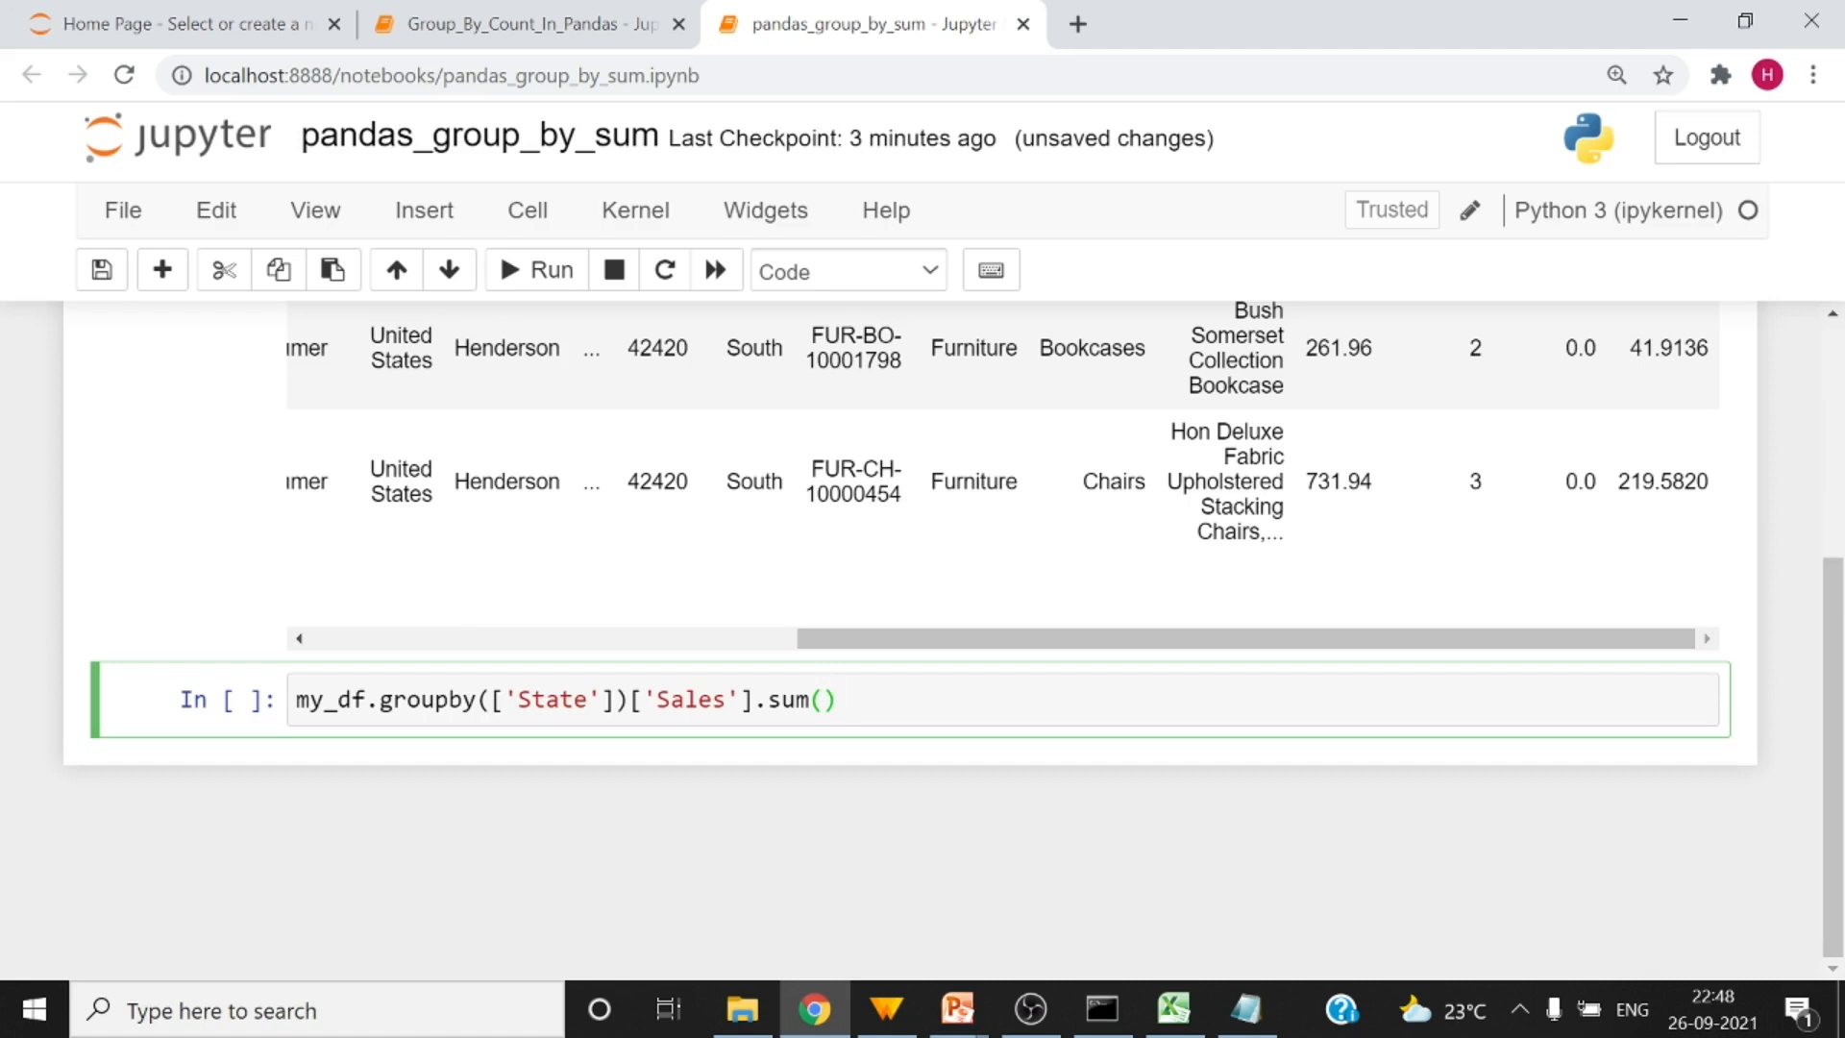
- Add the comment '#get the sum of all the values in a column' and run the per-State Sales sum
type("#get the sum of all the values in a colu")
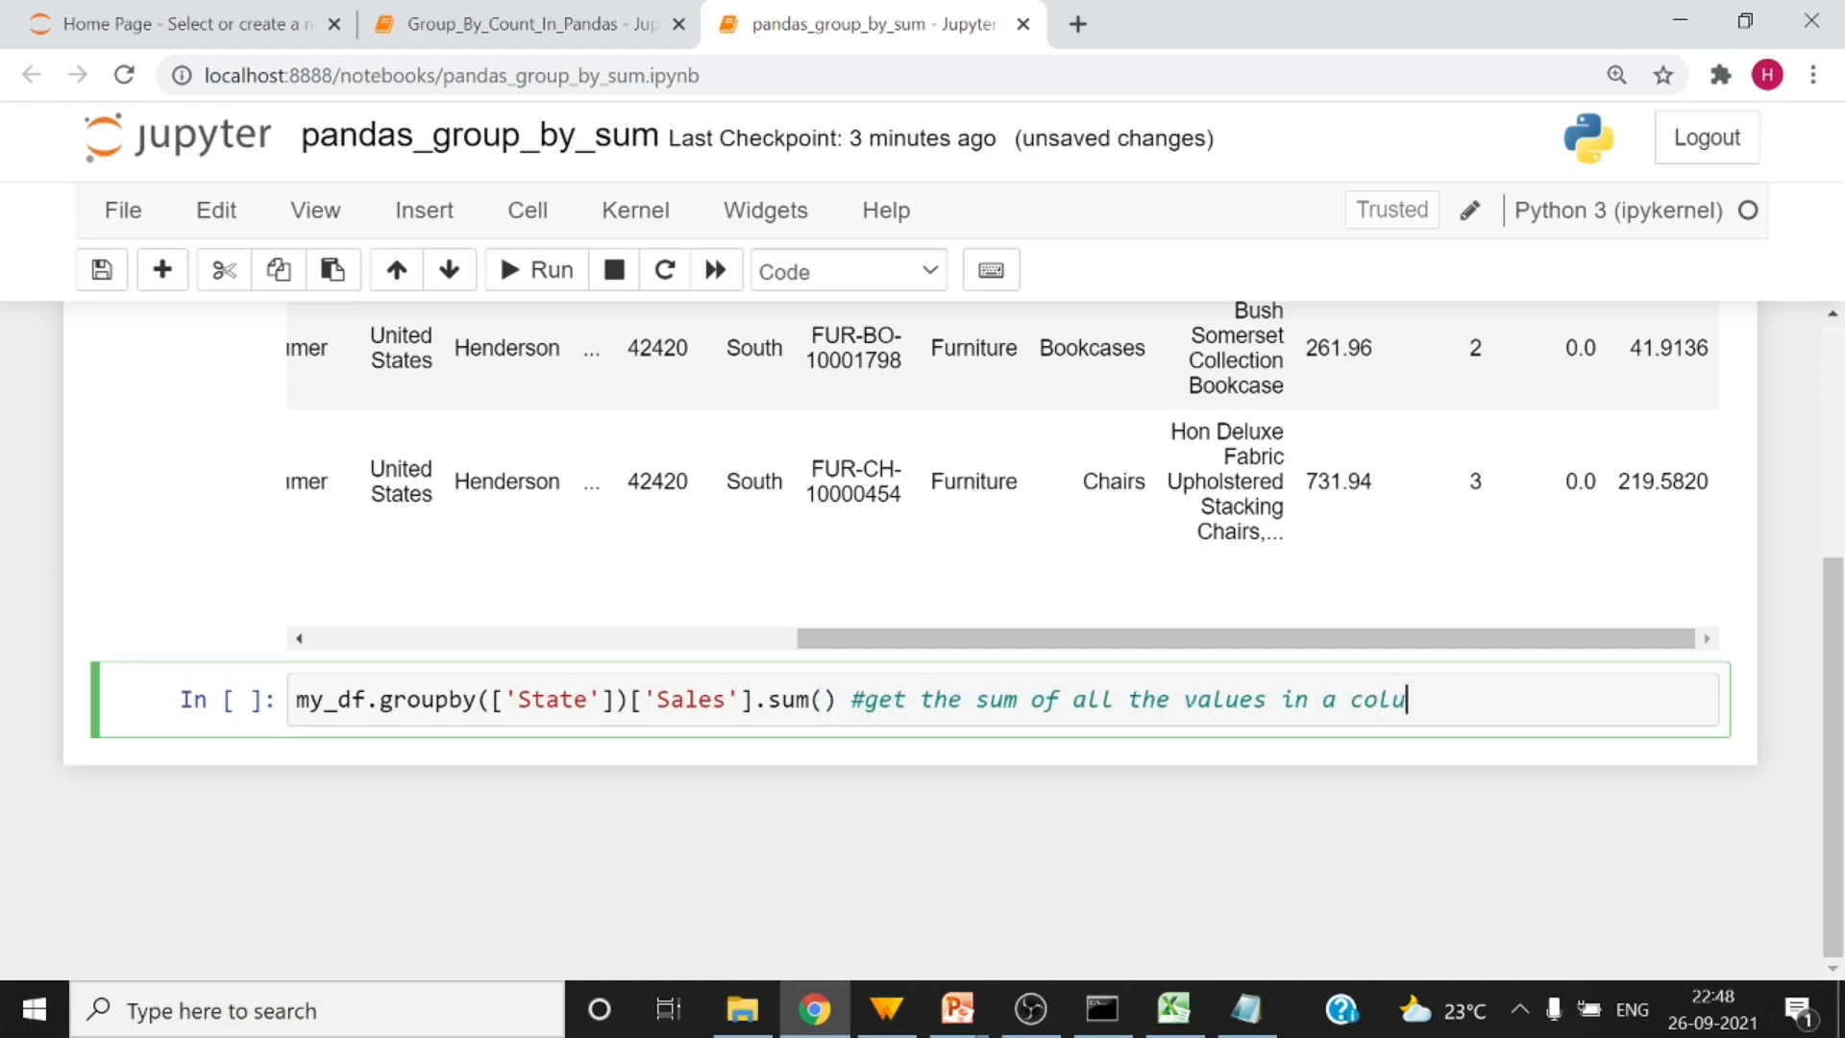
type("mn")
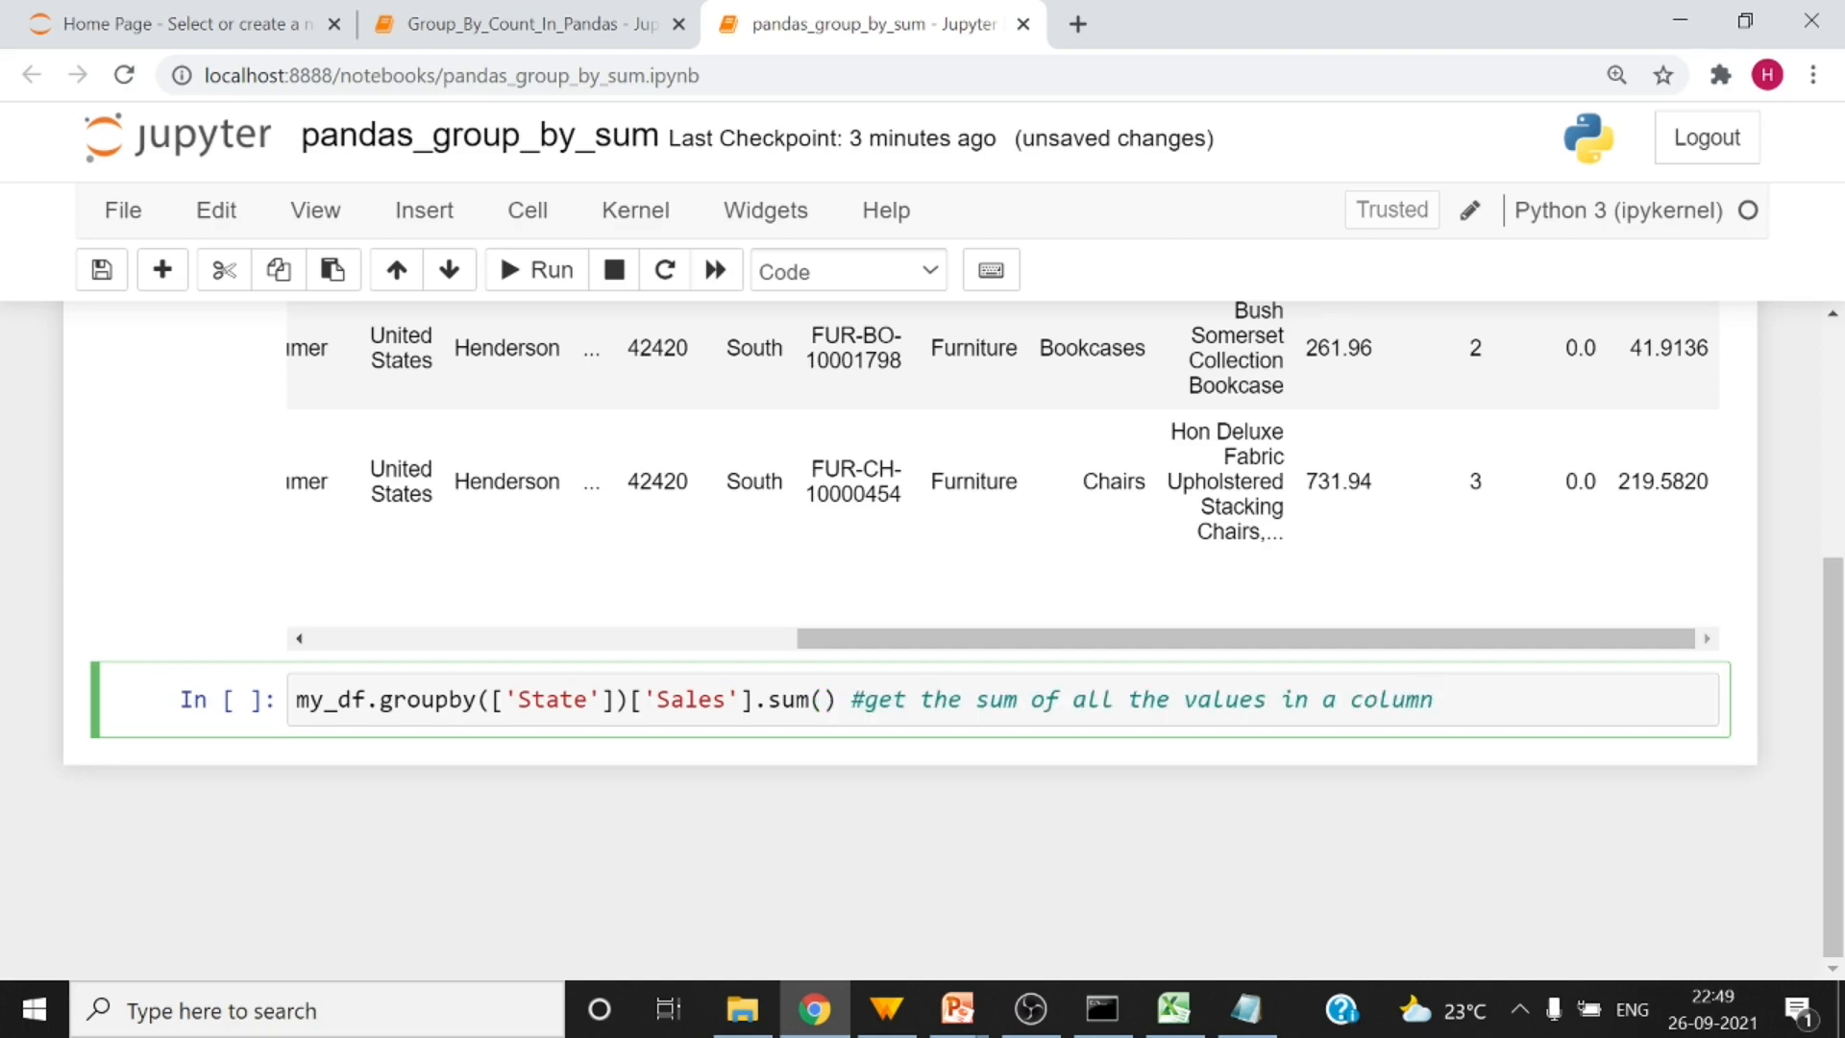
left_click(533, 269)
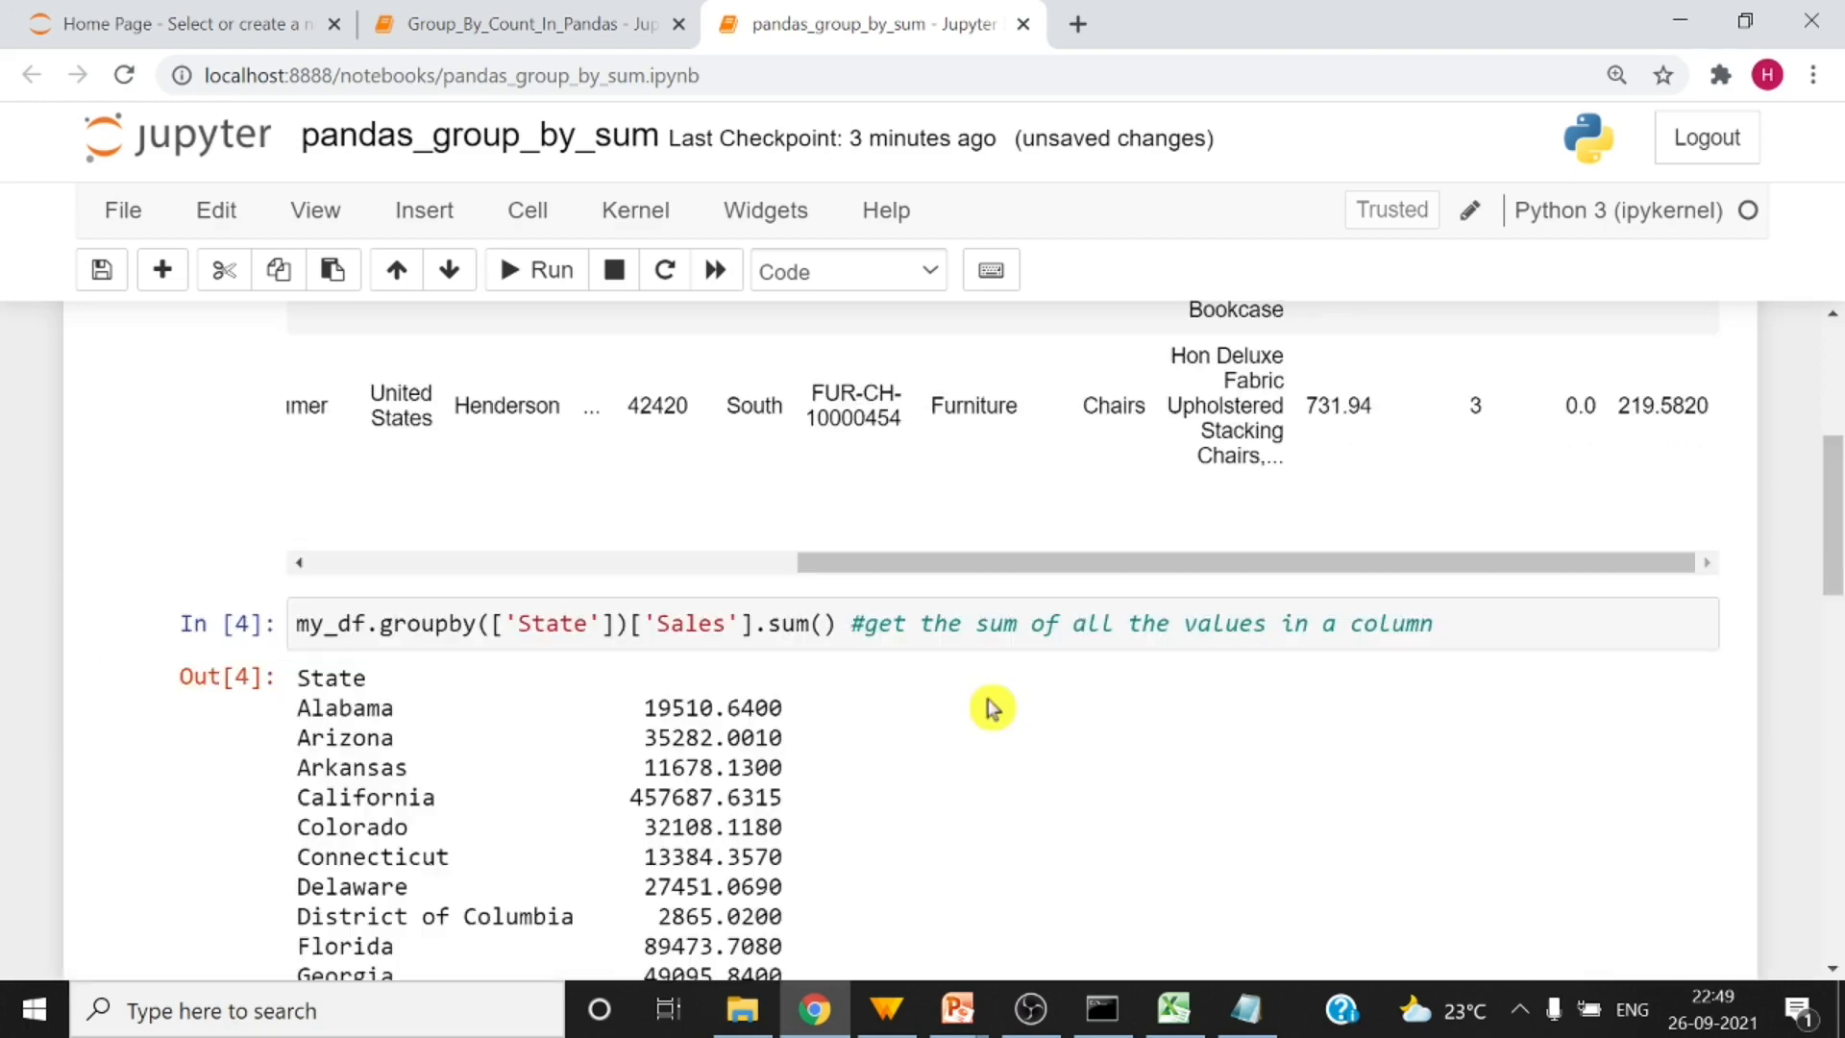
mouse_move(992, 707)
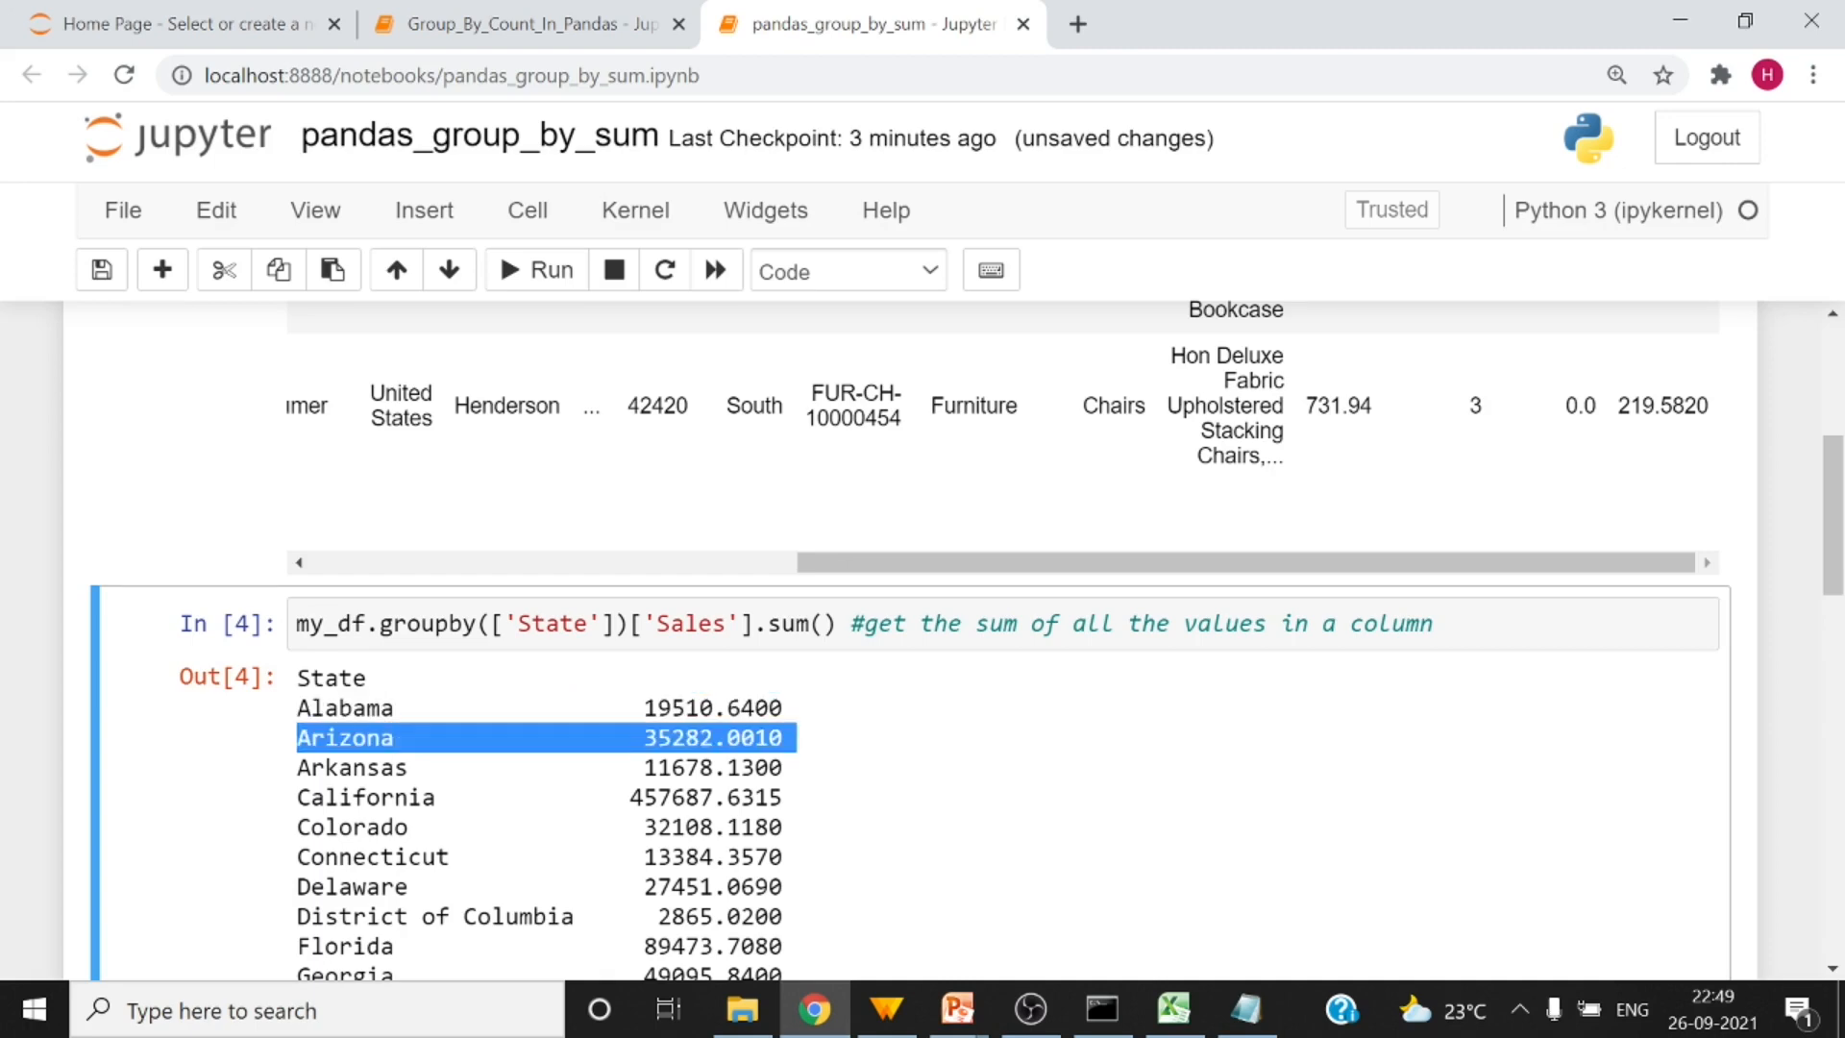
mouse_move(724, 680)
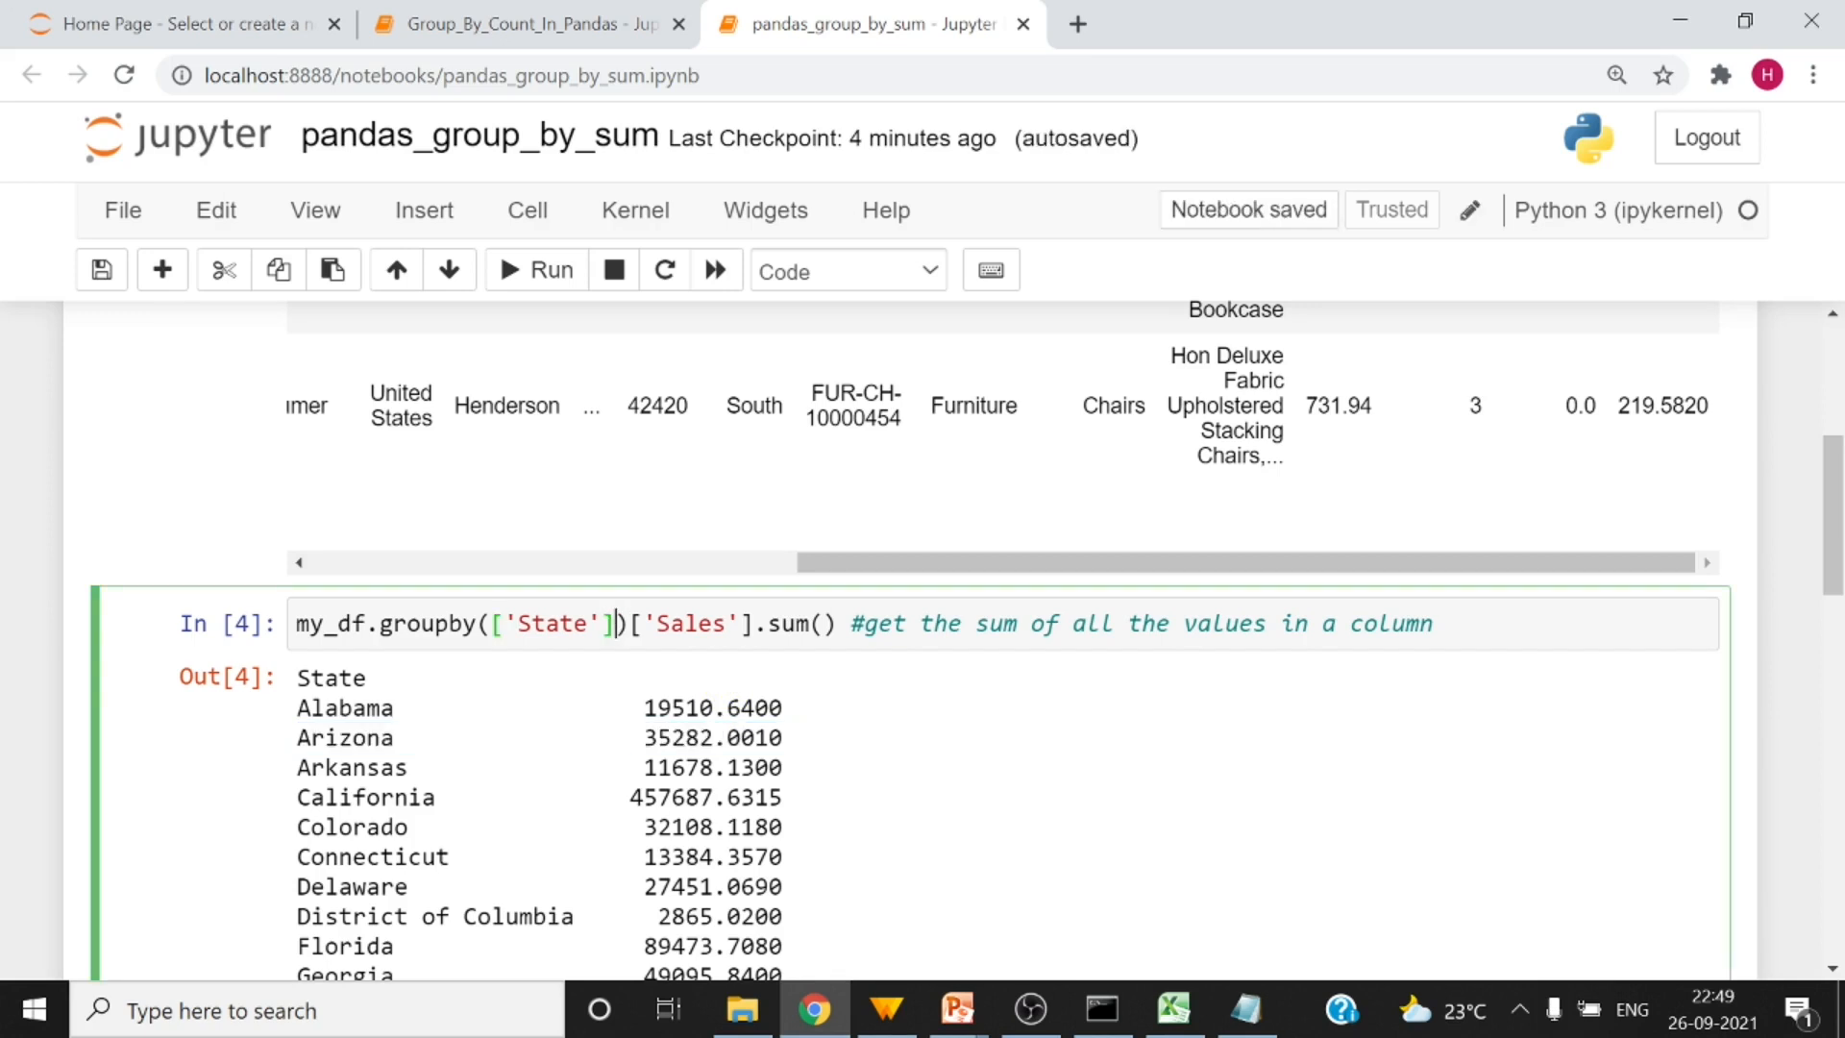
- Add as_index=False to the State groupby and rerun it to get a State/Sales table
type(",as_index=False")
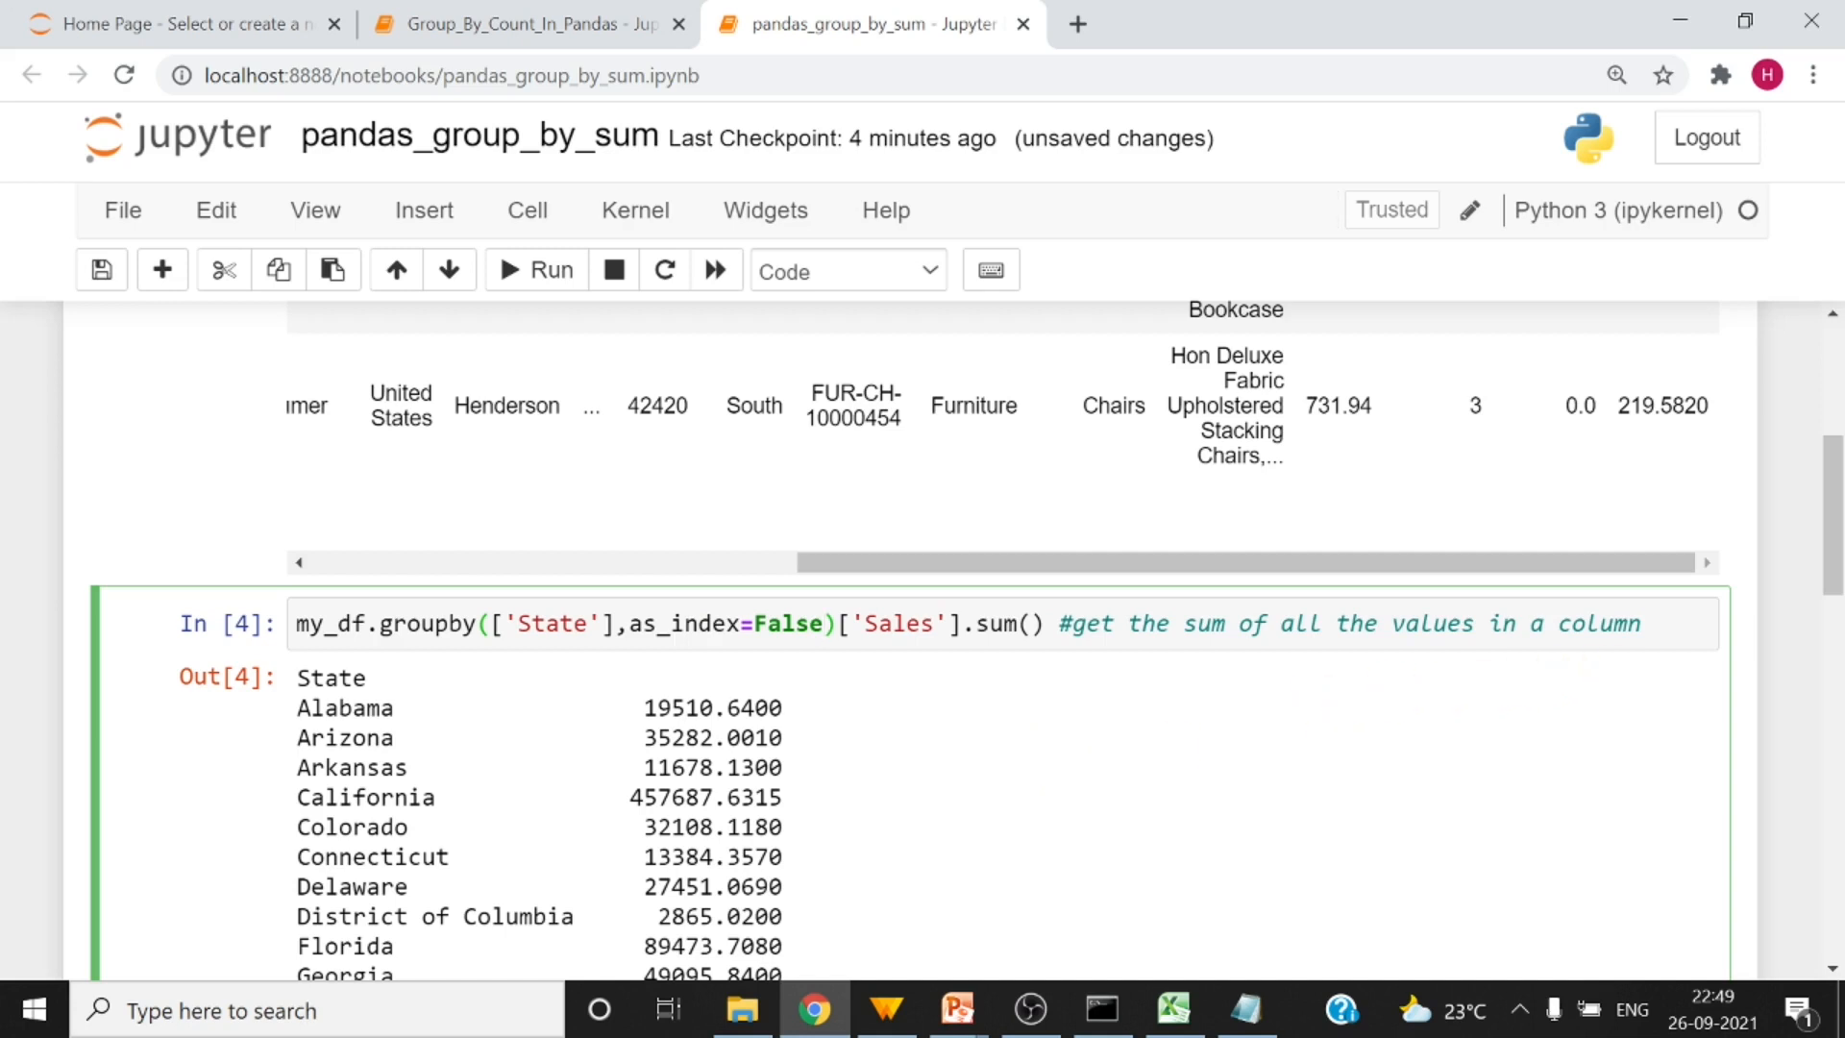
left_click(532, 270)
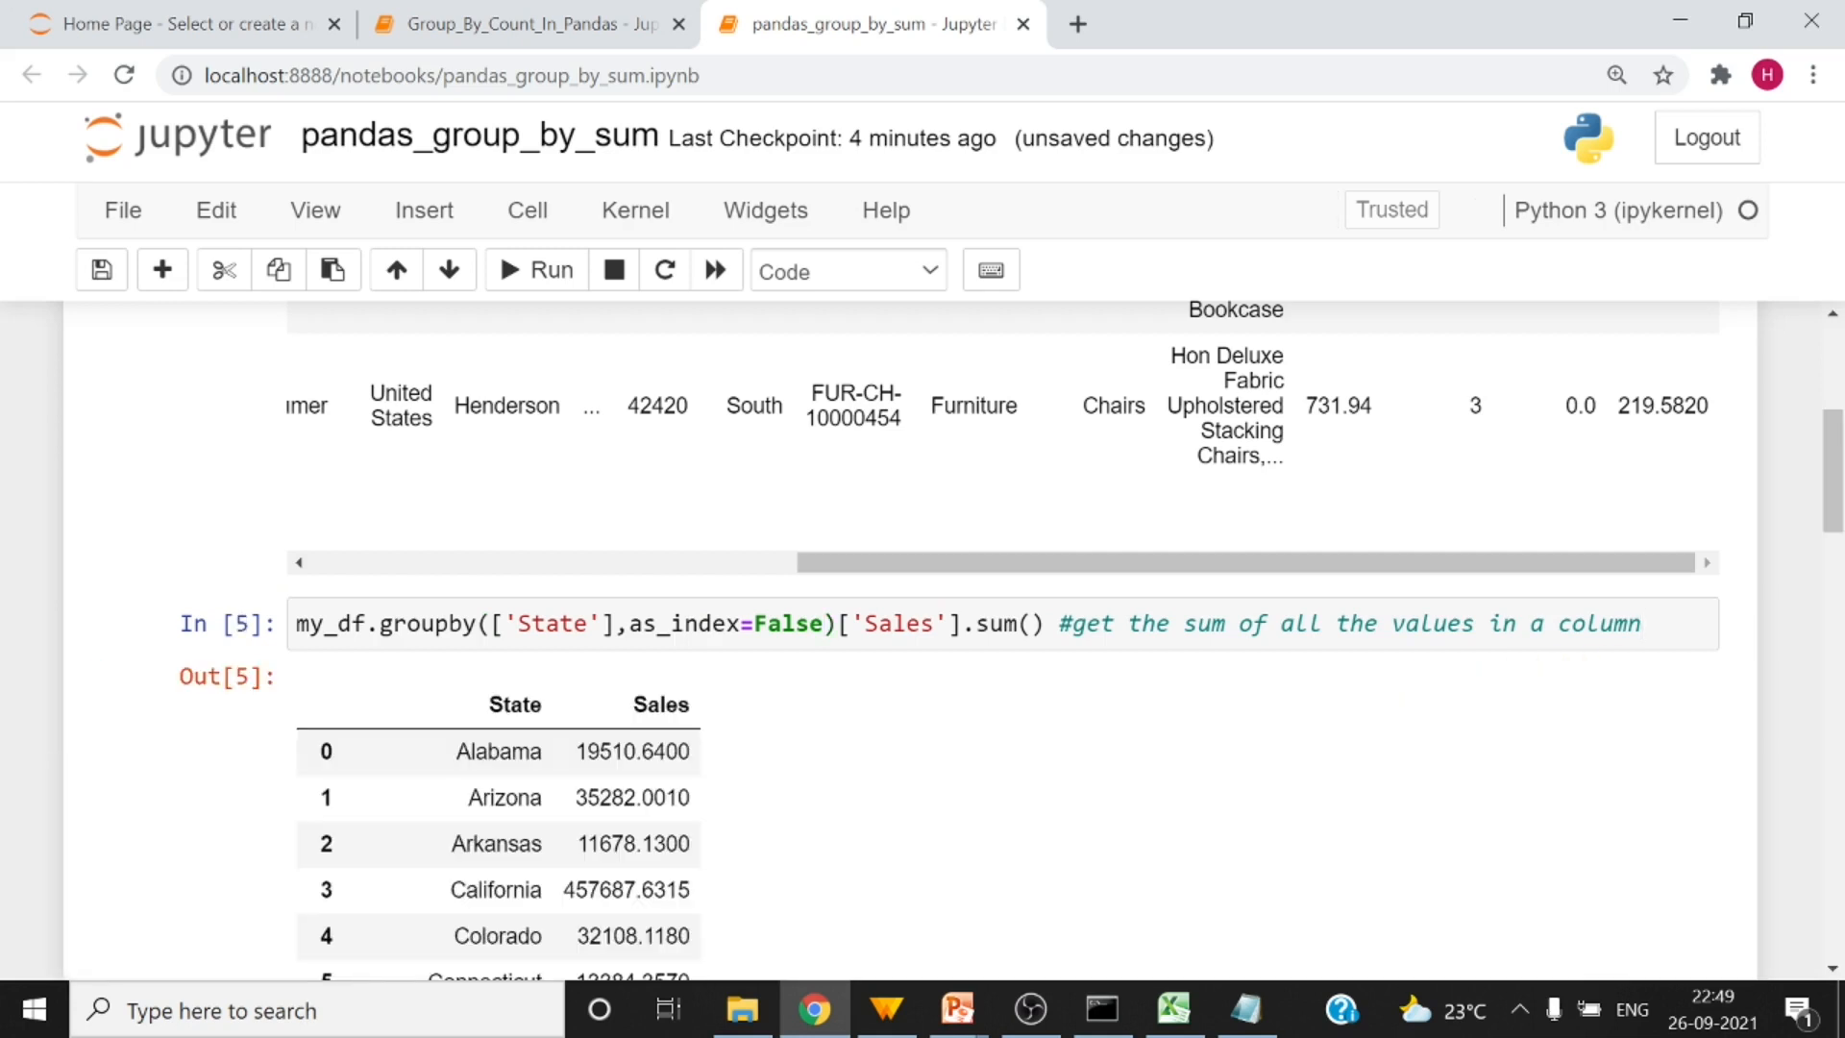
mouse_move(521, 702)
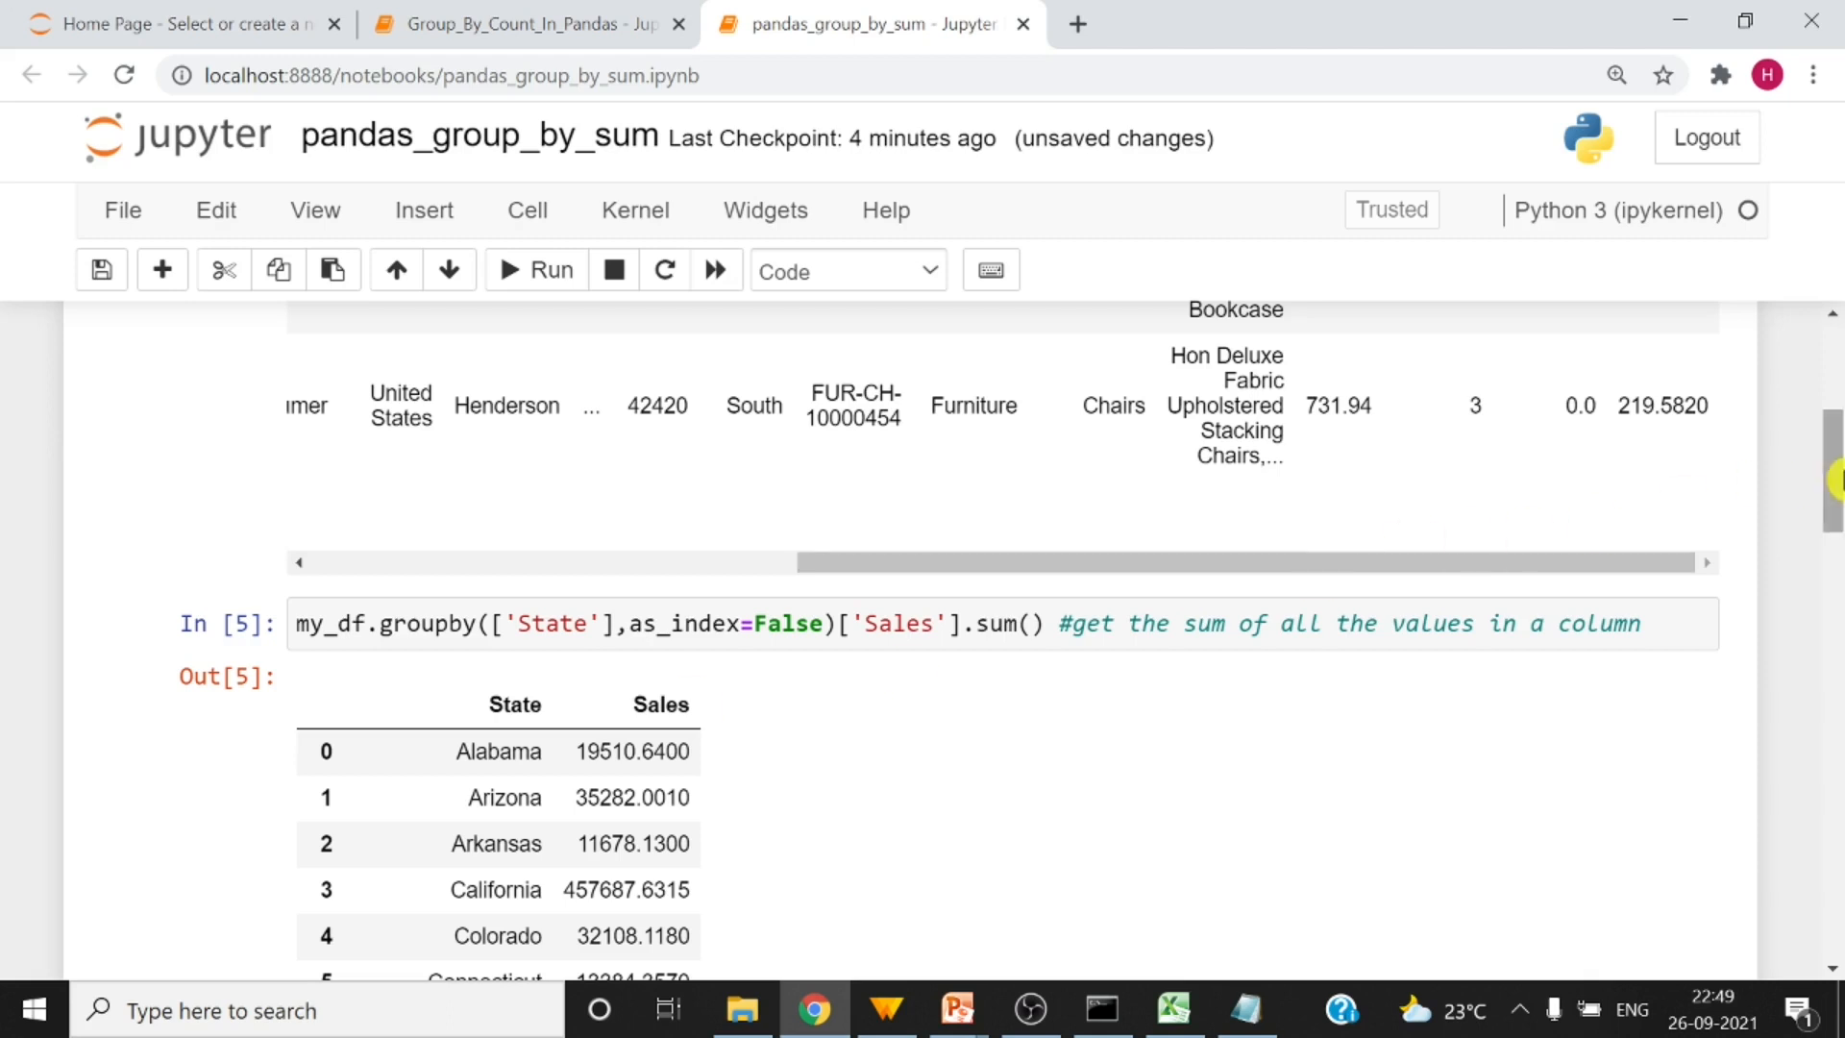
scroll("down", 3)
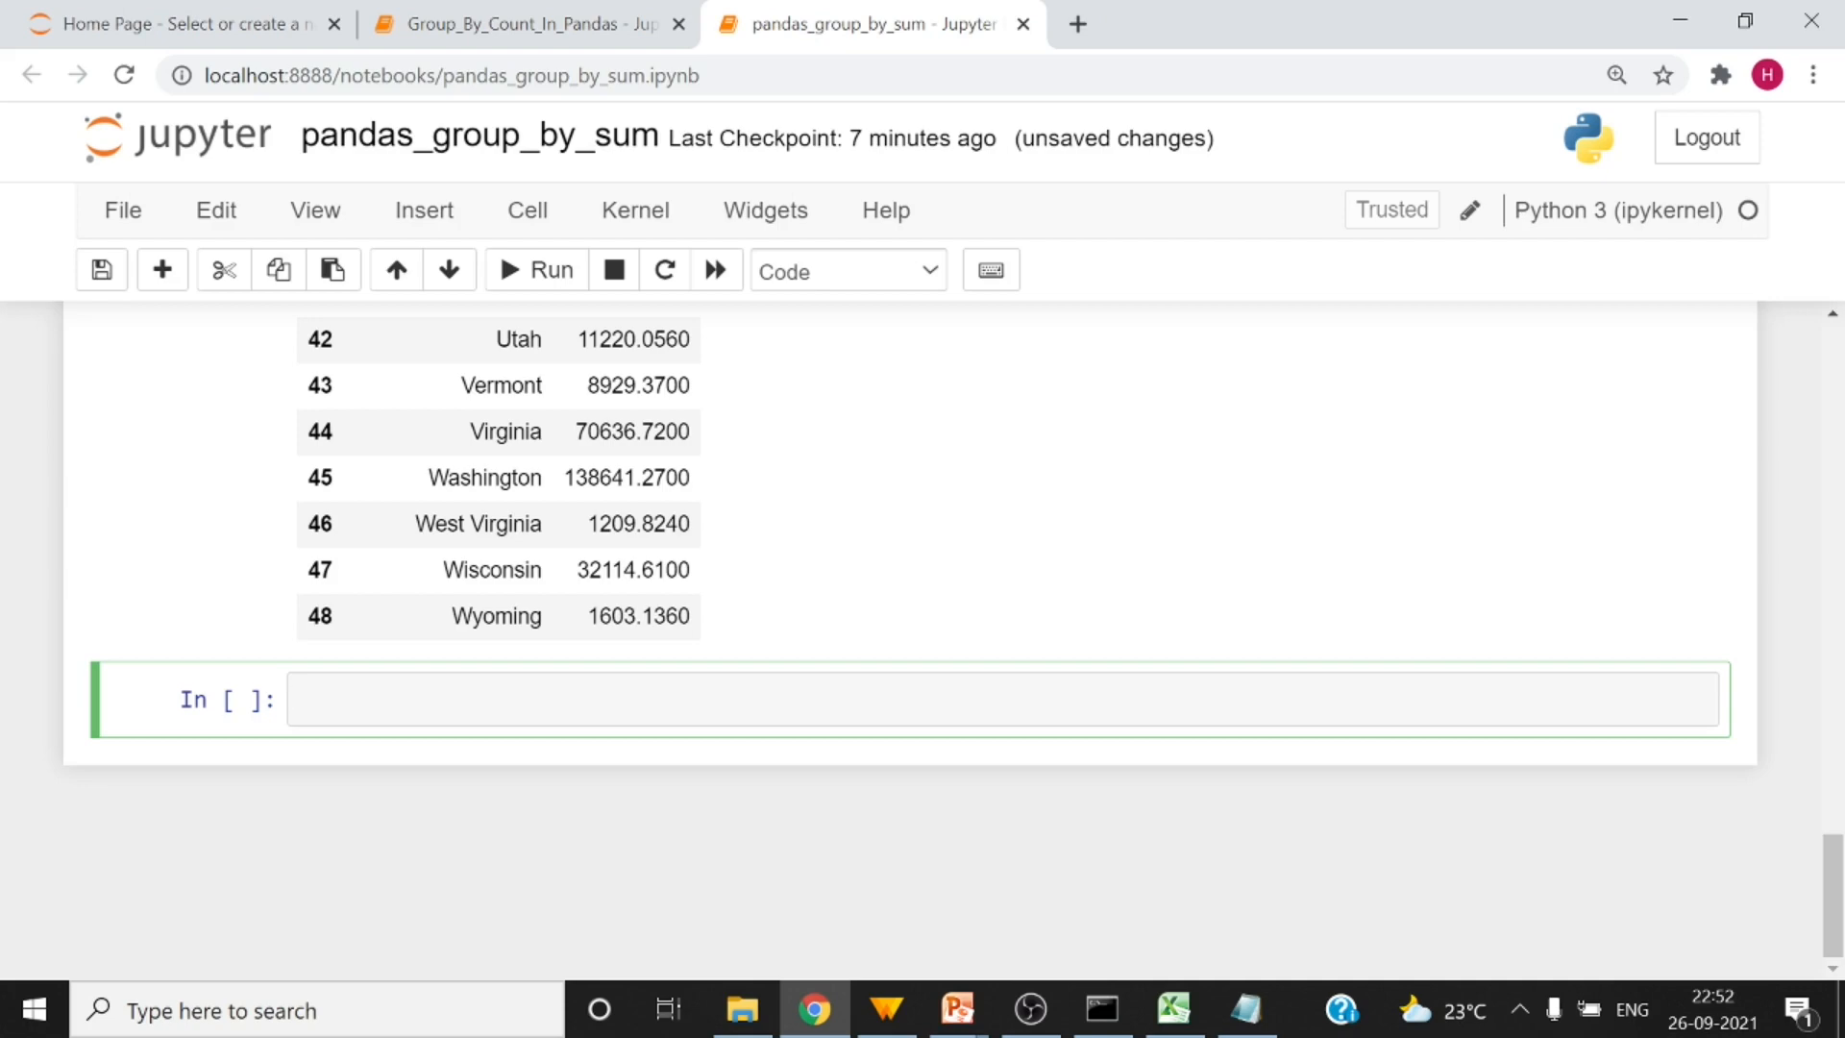
left_click(1173, 1009)
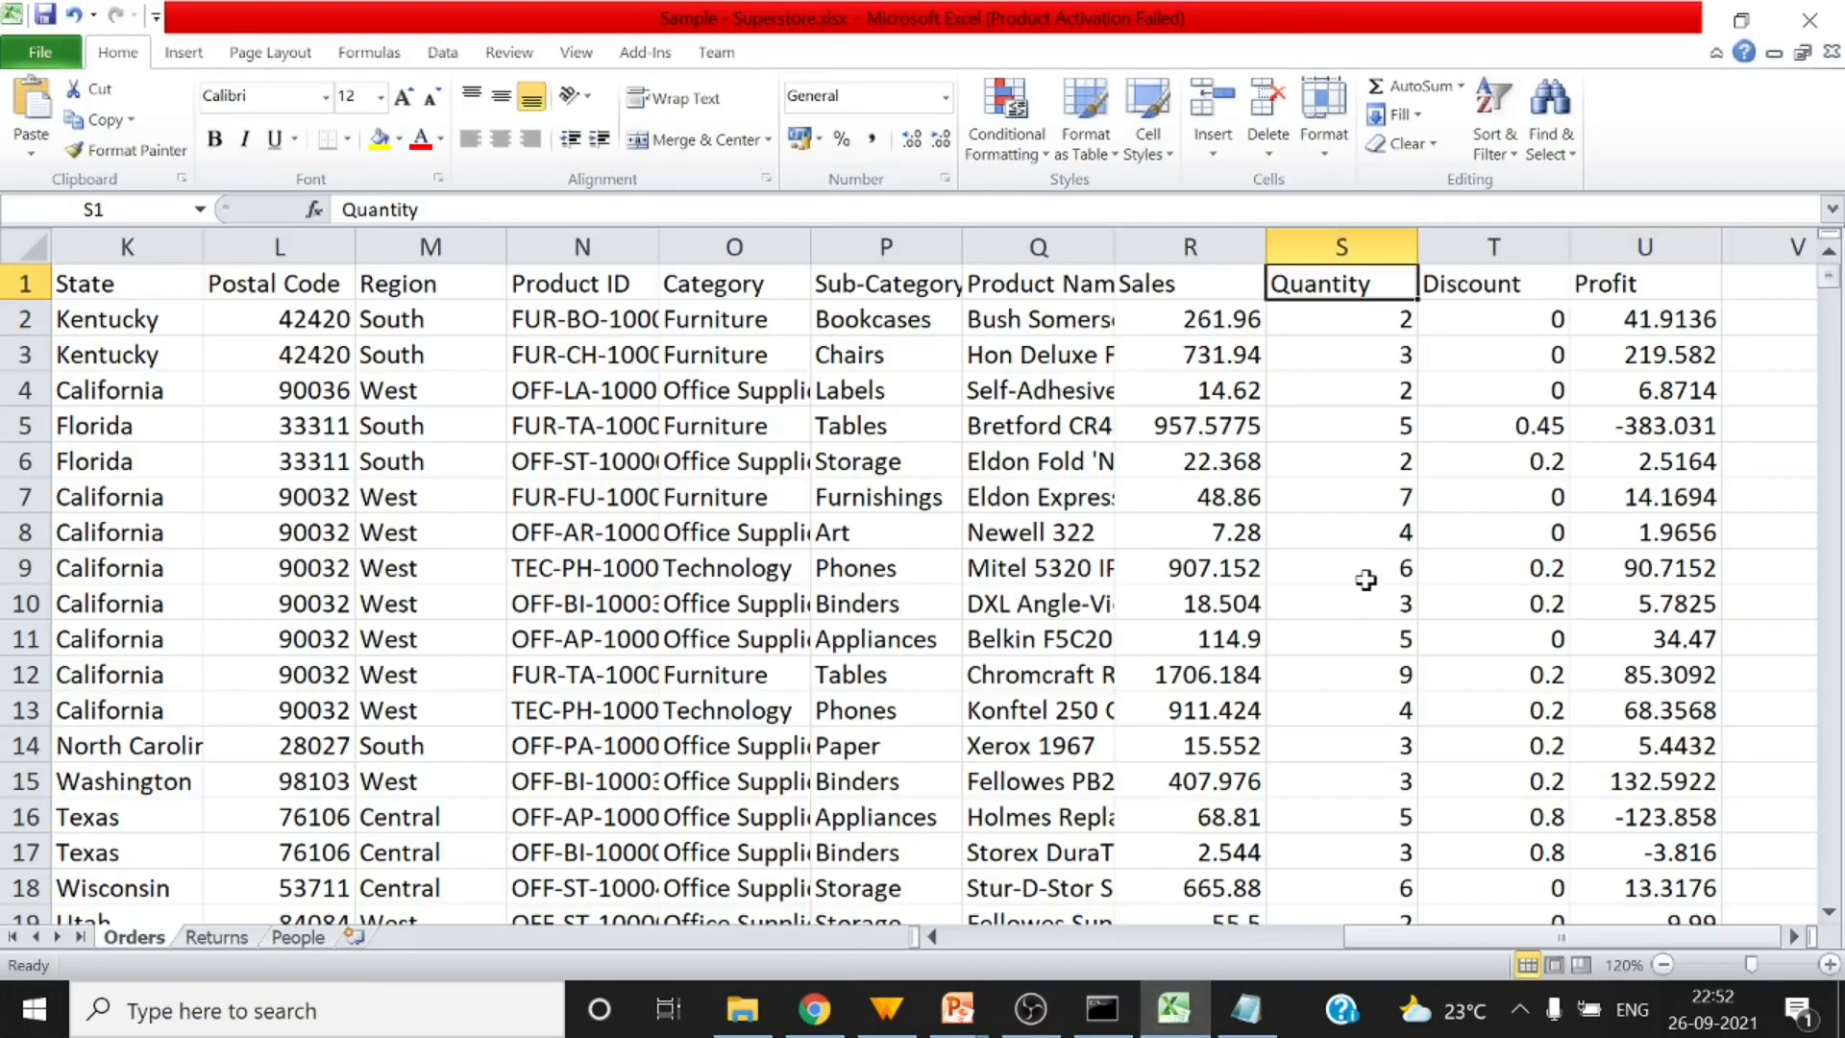
- Point out the Discount column in the Superstore sheet, then return to the notebook
left_click(1339, 247)
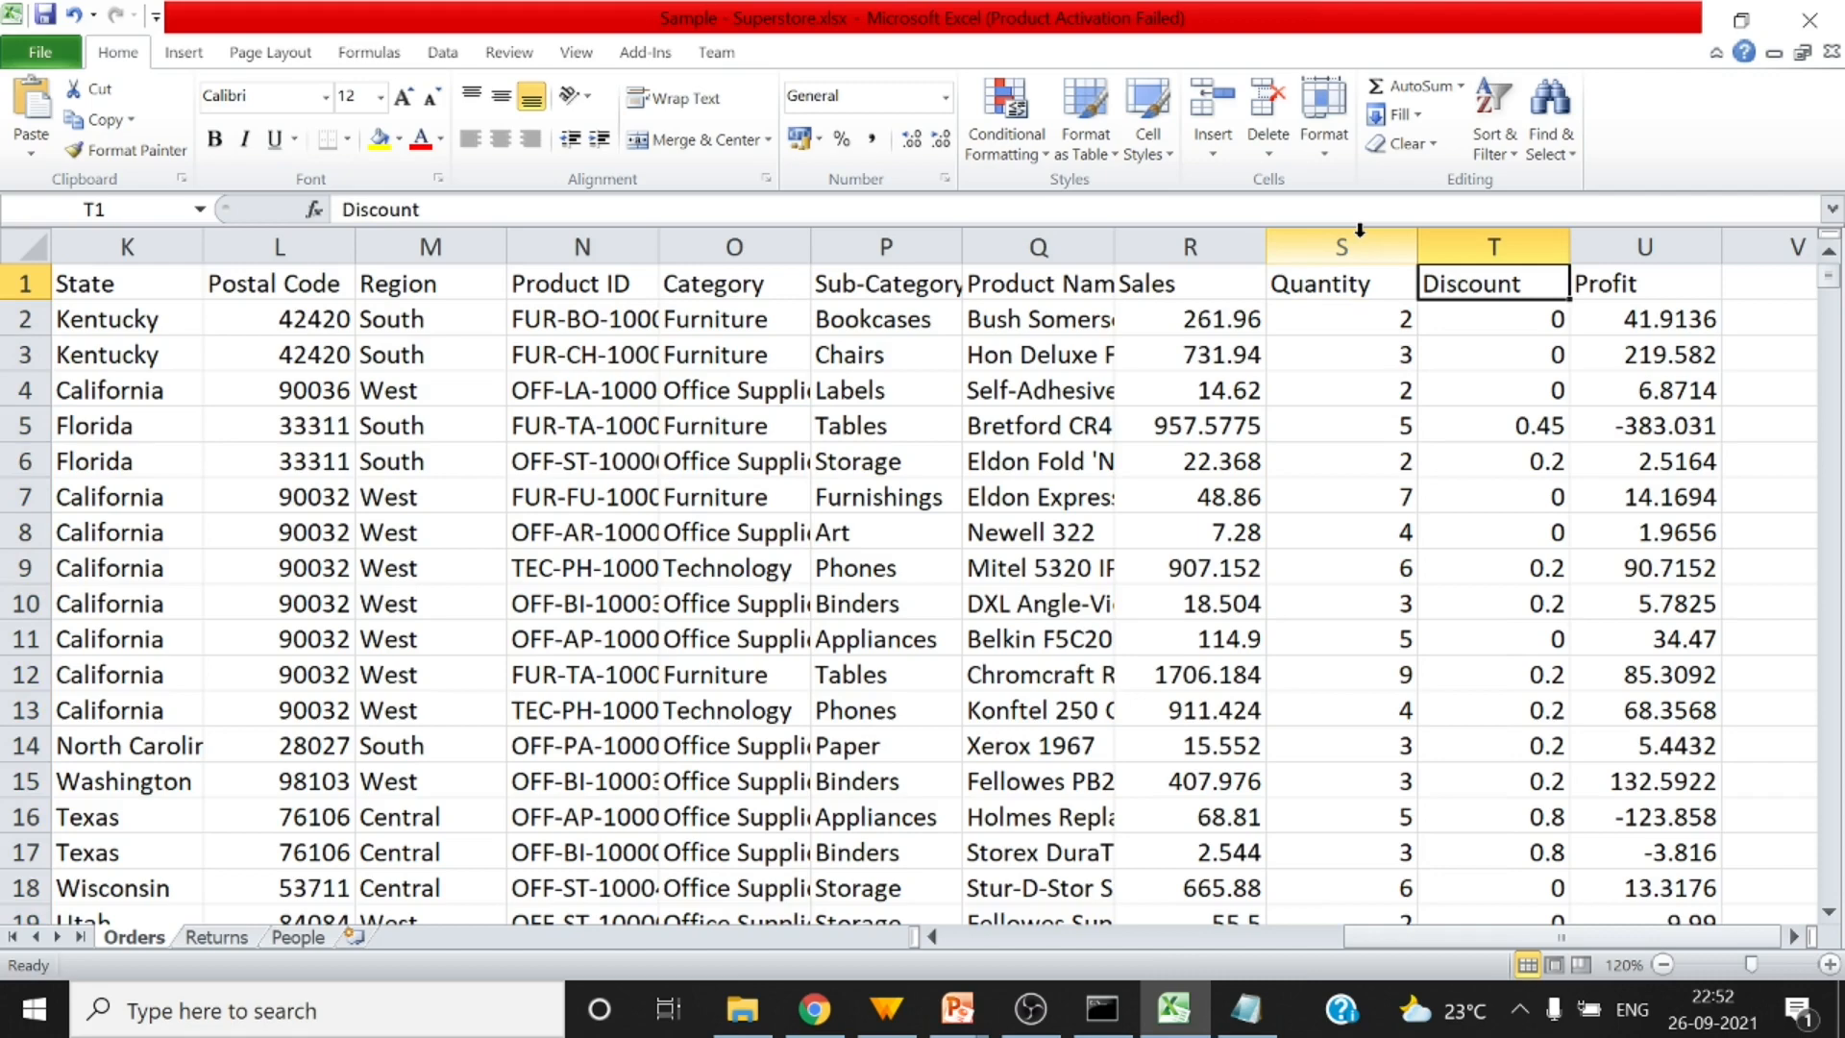
left_click(813, 1009)
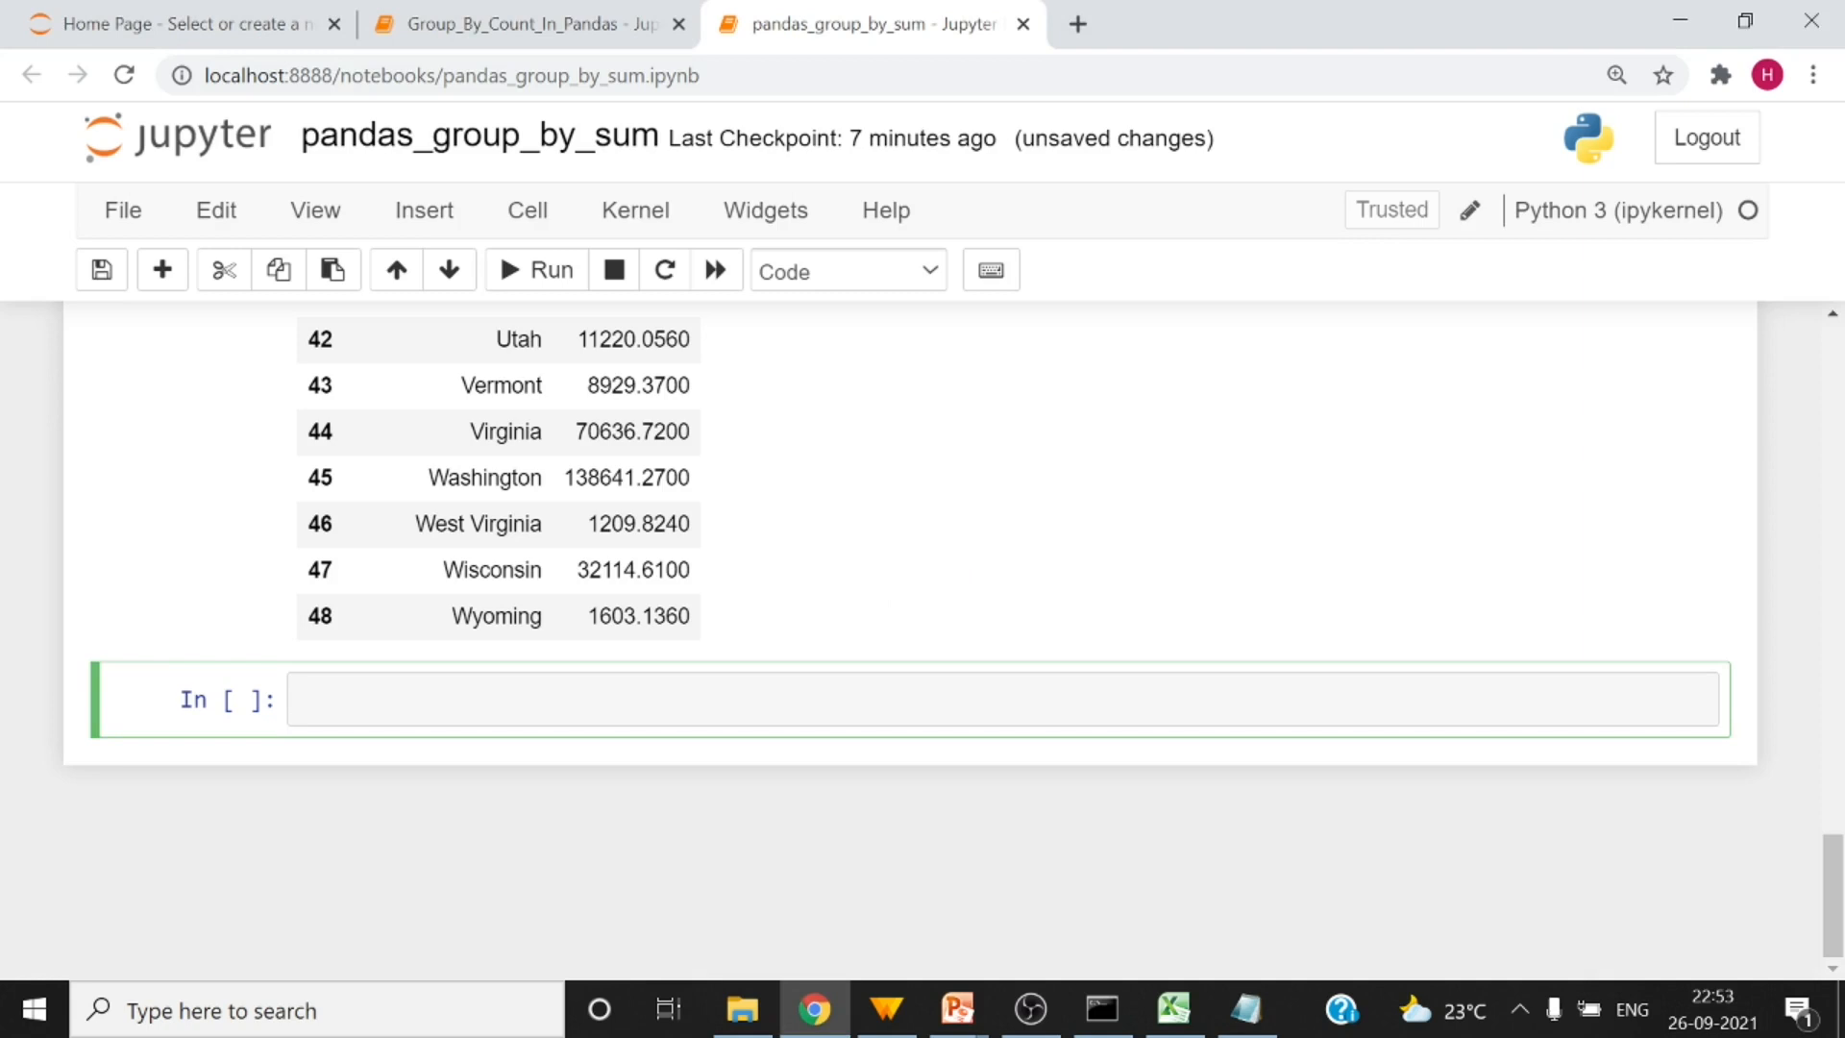
- Group my_df by State and City, summing Quantity and Profit with agg and reset_index
type("my_df.groupby(['State', 'City']).agg({'Quantity':'sum','Profit':'sum'}).reset_index()")
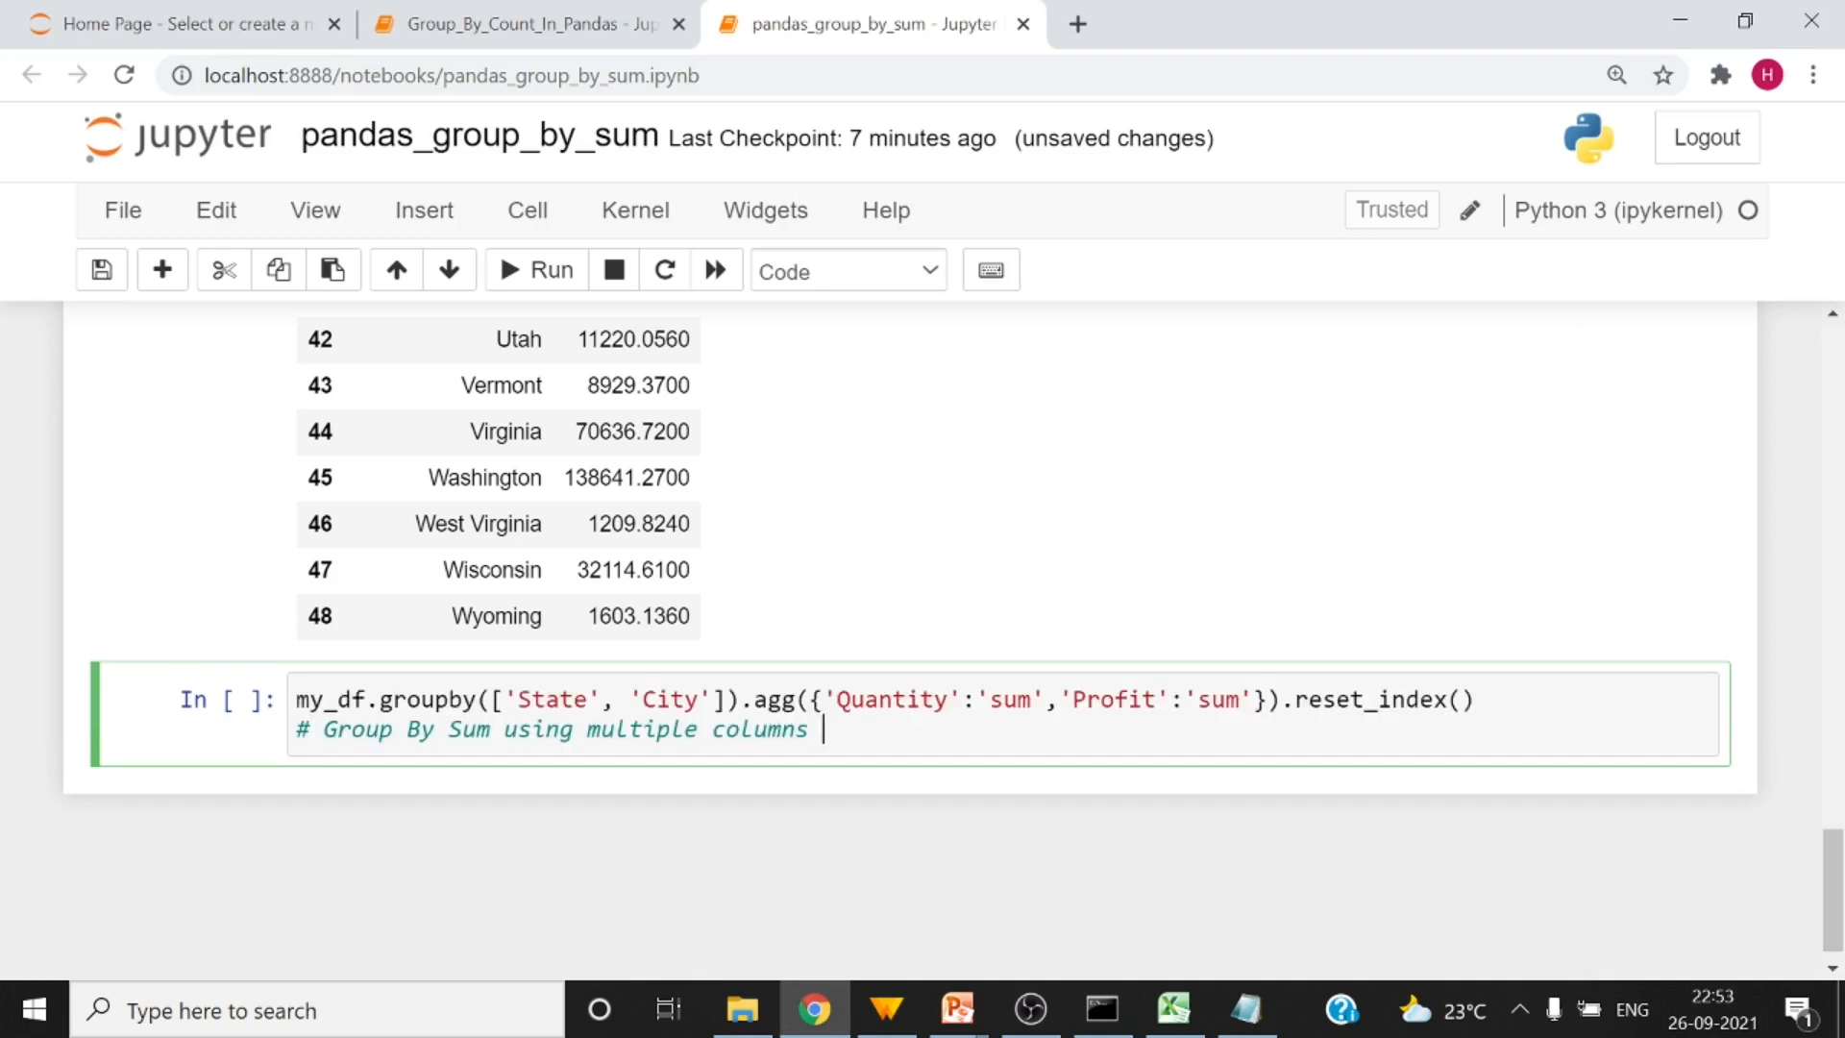
double_click(552, 699)
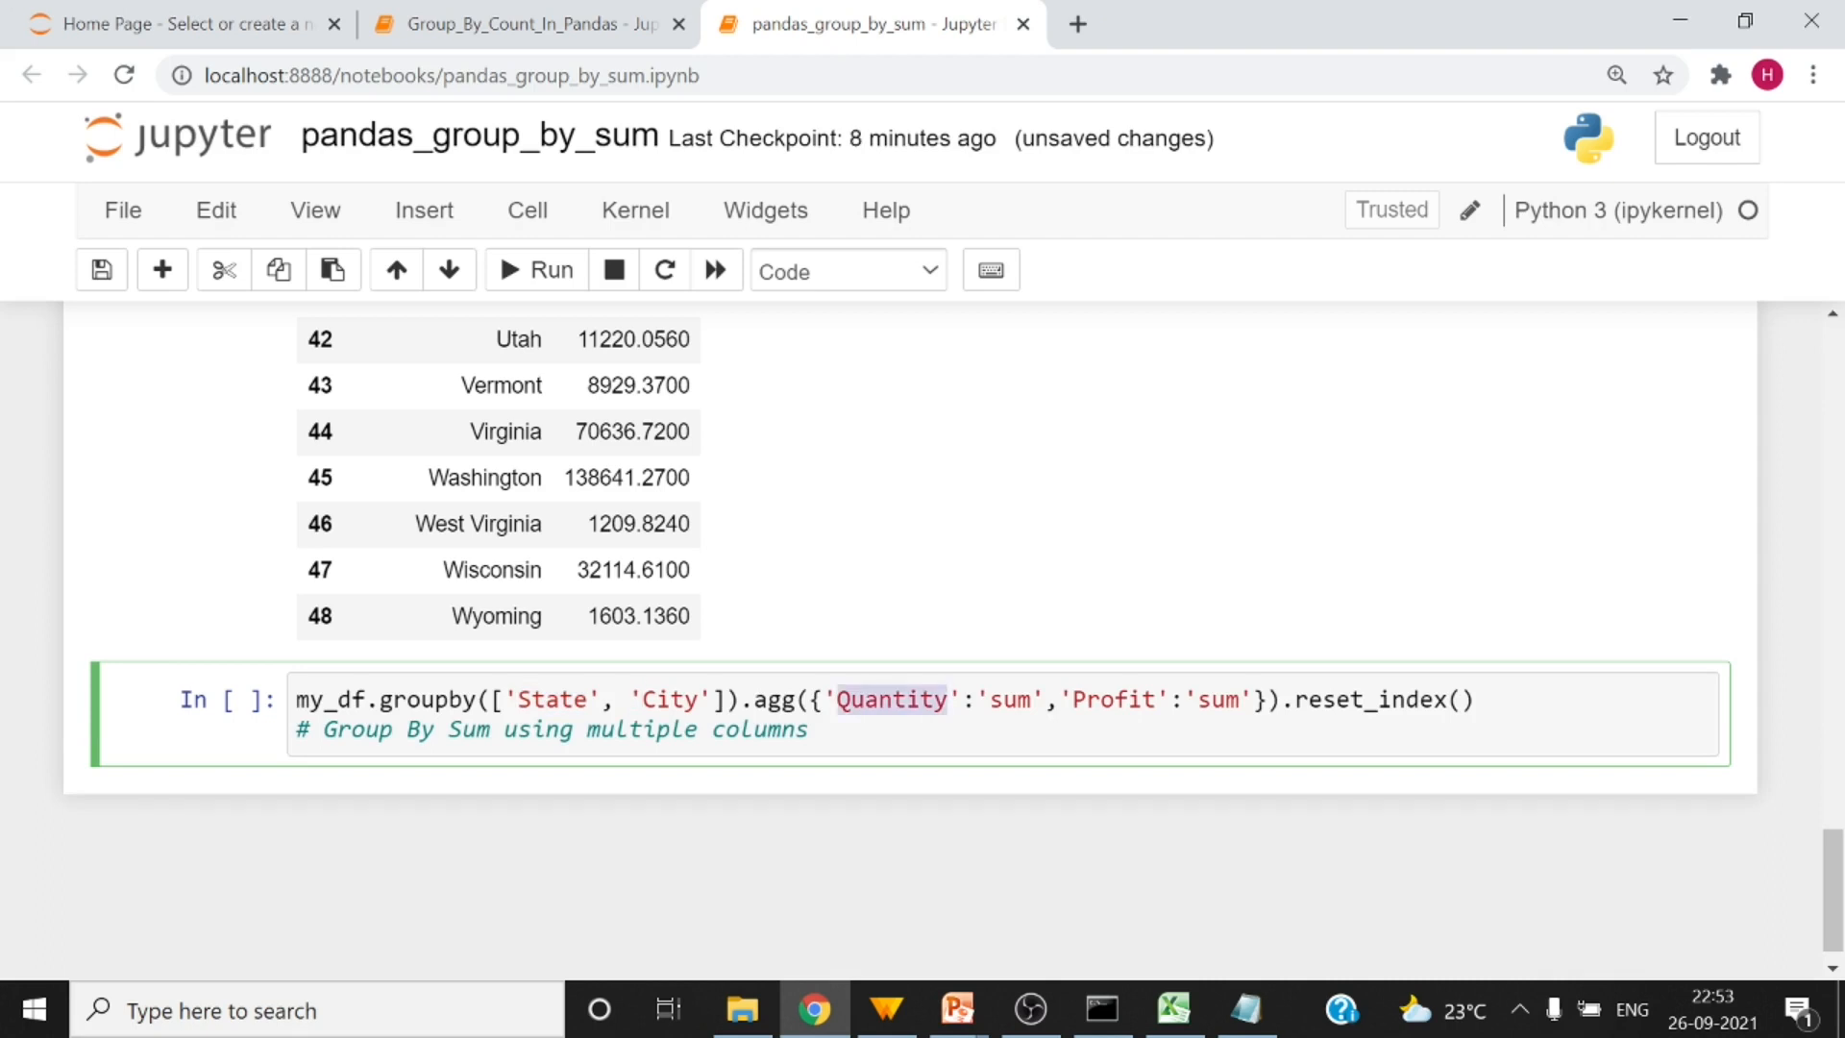
double_click(1113, 700)
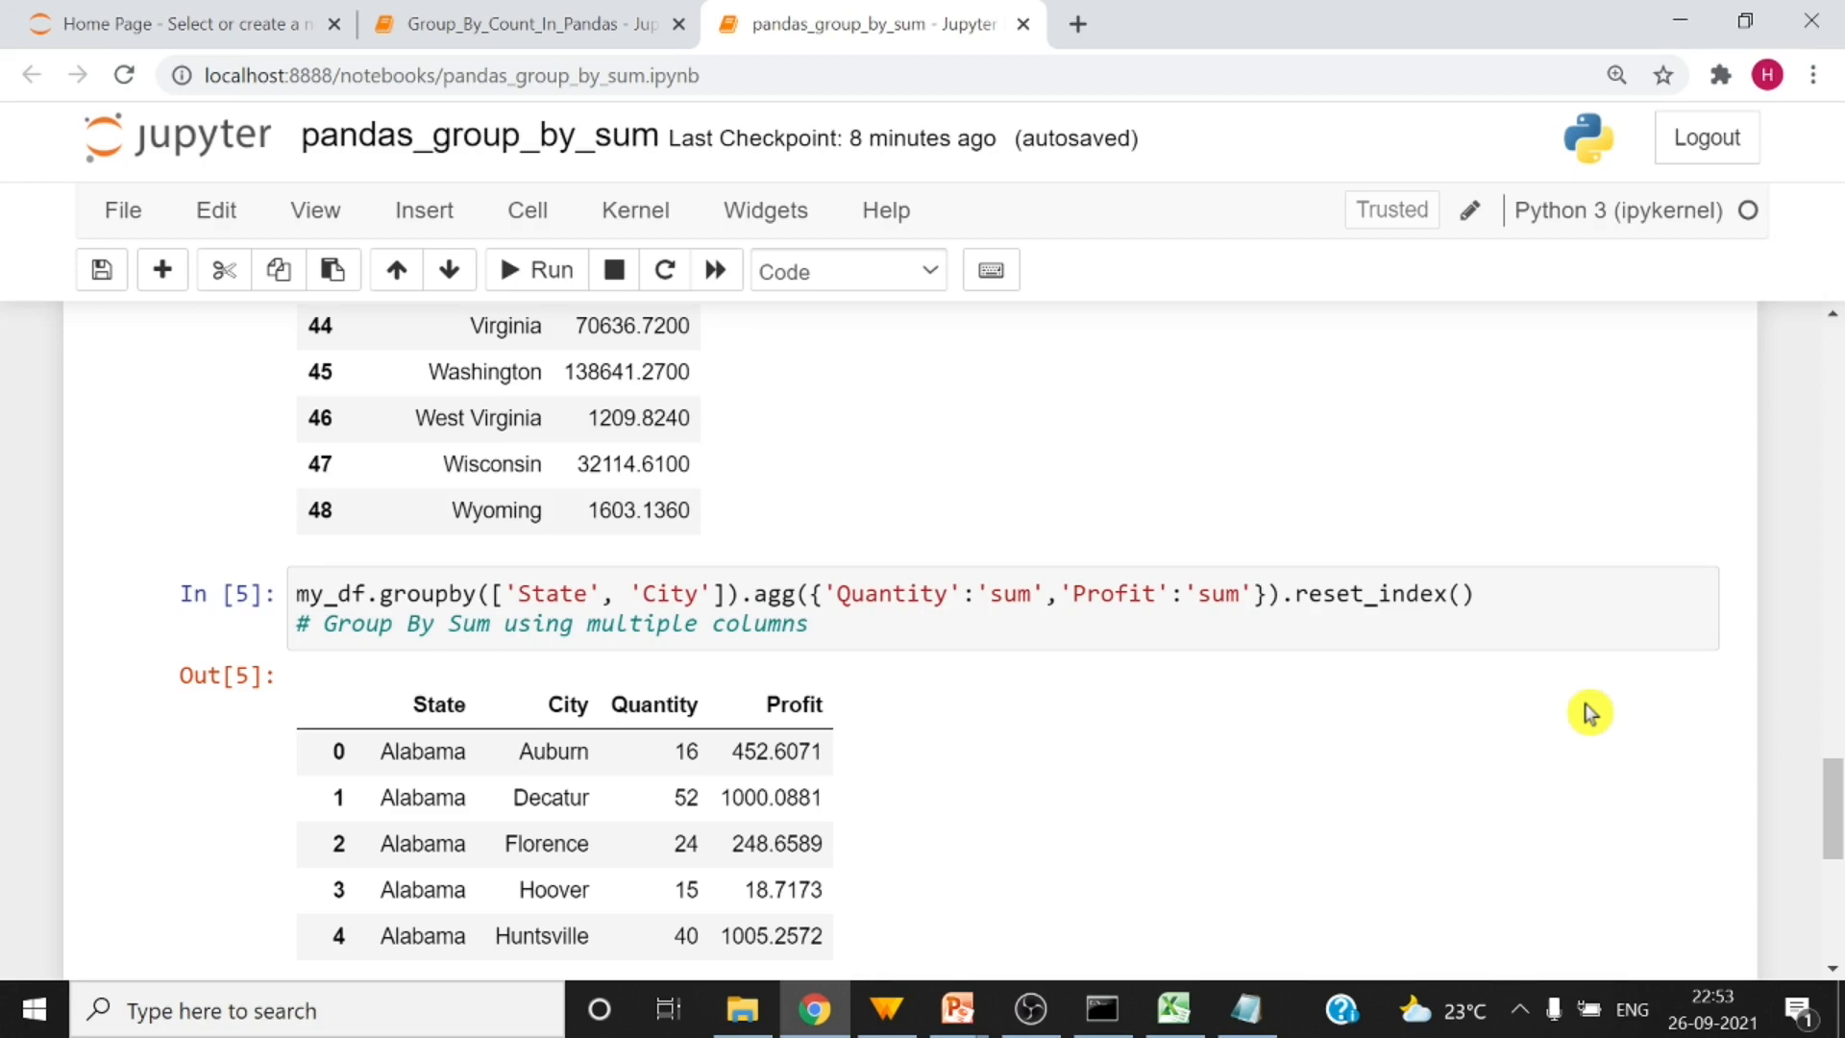
mouse_move(1640, 711)
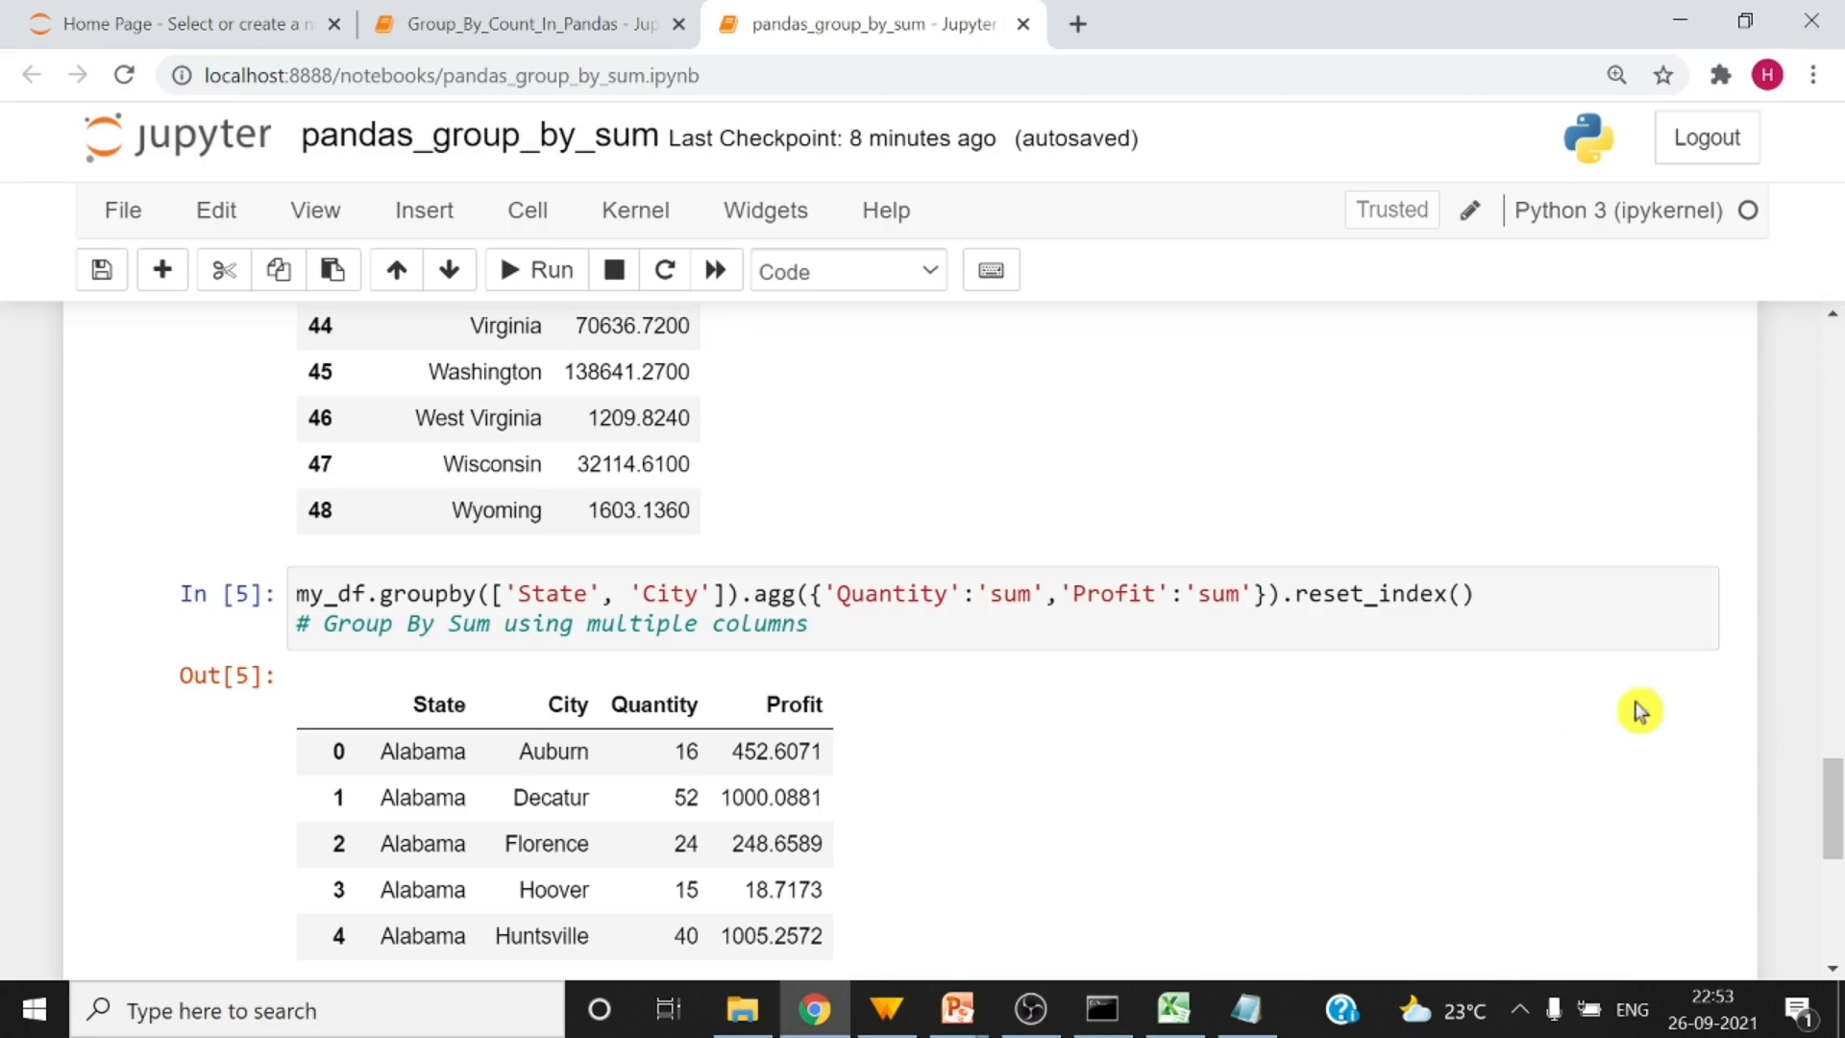
- Collapse the output of the two-row my_df.head(2) preview cell
scroll("down", 3)
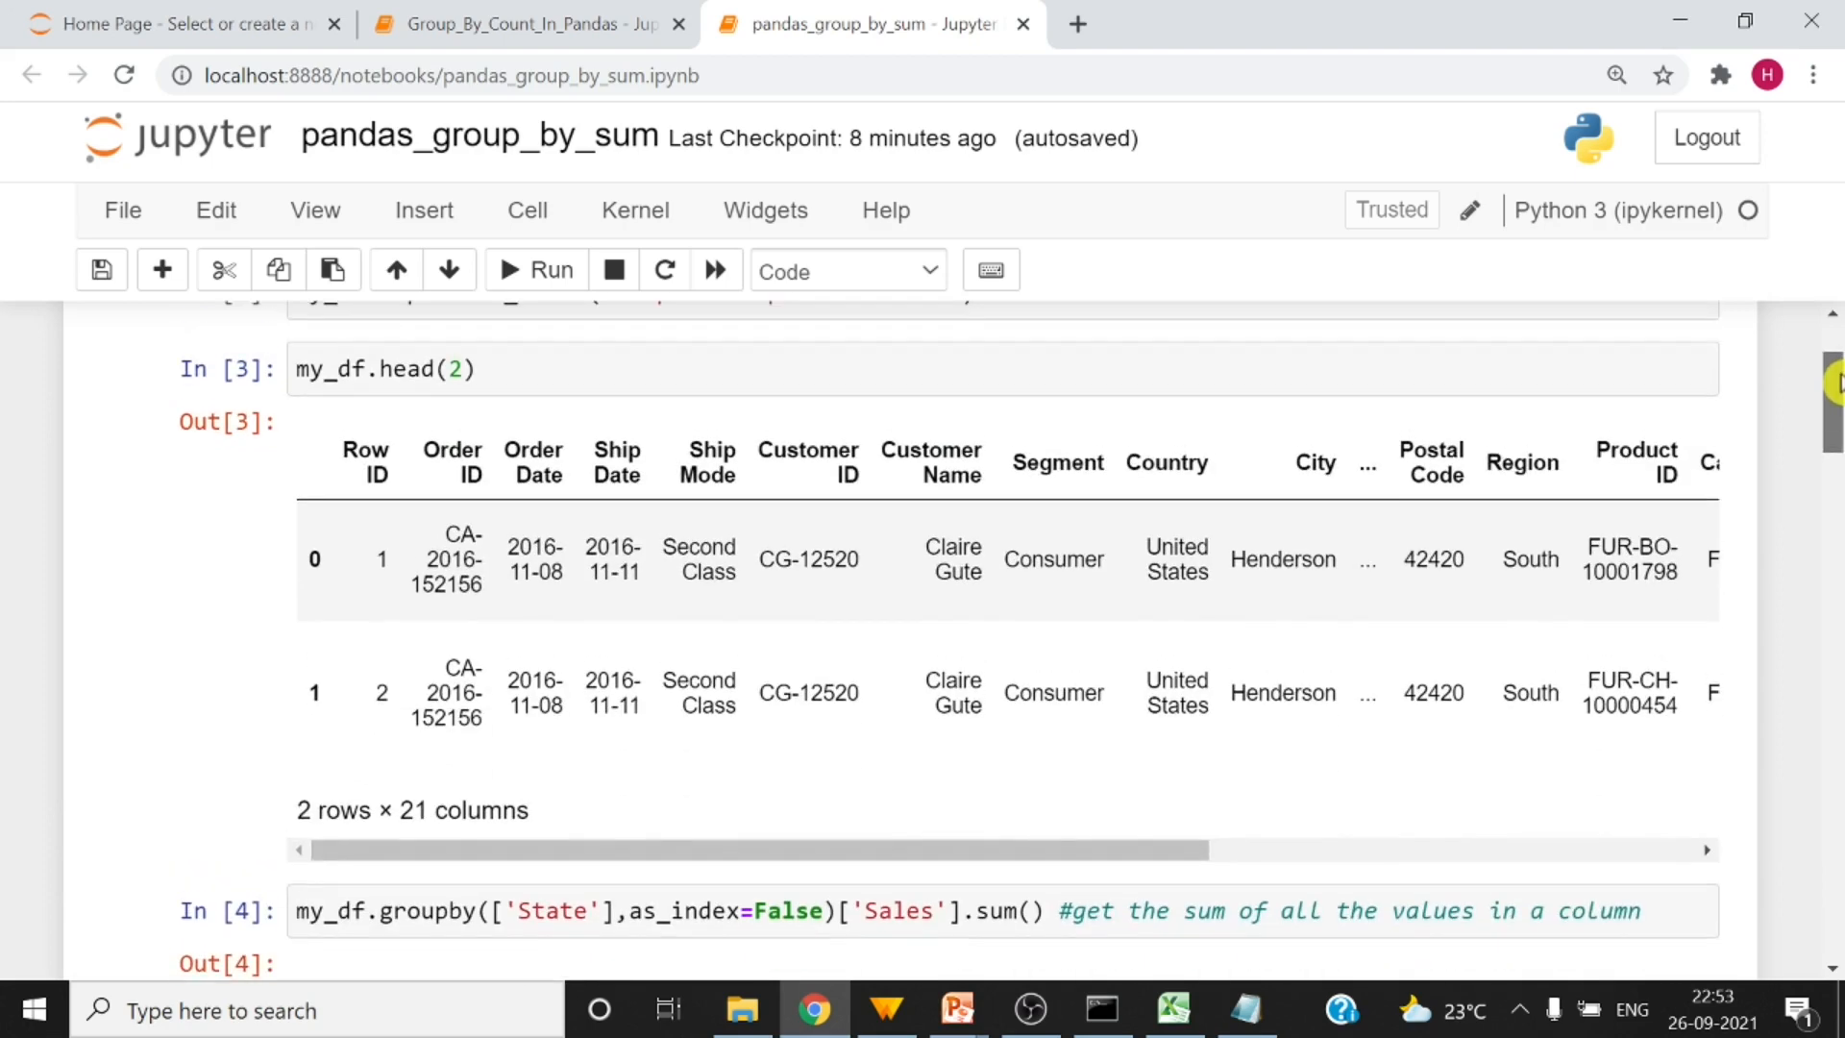
left_click(242, 422)
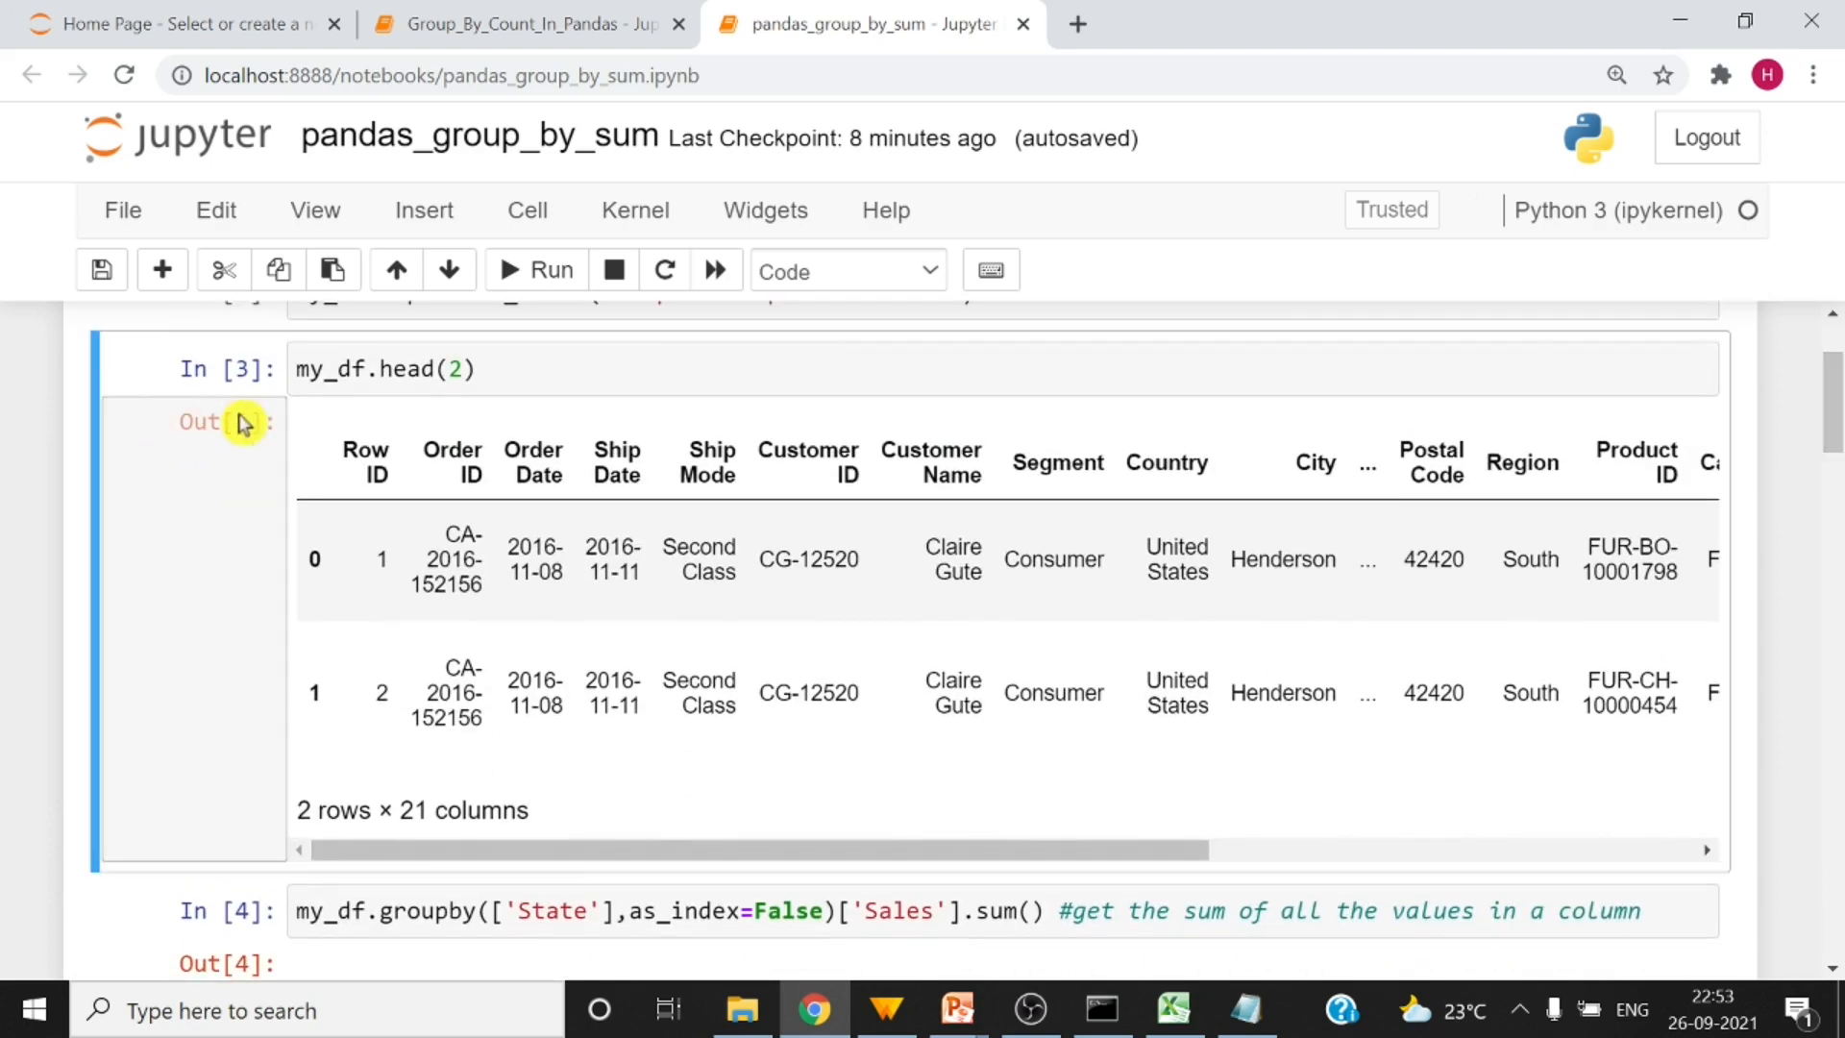
left_click(533, 271)
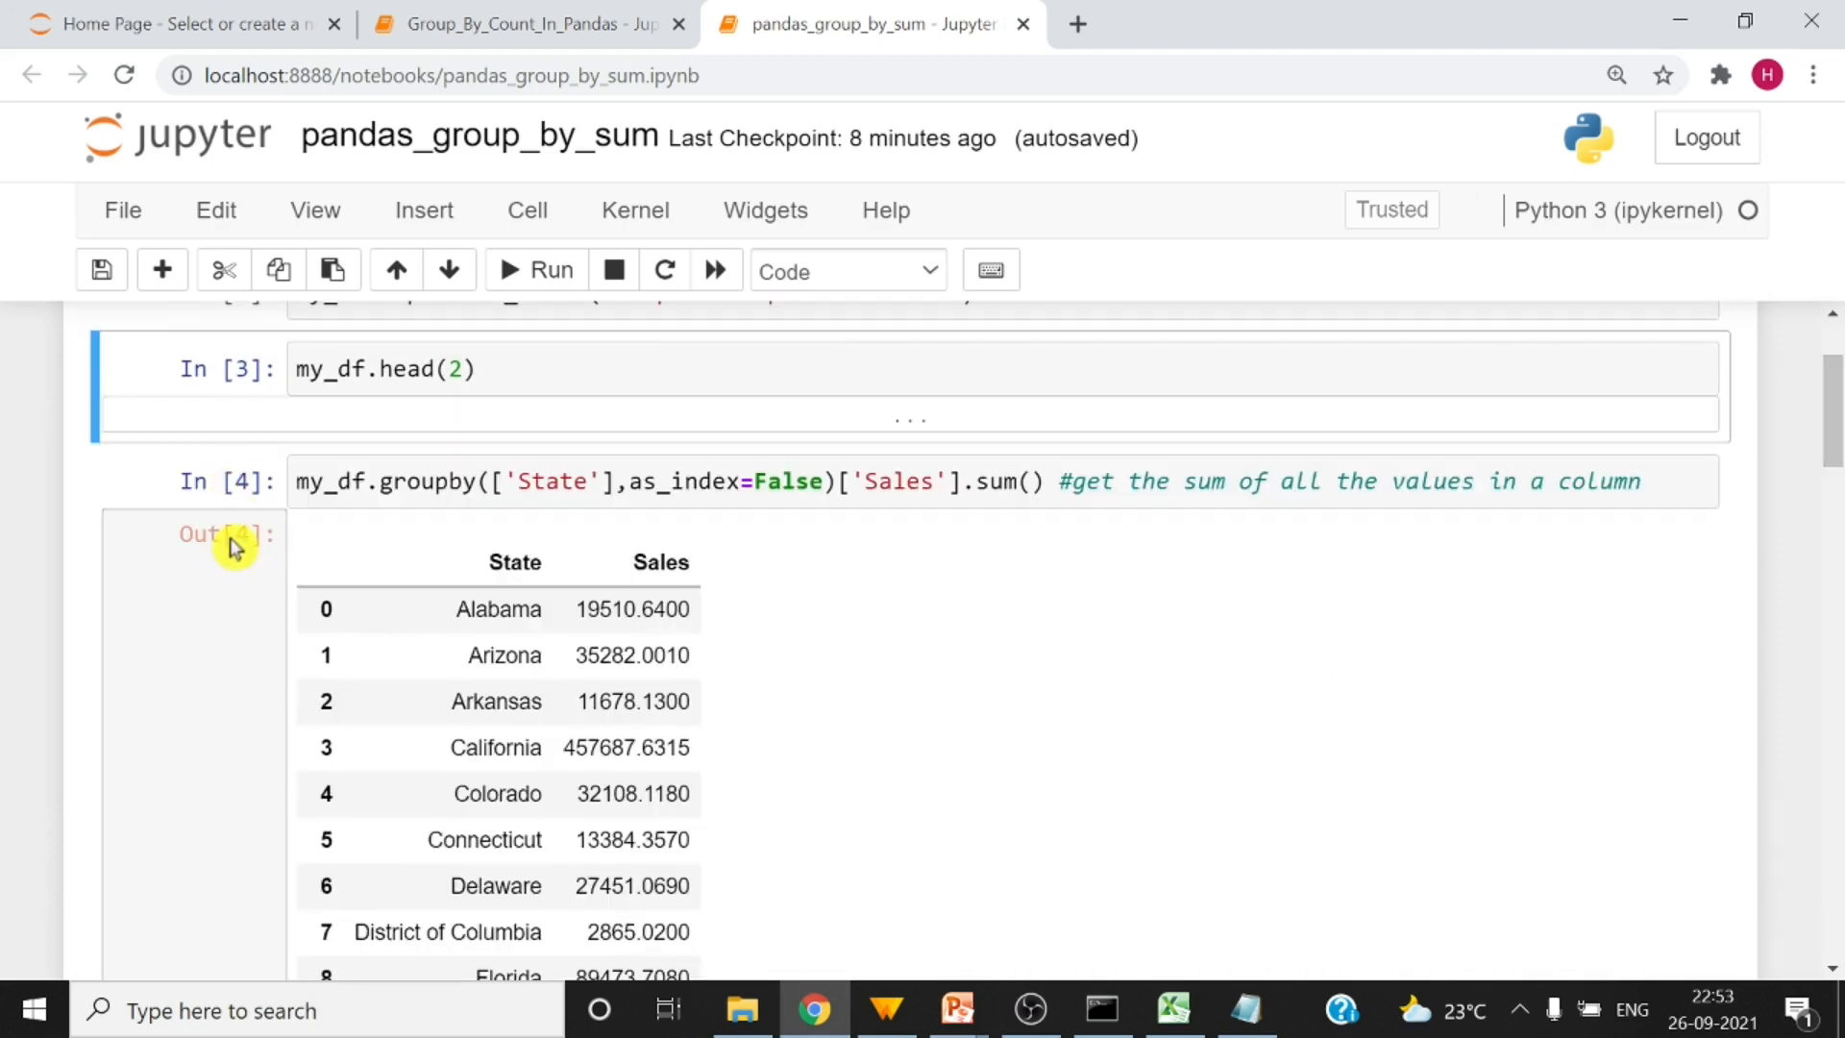